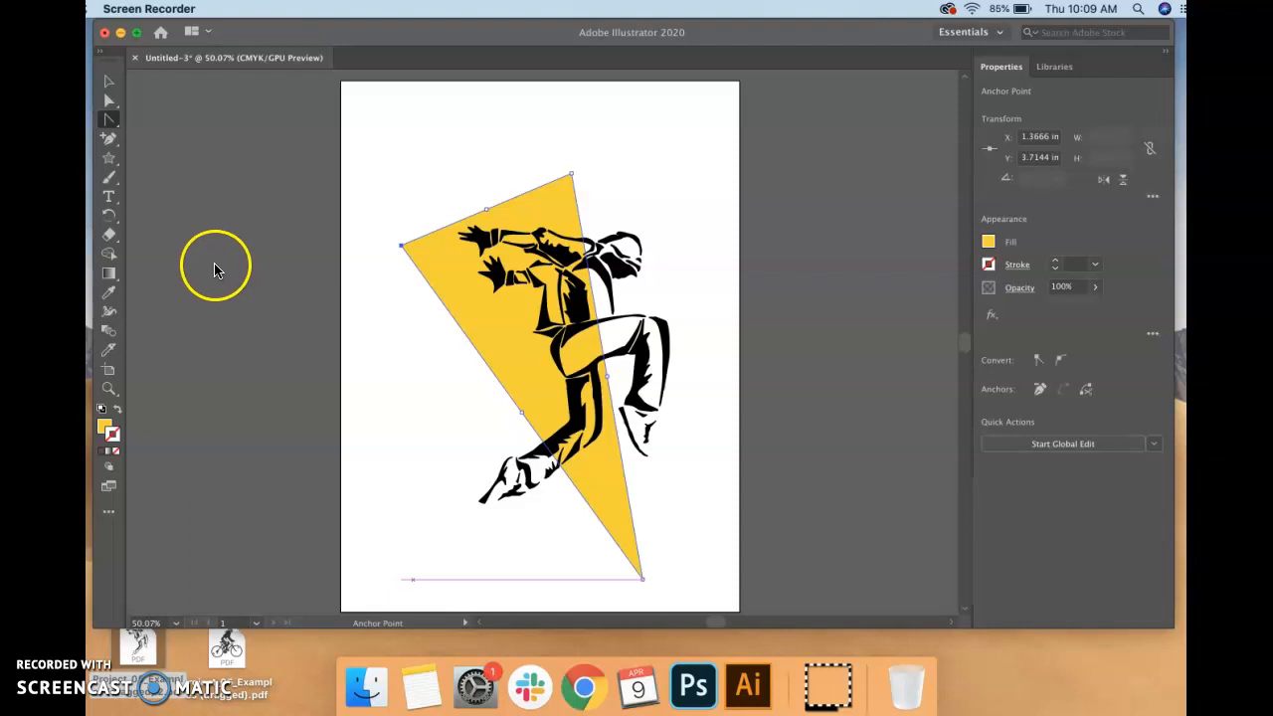
{"action": "mouse_move", "coordinate": [109, 108]}
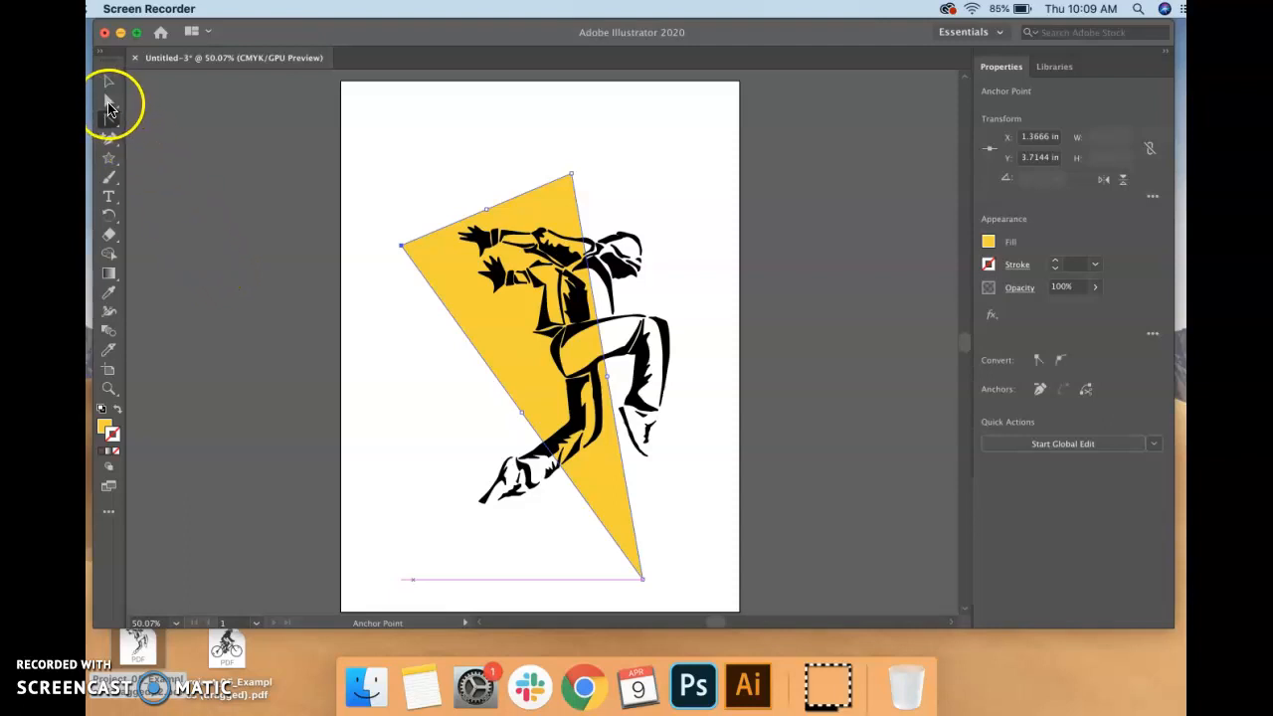
- With Direct Selection, move the triangle's left and top corners beside the dancer's hands and head
{"action": "left_click", "coordinate": [107, 100]}
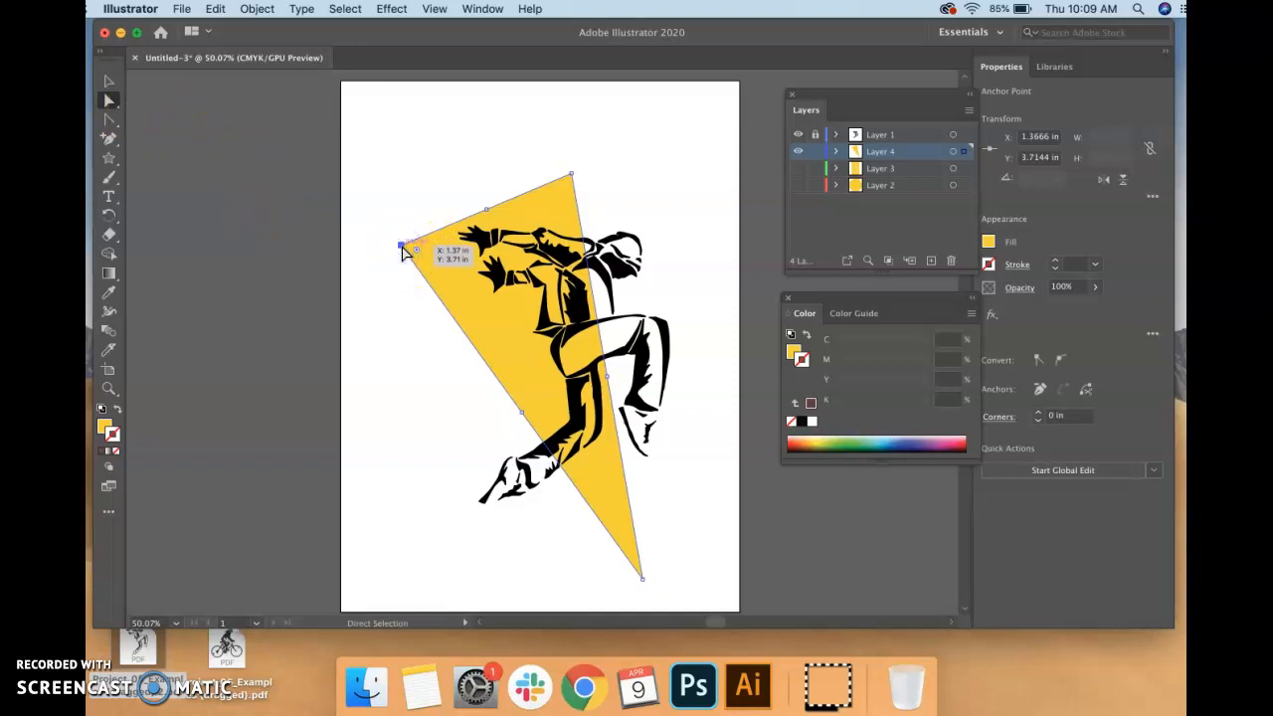
{"action": "left_click_drag", "start_coordinate": [406, 247], "coordinate": [434, 247]}
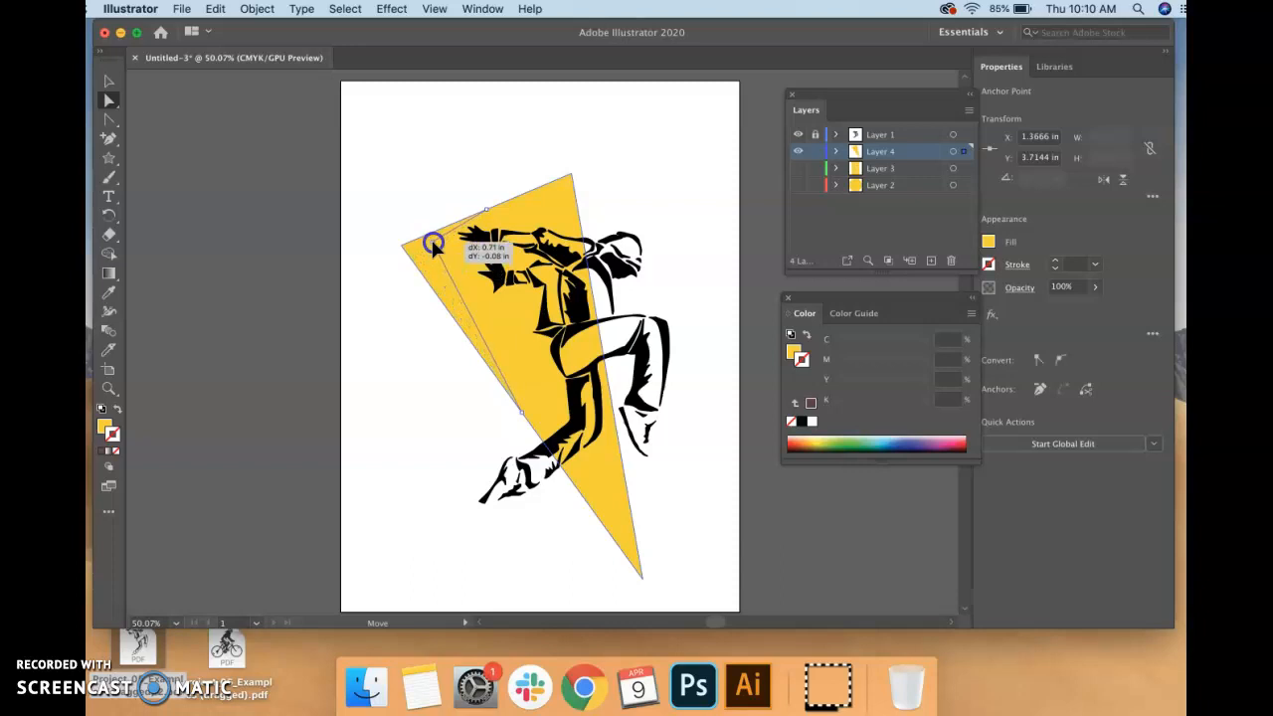
{"action": "left_click_drag", "start_coordinate": [433, 242], "coordinate": [572, 179]}
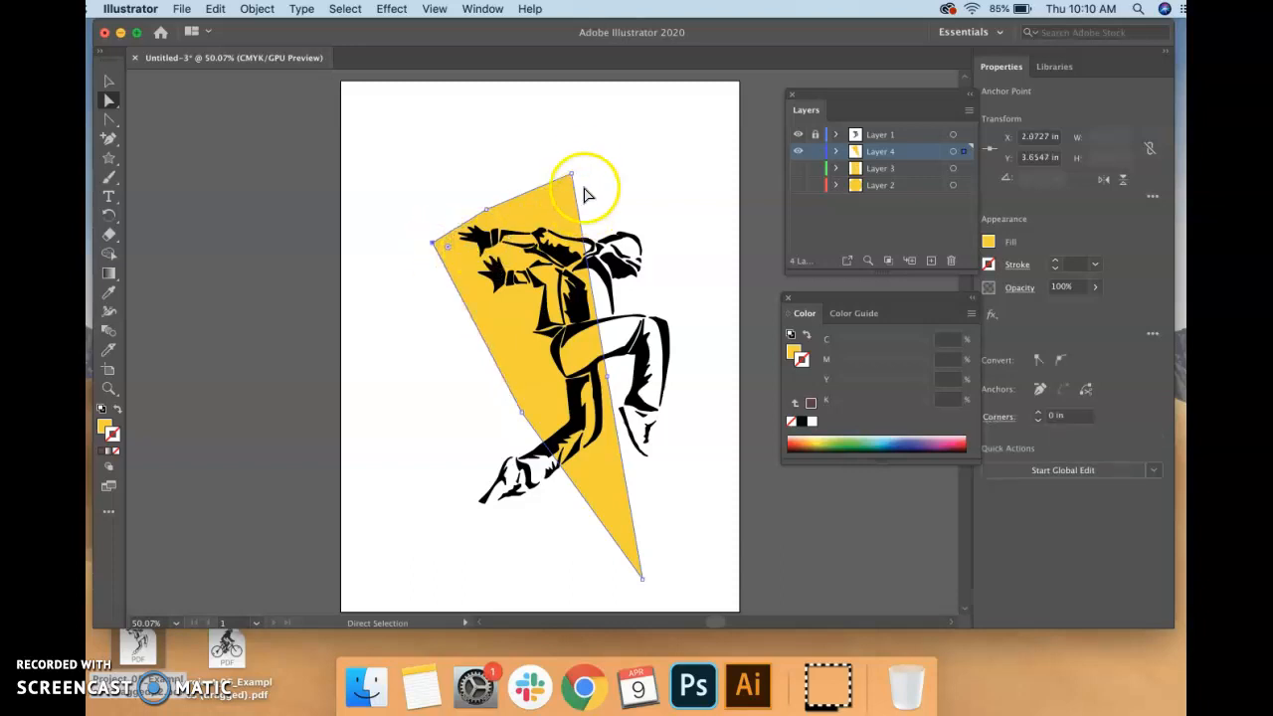
{"action": "left_click_drag", "start_coordinate": [573, 177], "coordinate": [557, 203]}
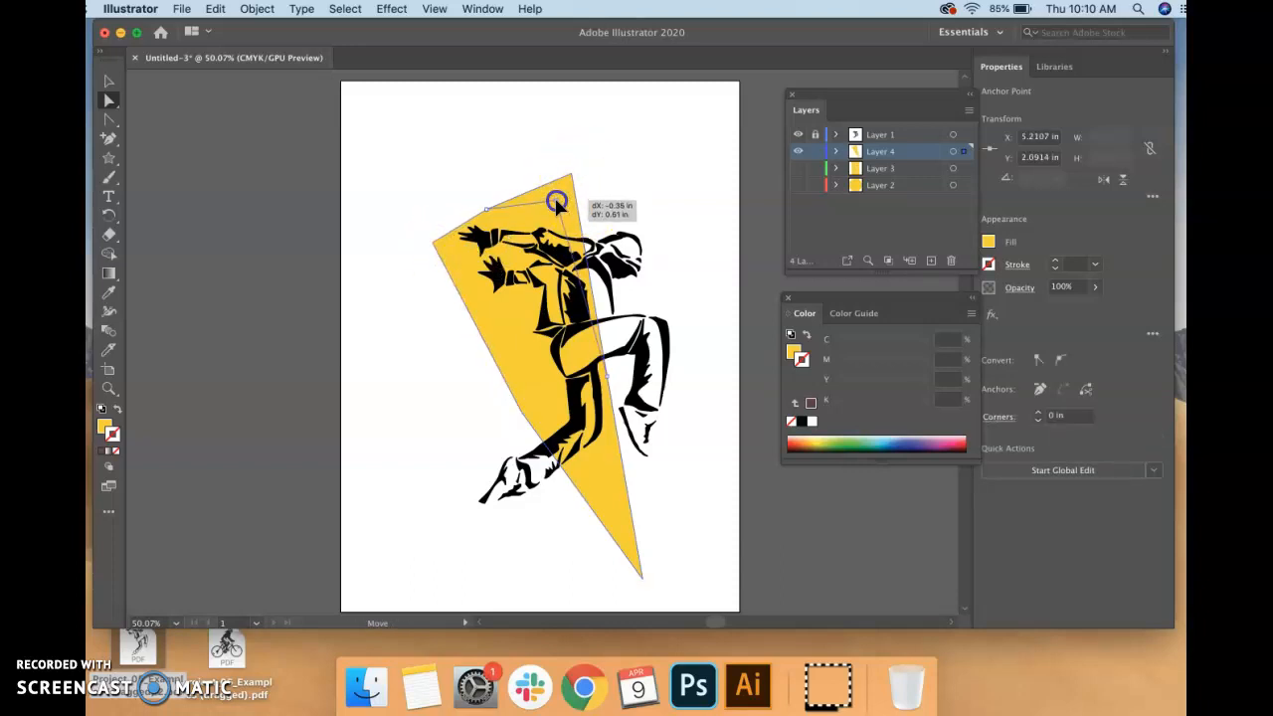
{"action": "left_click_drag", "start_coordinate": [557, 203], "coordinate": [581, 219]}
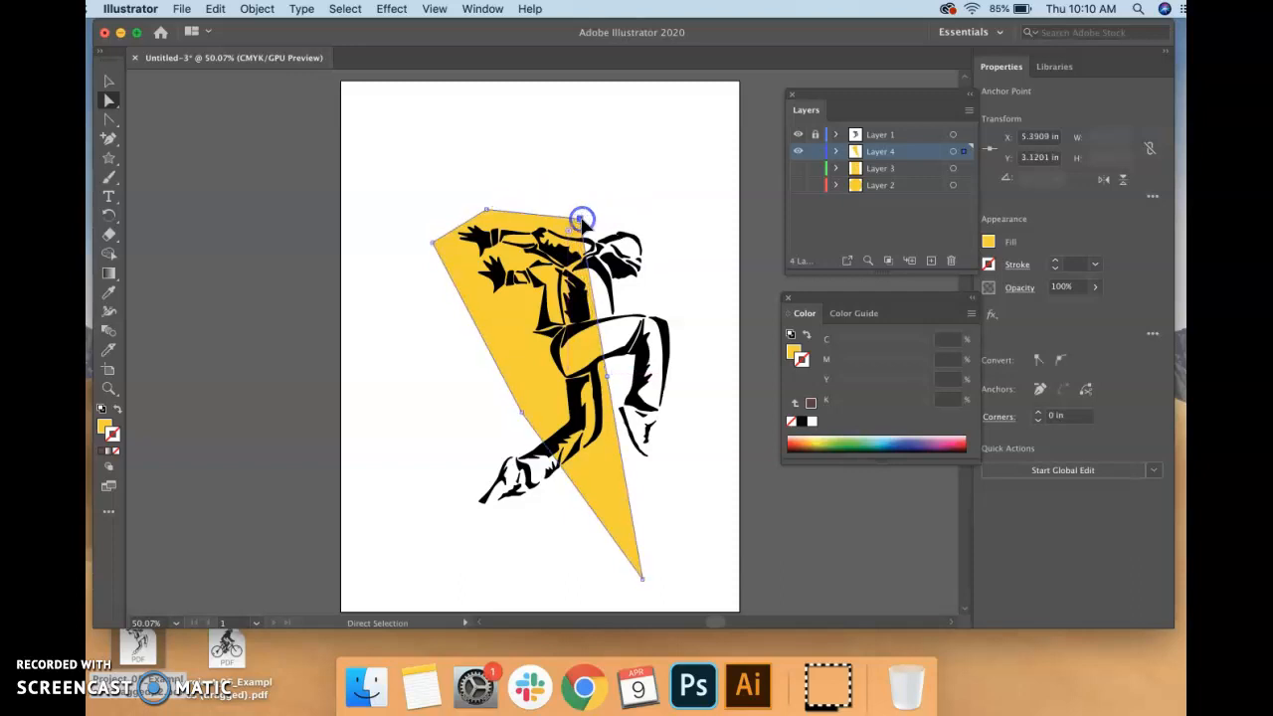
- Pull the bottom corner inward and widen the shape to cover the dancer's legs
{"action": "left_click_drag", "start_coordinate": [581, 219], "coordinate": [640, 579]}
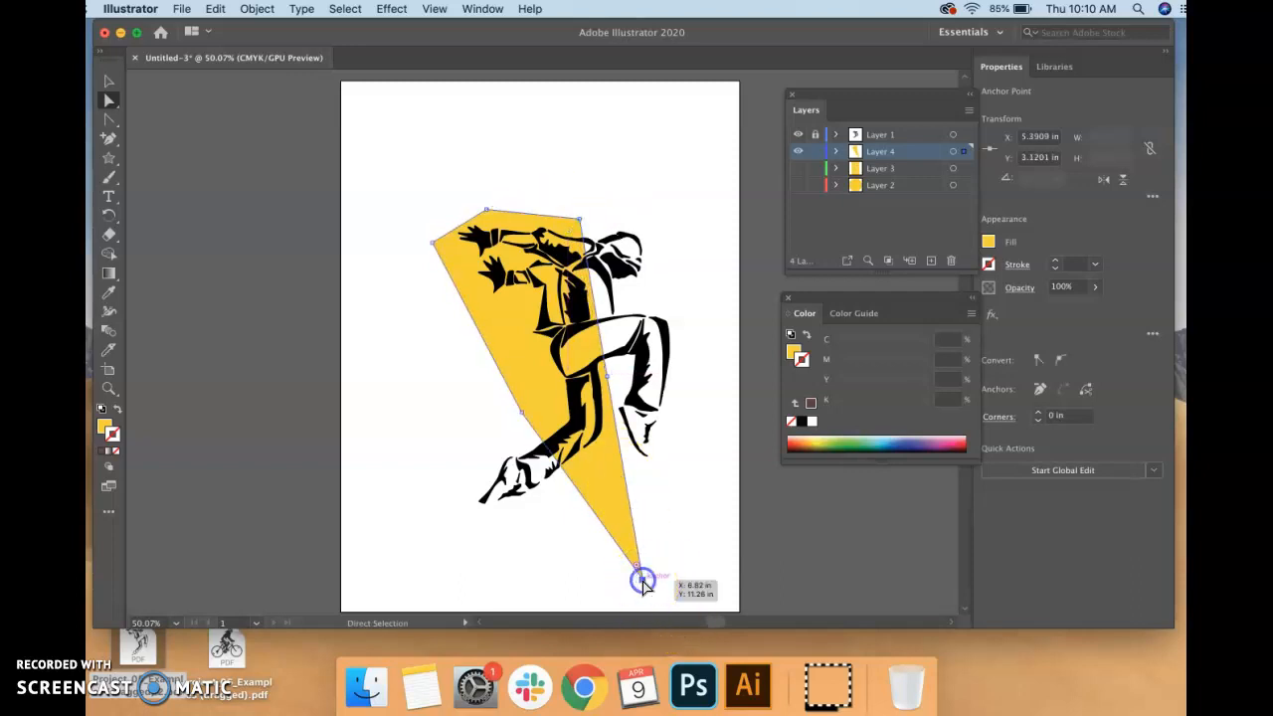
{"action": "left_click_drag", "start_coordinate": [641, 581], "coordinate": [600, 555]}
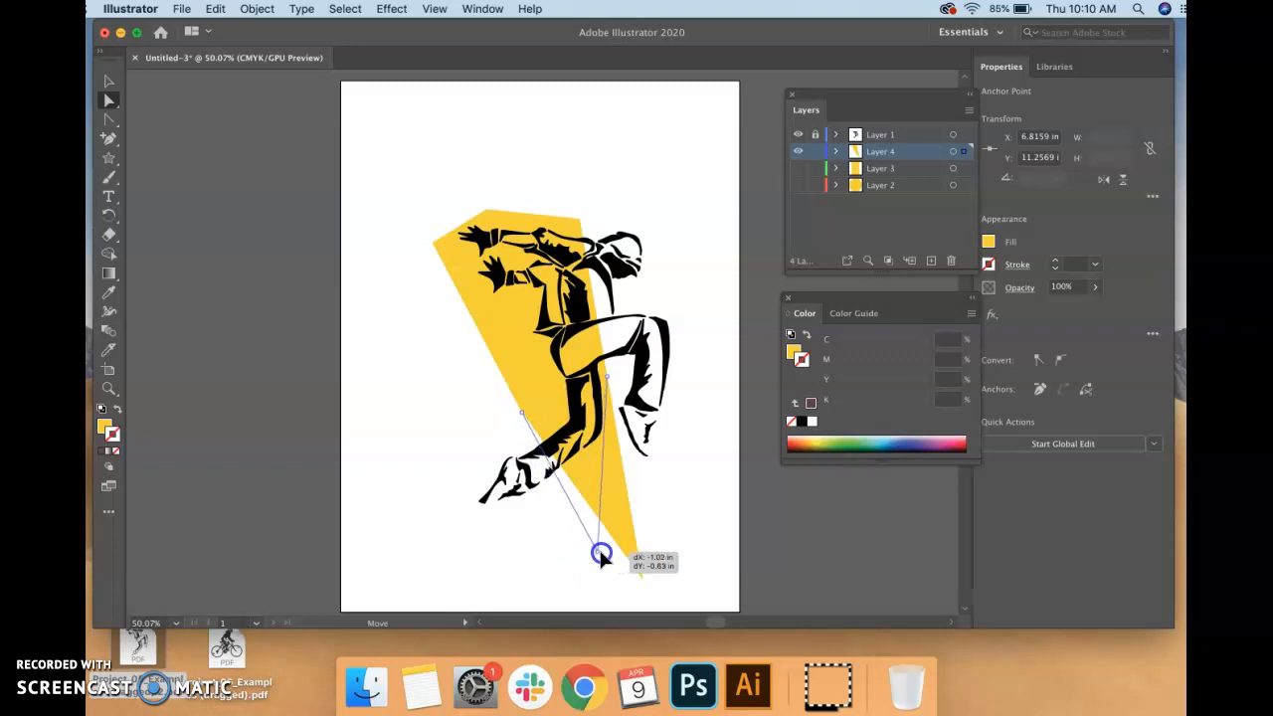
{"action": "left_click_drag", "start_coordinate": [601, 552], "coordinate": [521, 416]}
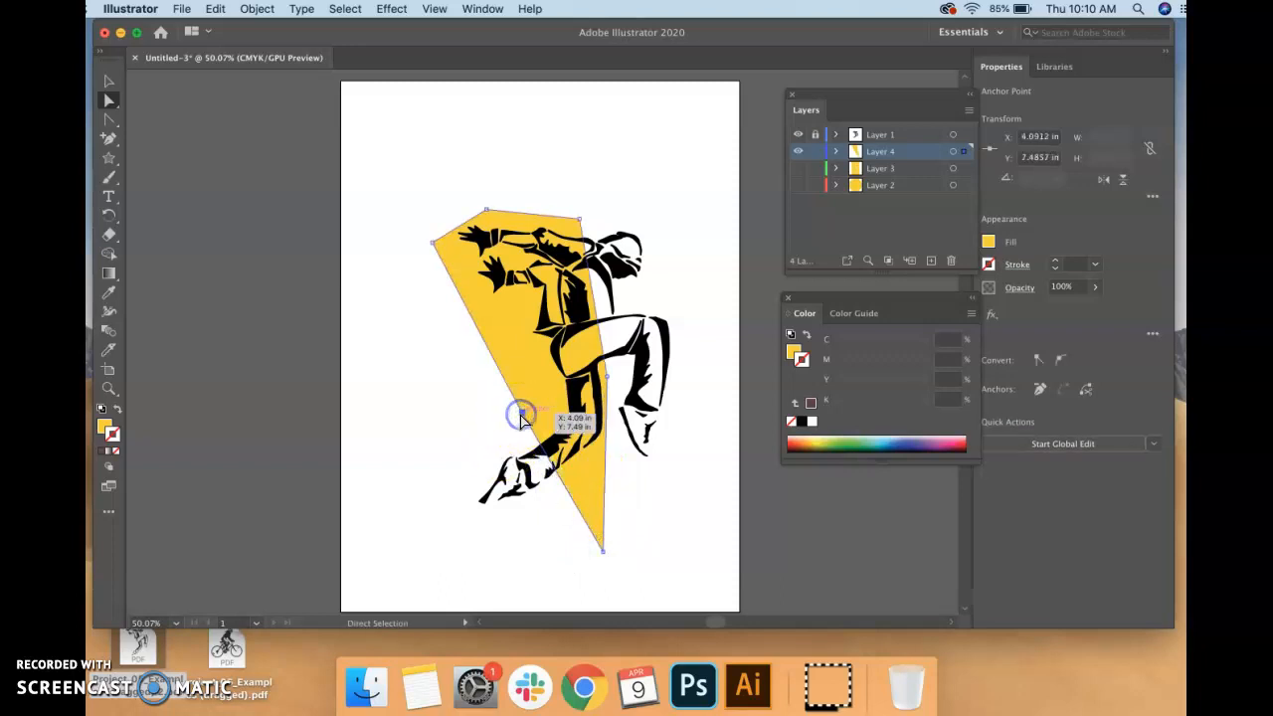
{"action": "left_click_drag", "start_coordinate": [521, 412], "coordinate": [473, 525]}
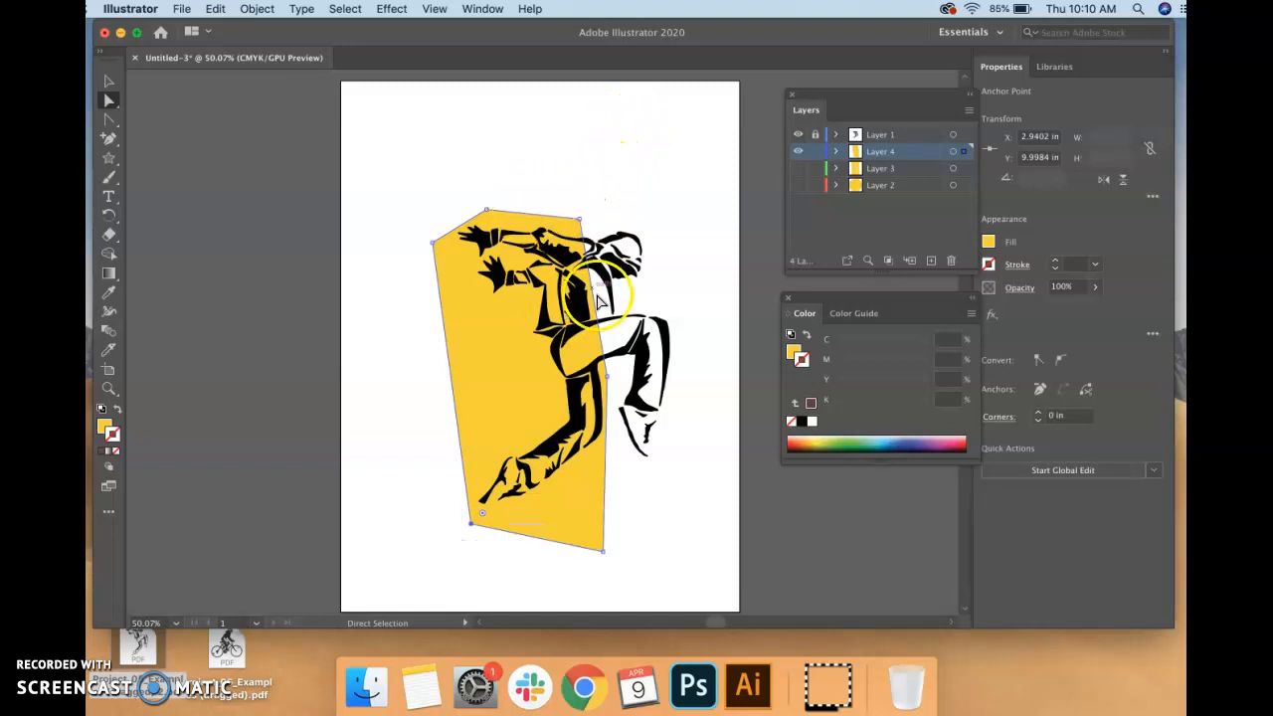
- Settle the lower corners under the dancer's foot and hand, forming the five-sided backdrop
{"action": "left_click_drag", "start_coordinate": [601, 295], "coordinate": [587, 382]}
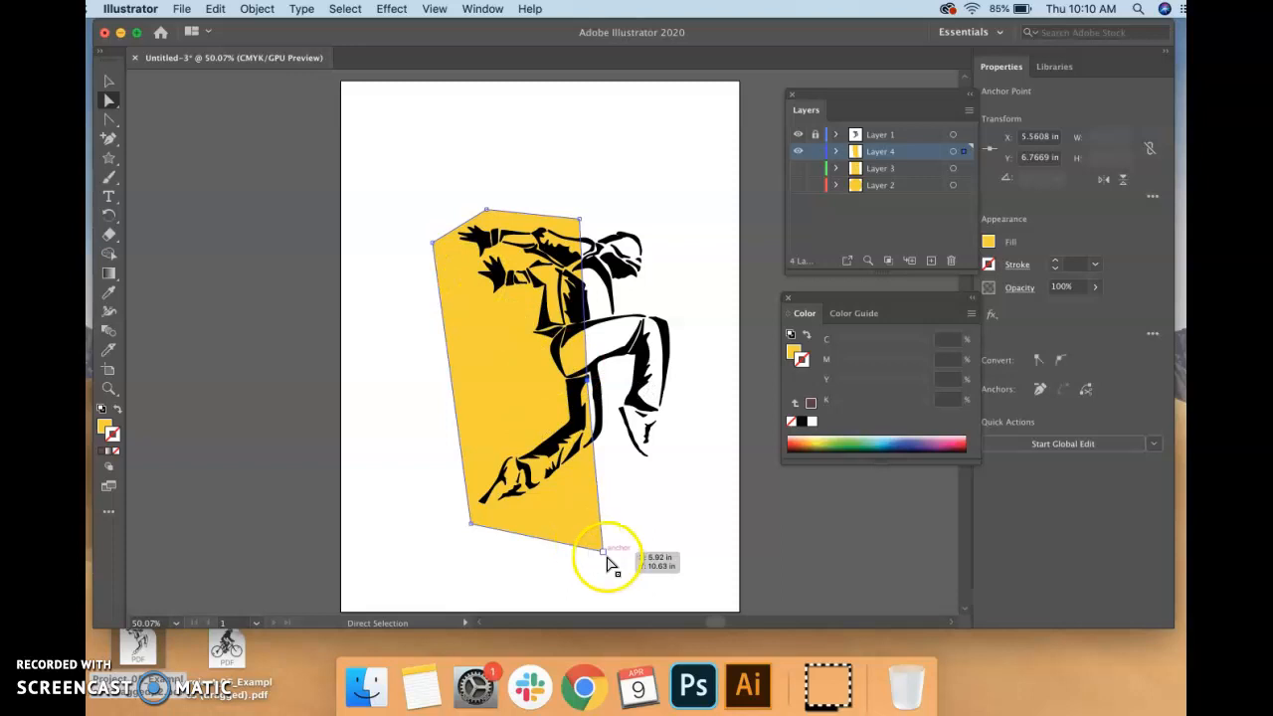
{"action": "left_click_drag", "start_coordinate": [605, 549], "coordinate": [624, 448]}
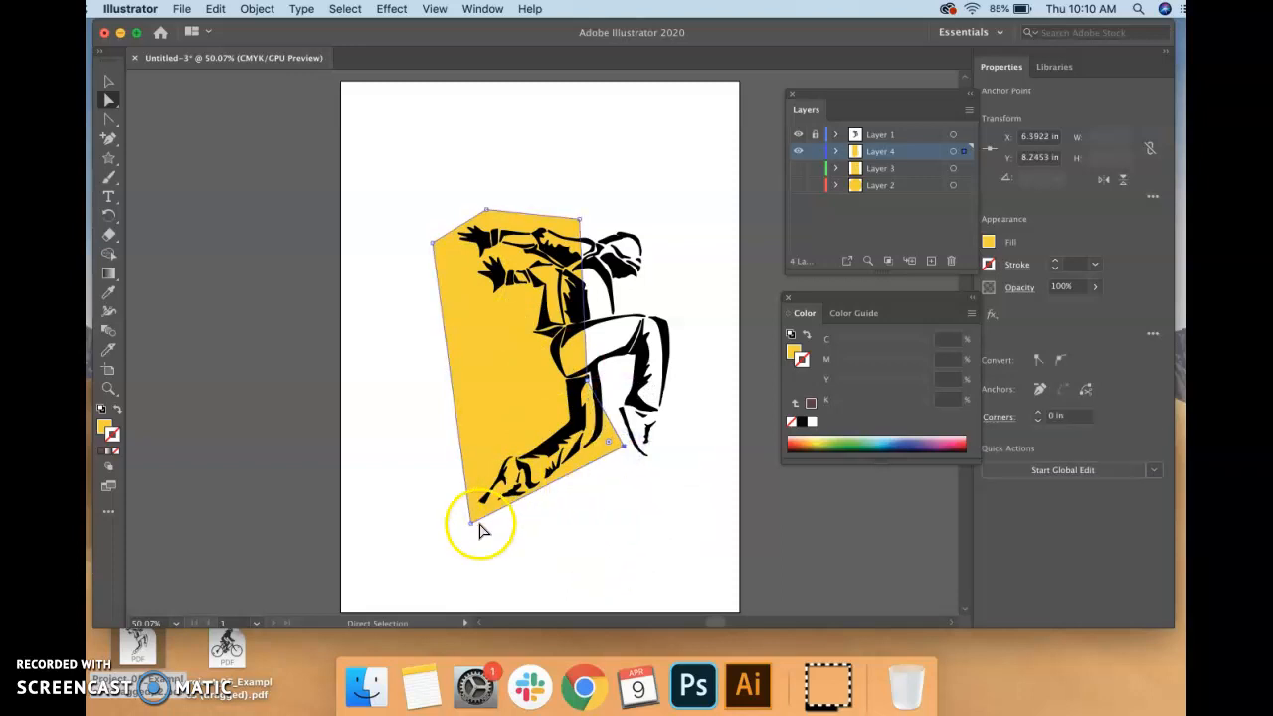
{"action": "left_click_drag", "start_coordinate": [470, 521], "coordinate": [481, 541]}
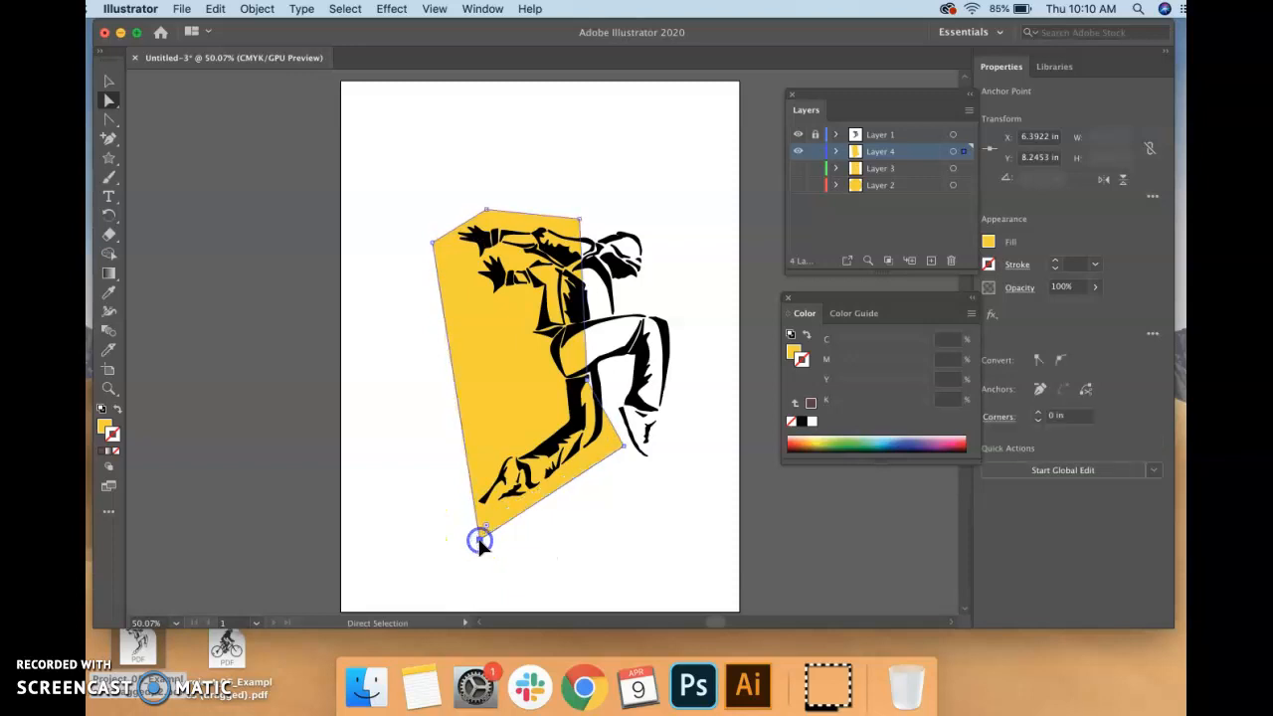
{"action": "left_click", "coordinate": [483, 533]}
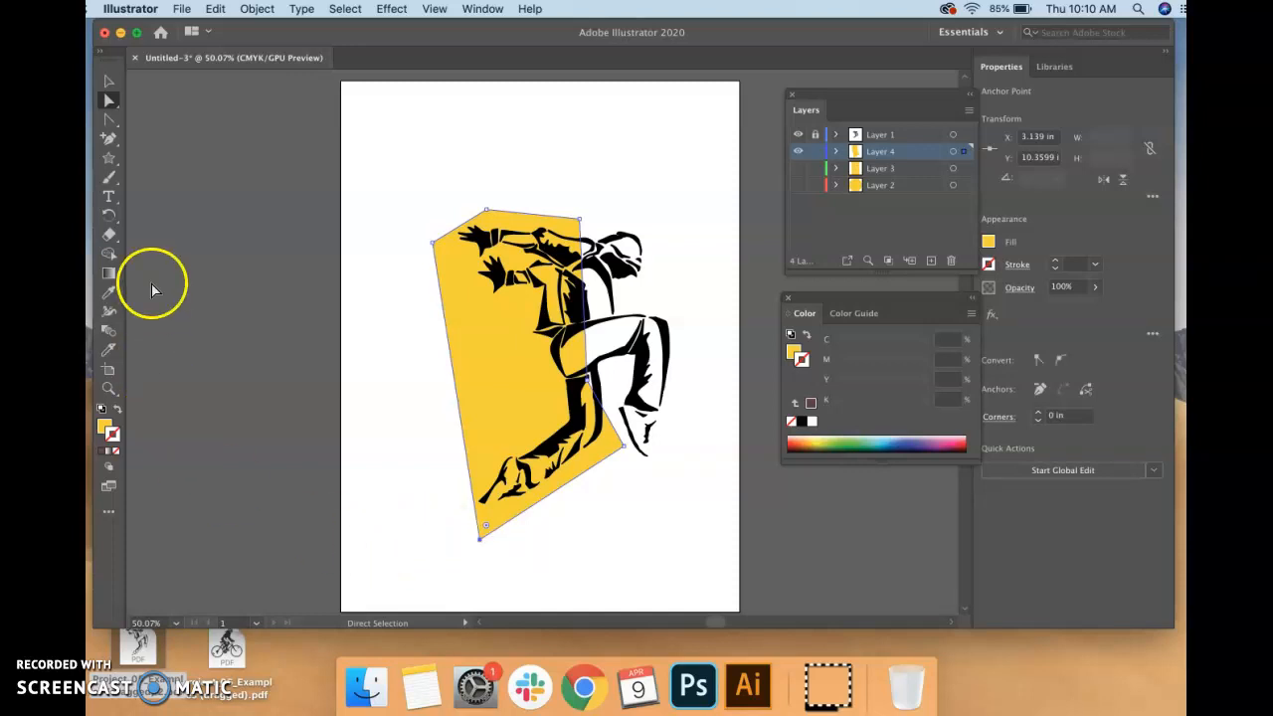
{"action": "mouse_move", "coordinate": [109, 139]}
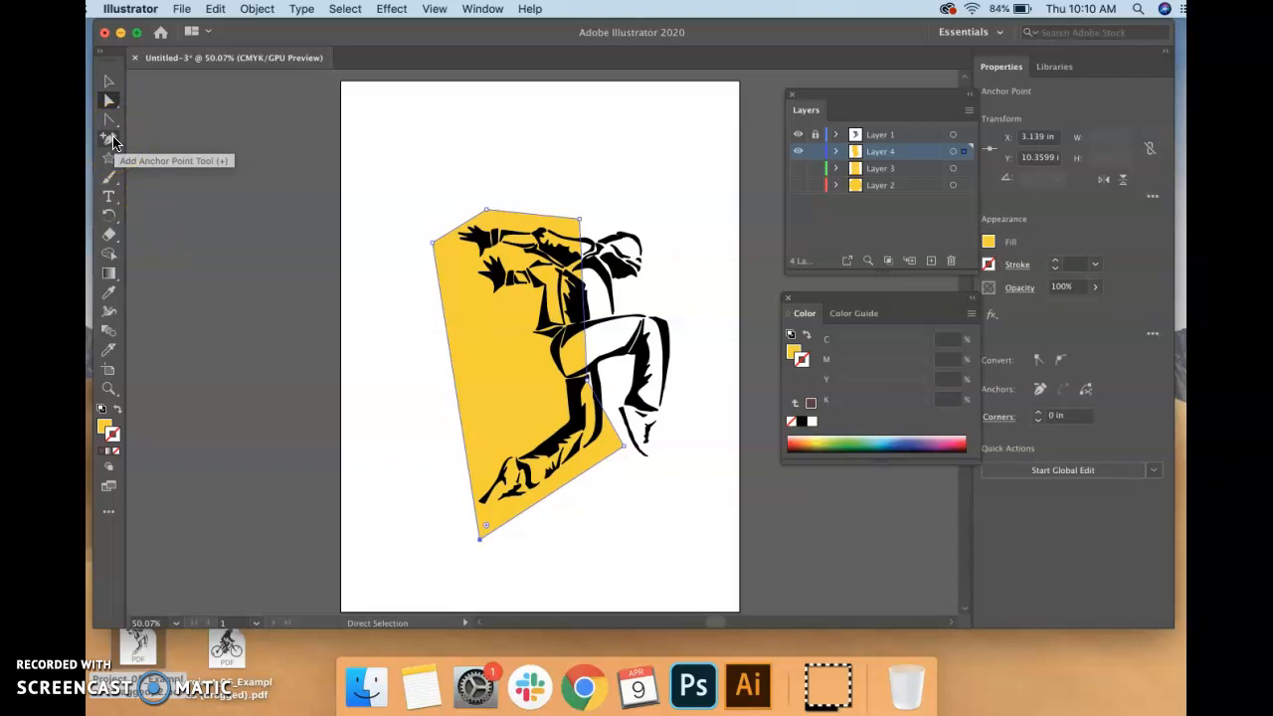
{"action": "mouse_move", "coordinate": [107, 515]}
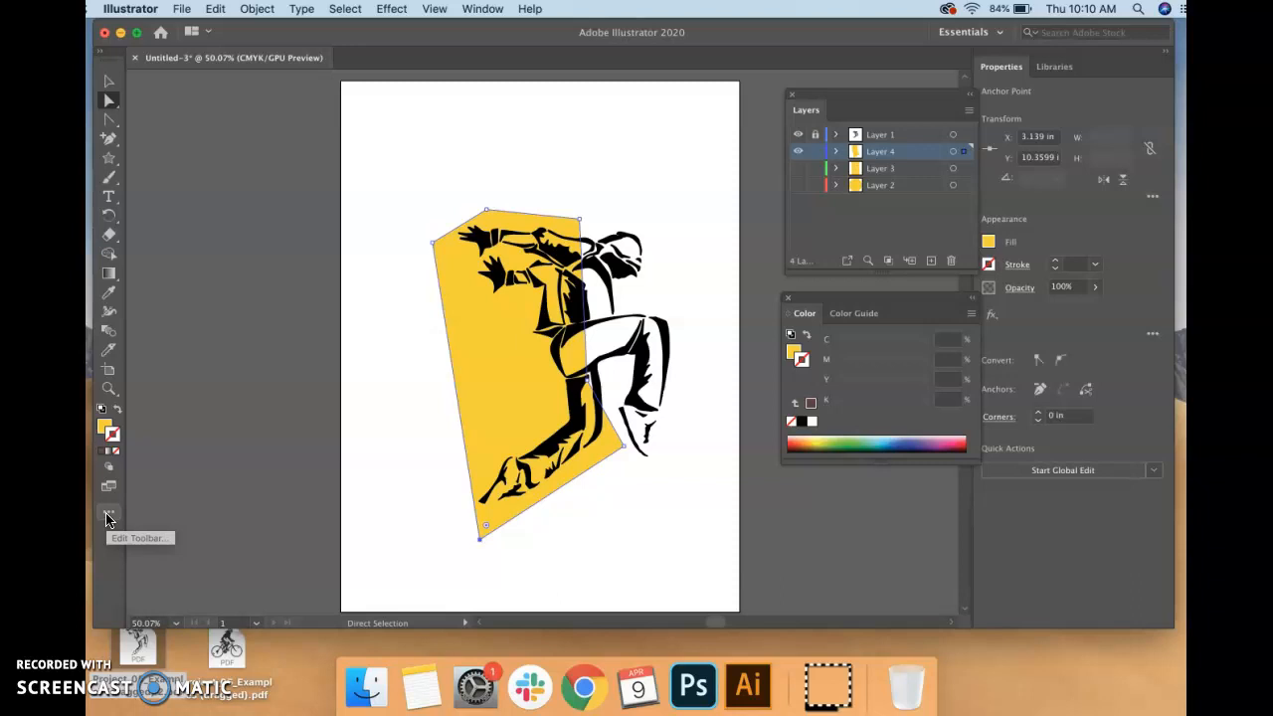
{"action": "left_click", "coordinate": [107, 513]}
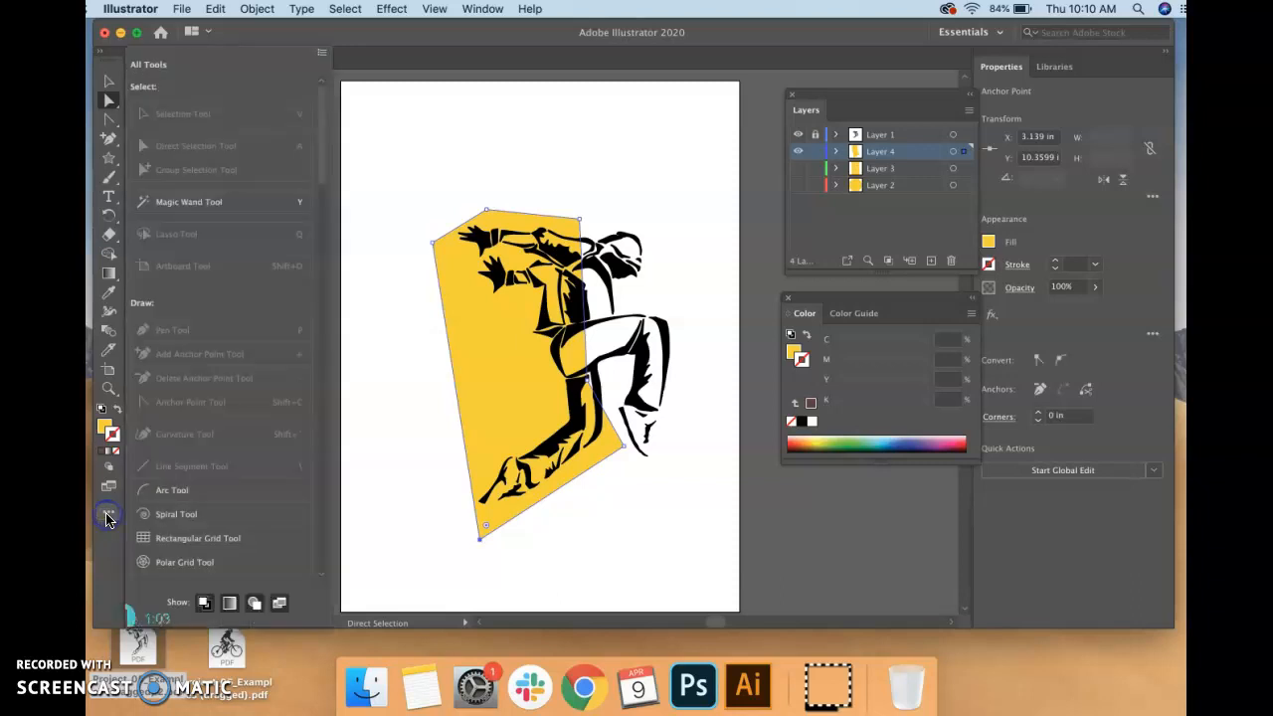
{"action": "mouse_move", "coordinate": [110, 517]}
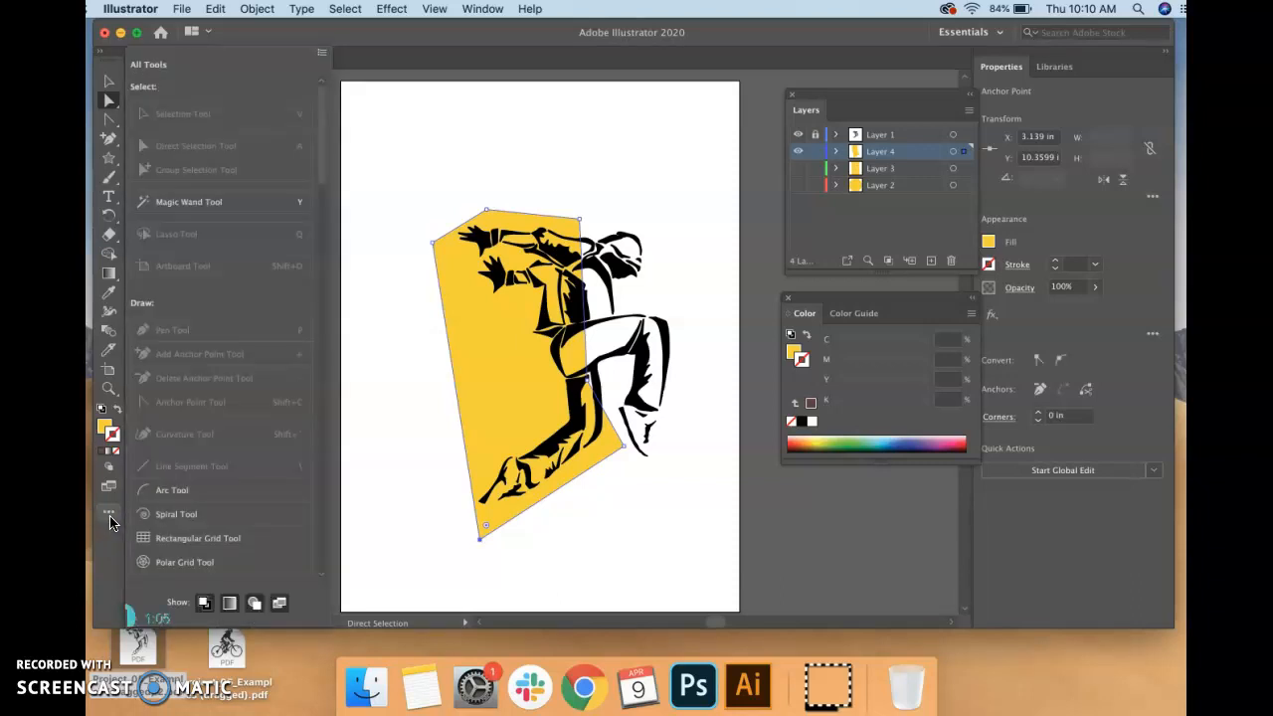
{"action": "mouse_move", "coordinate": [175, 407]}
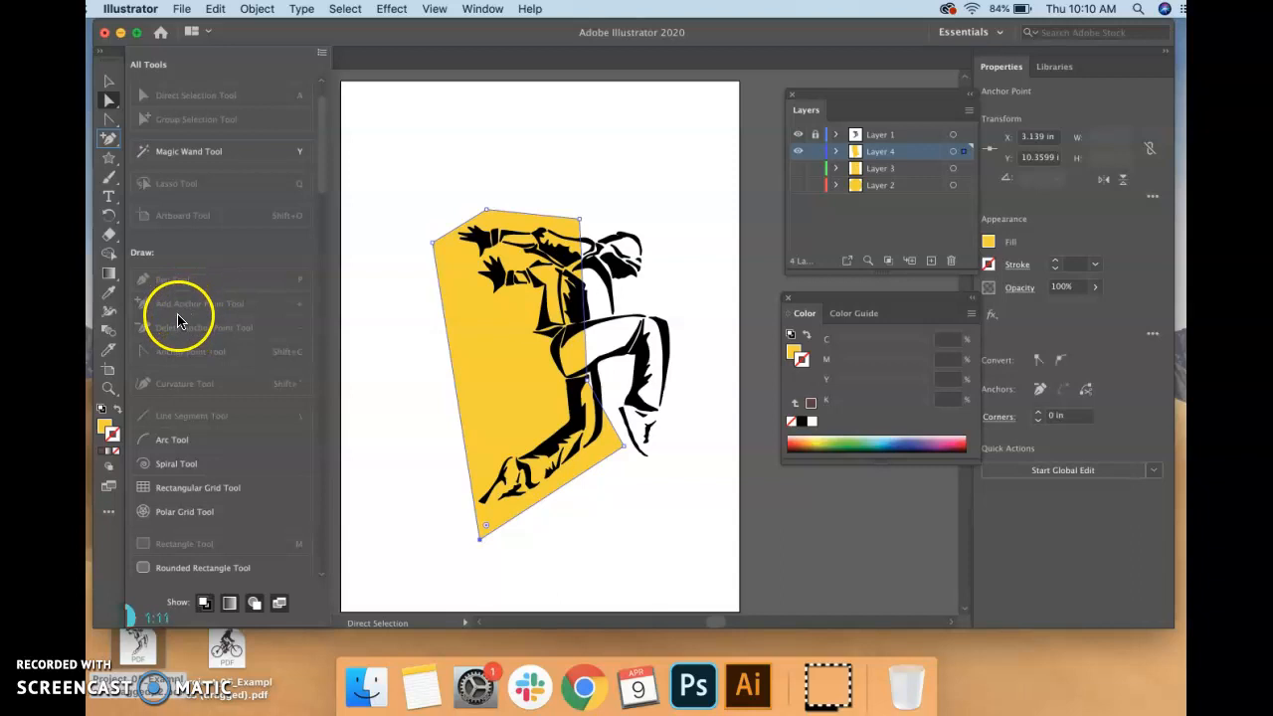
{"action": "mouse_move", "coordinate": [199, 302]}
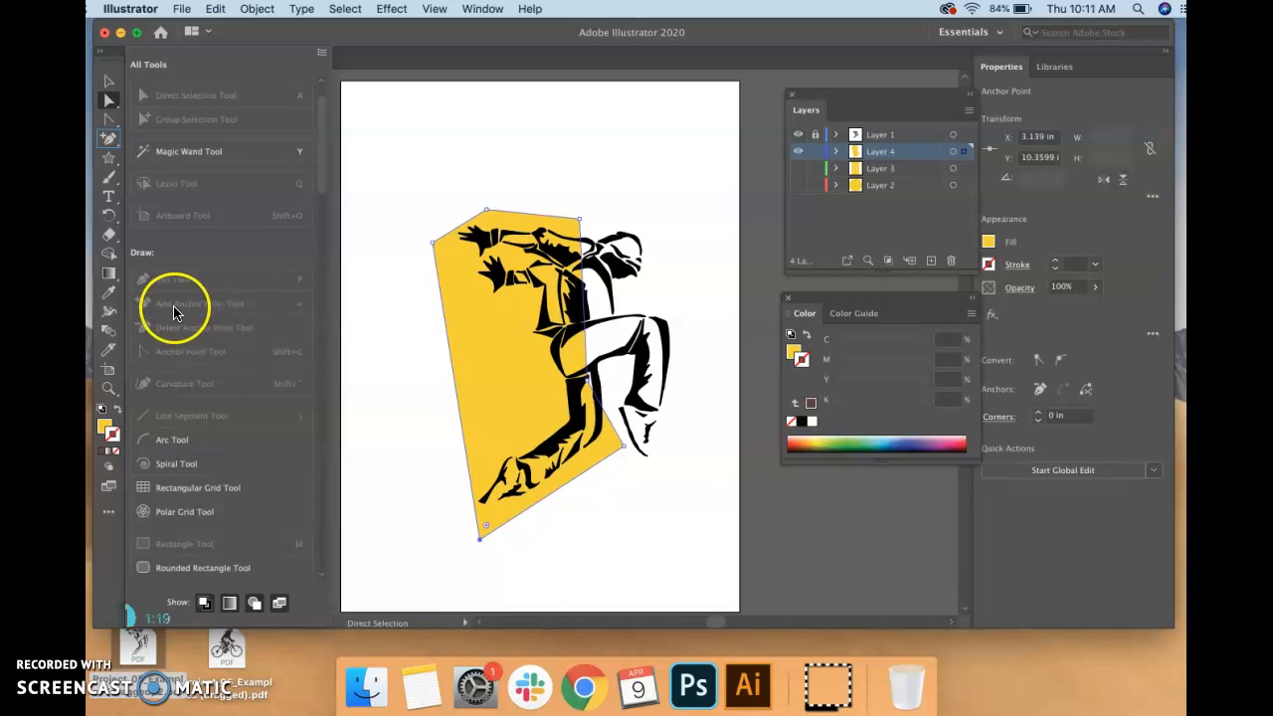
{"action": "mouse_move", "coordinate": [177, 302]}
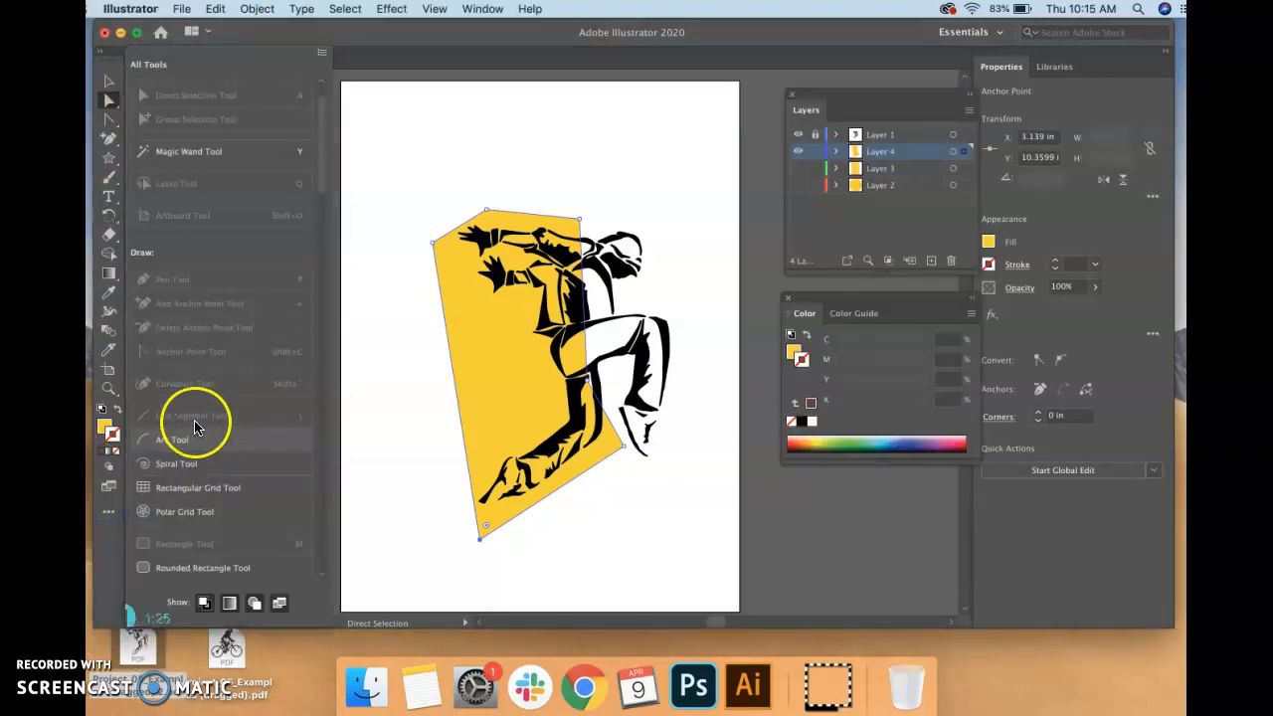
{"action": "mouse_move", "coordinate": [195, 328]}
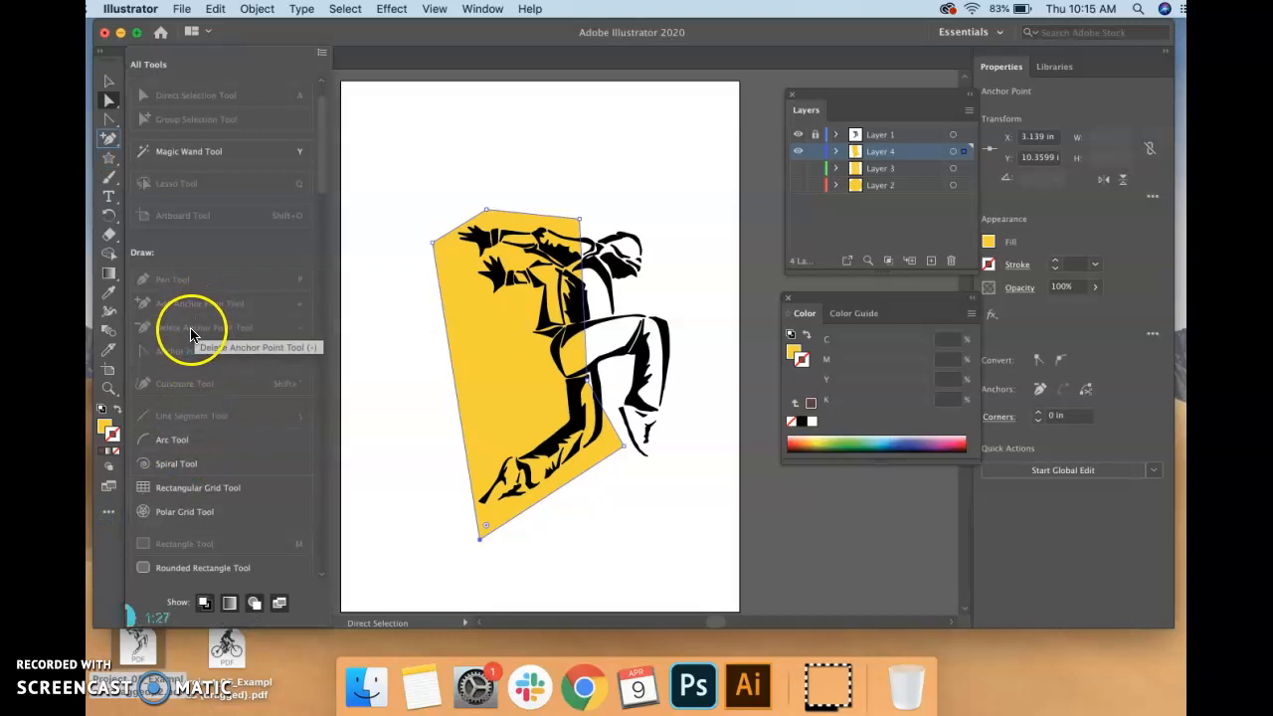
{"action": "mouse_move", "coordinate": [99, 149]}
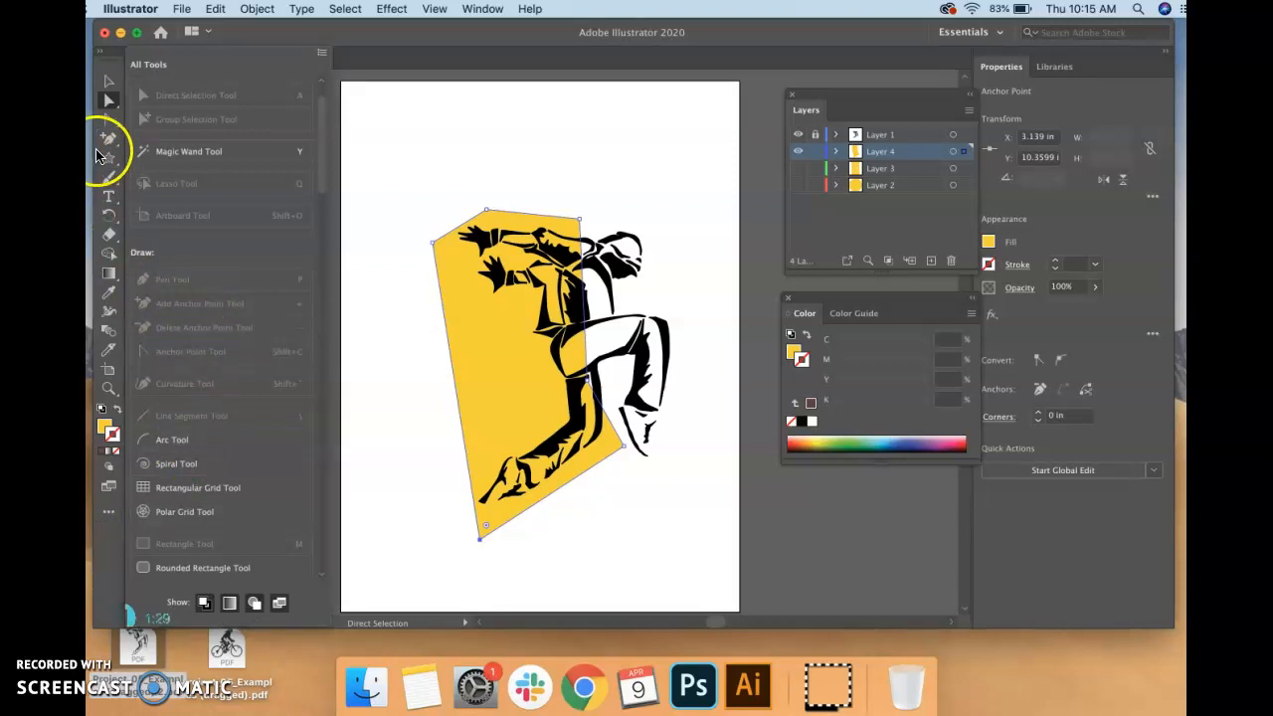
{"action": "mouse_move", "coordinate": [109, 139]}
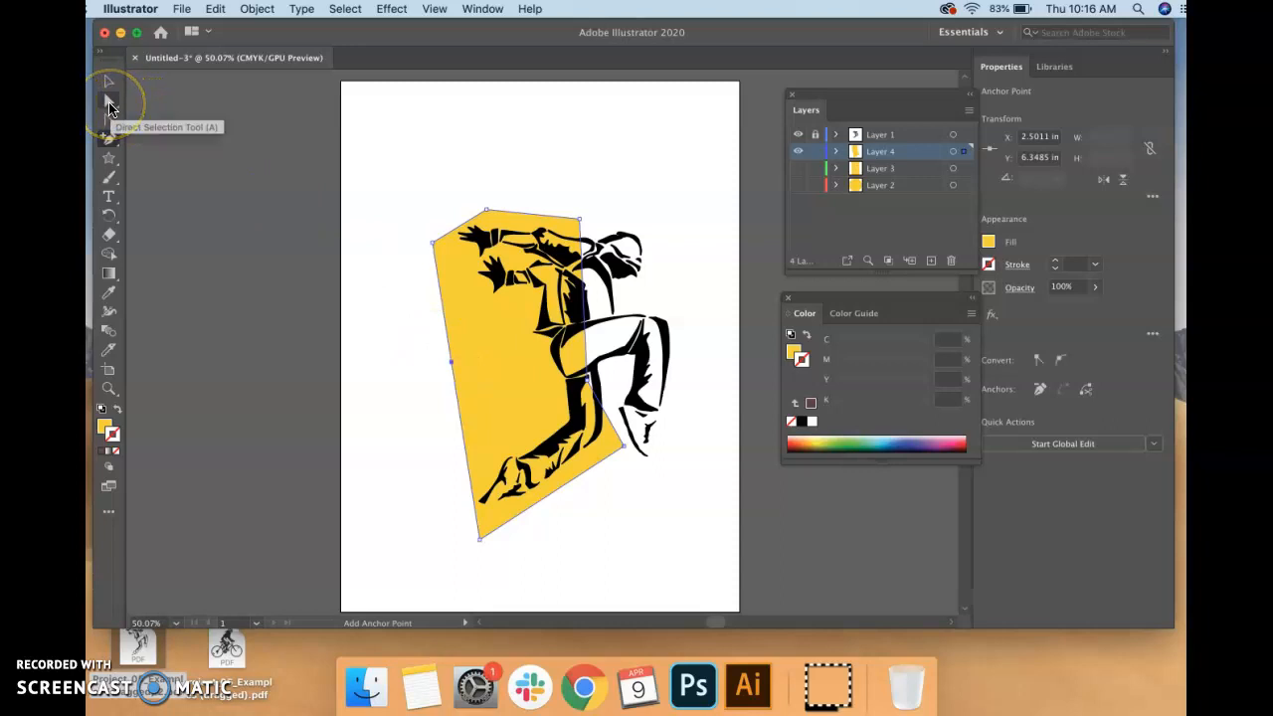
- Add an anchor point on the yellow shape's left edge and drag it outward to bend the edge
{"action": "left_click", "coordinate": [108, 107]}
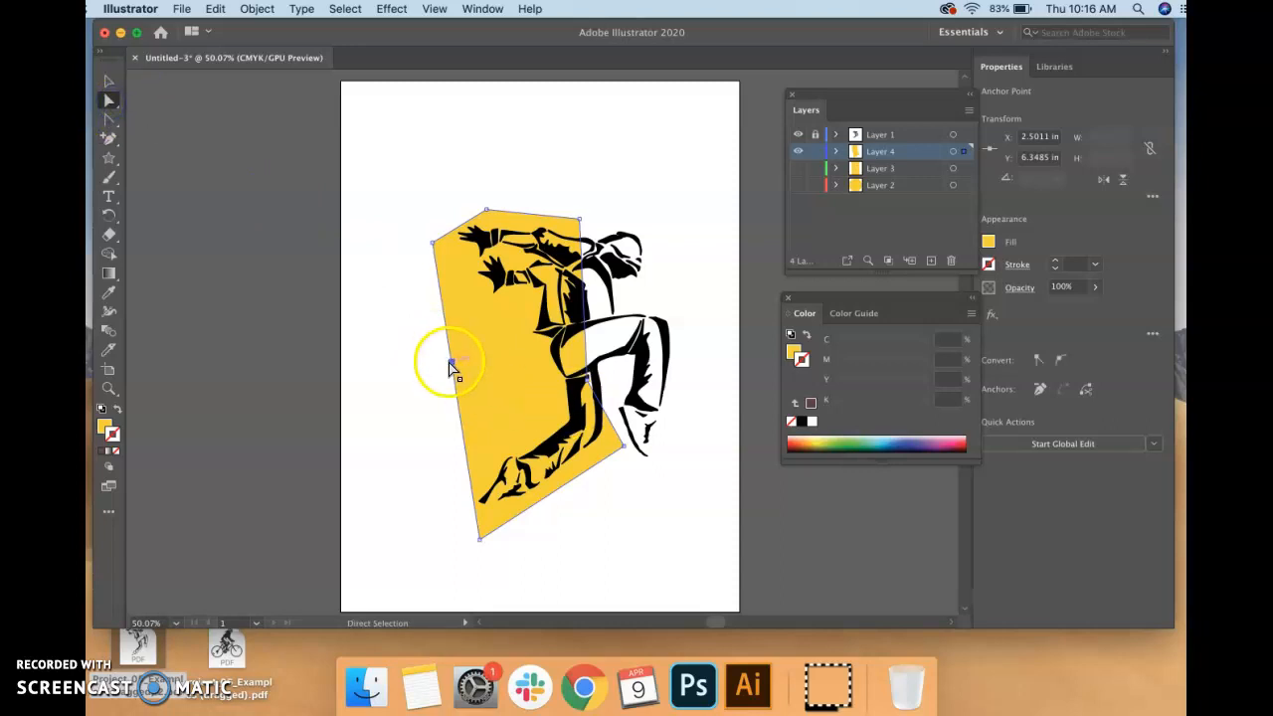
{"action": "left_click_drag", "start_coordinate": [454, 360], "coordinate": [438, 360]}
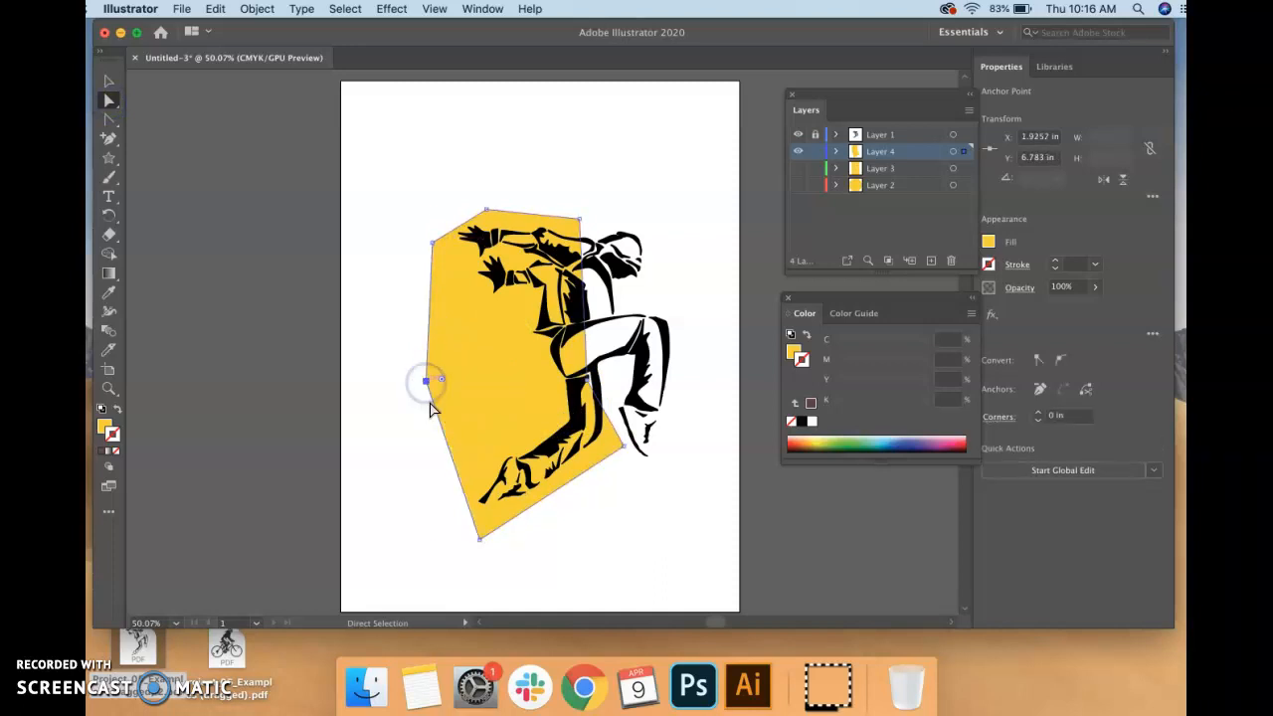
{"action": "left_click_drag", "start_coordinate": [427, 382], "coordinate": [473, 382]}
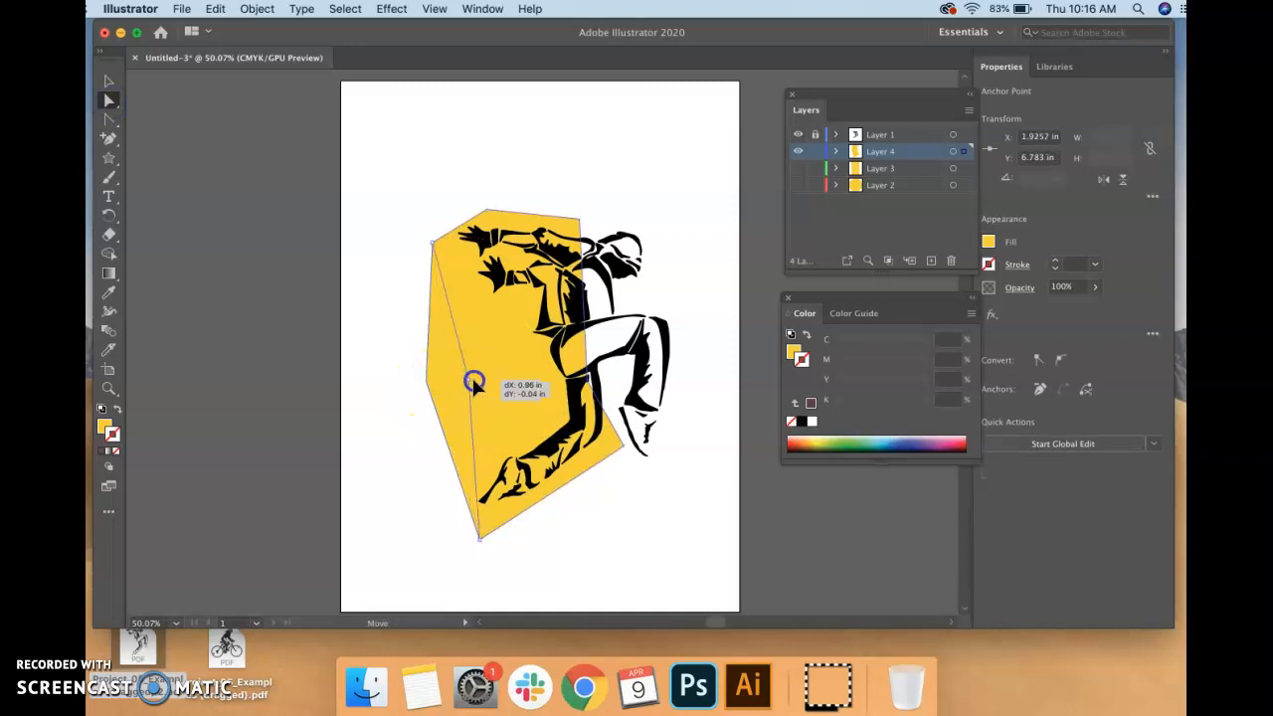
{"action": "left_click_drag", "start_coordinate": [473, 382], "coordinate": [470, 402]}
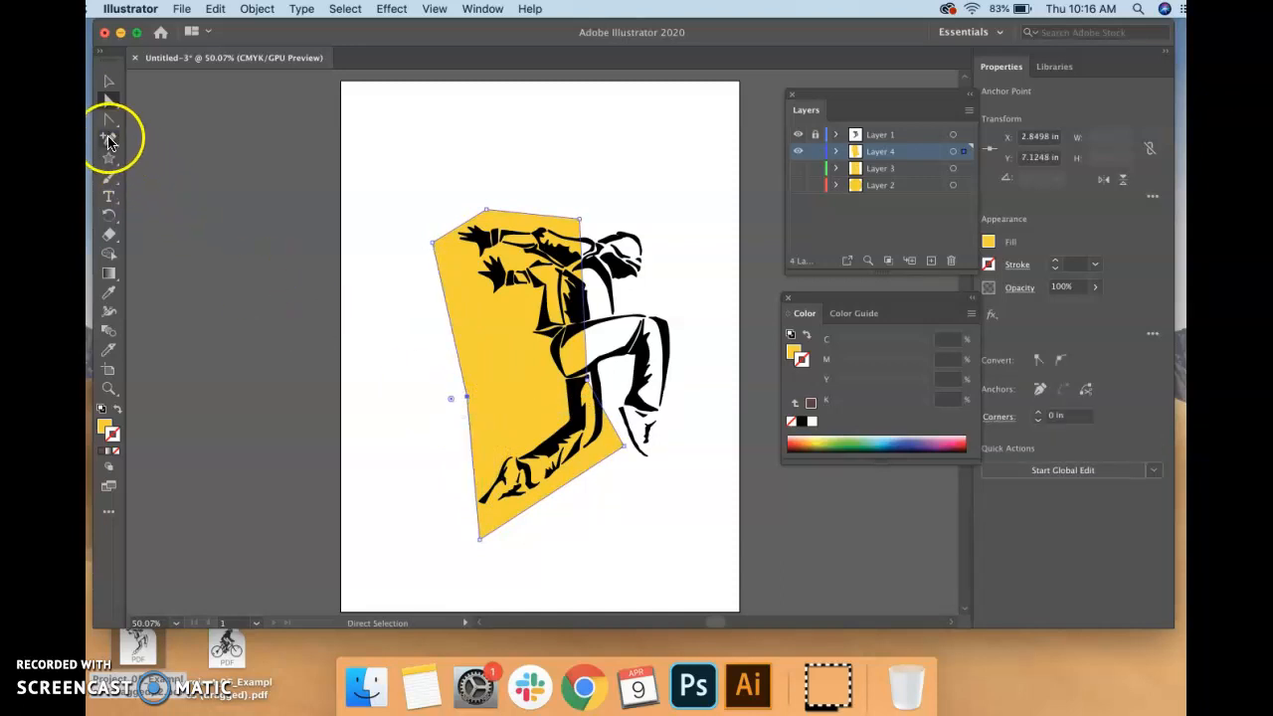
- Choose a different point-editing tool from the Pen tool group
{"action": "left_click", "coordinate": [107, 137]}
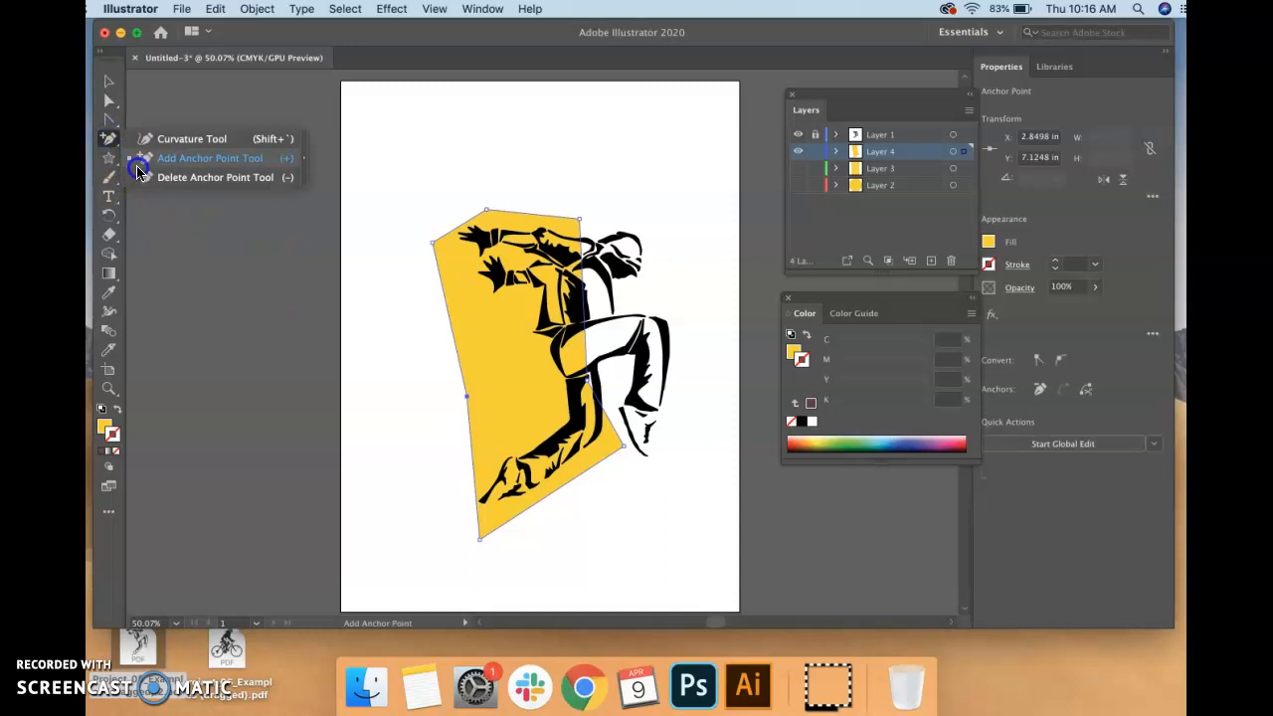
{"action": "left_click", "coordinate": [215, 177]}
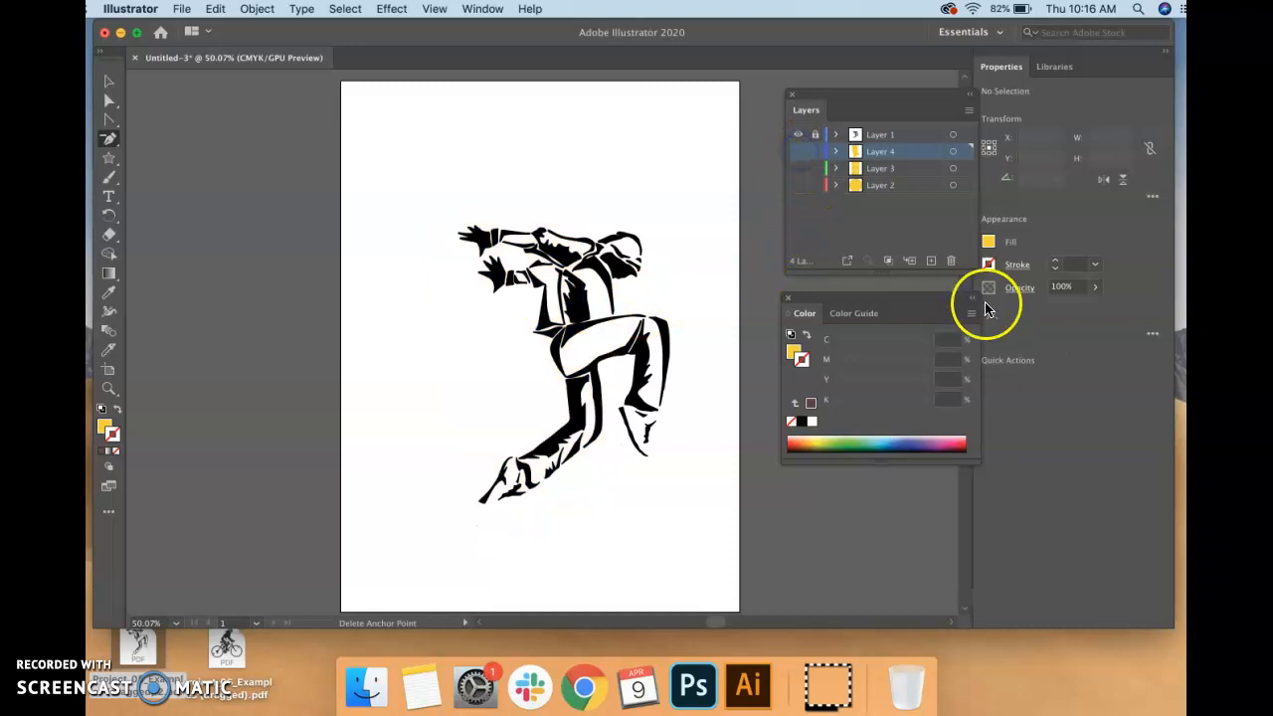
- Create a new empty layer in the Layers panel and pick the Pen tool
{"action": "left_click", "coordinate": [930, 260]}
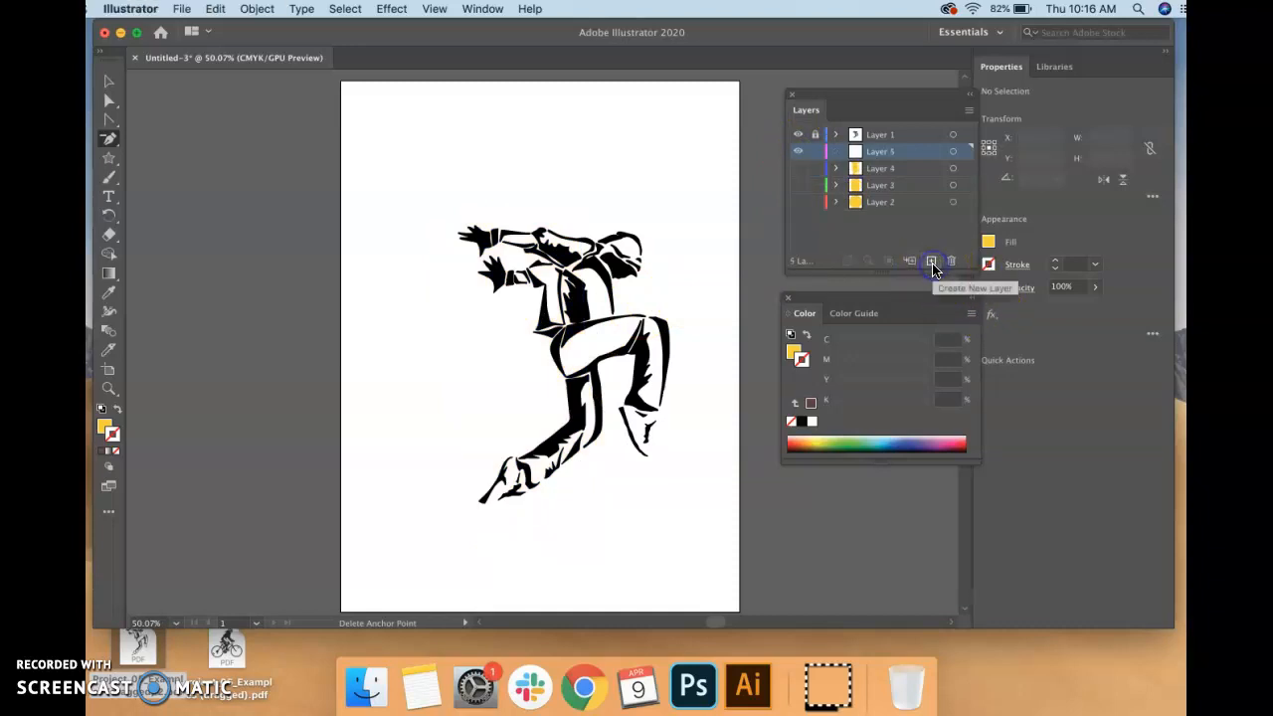
{"action": "left_click", "coordinate": [931, 261]}
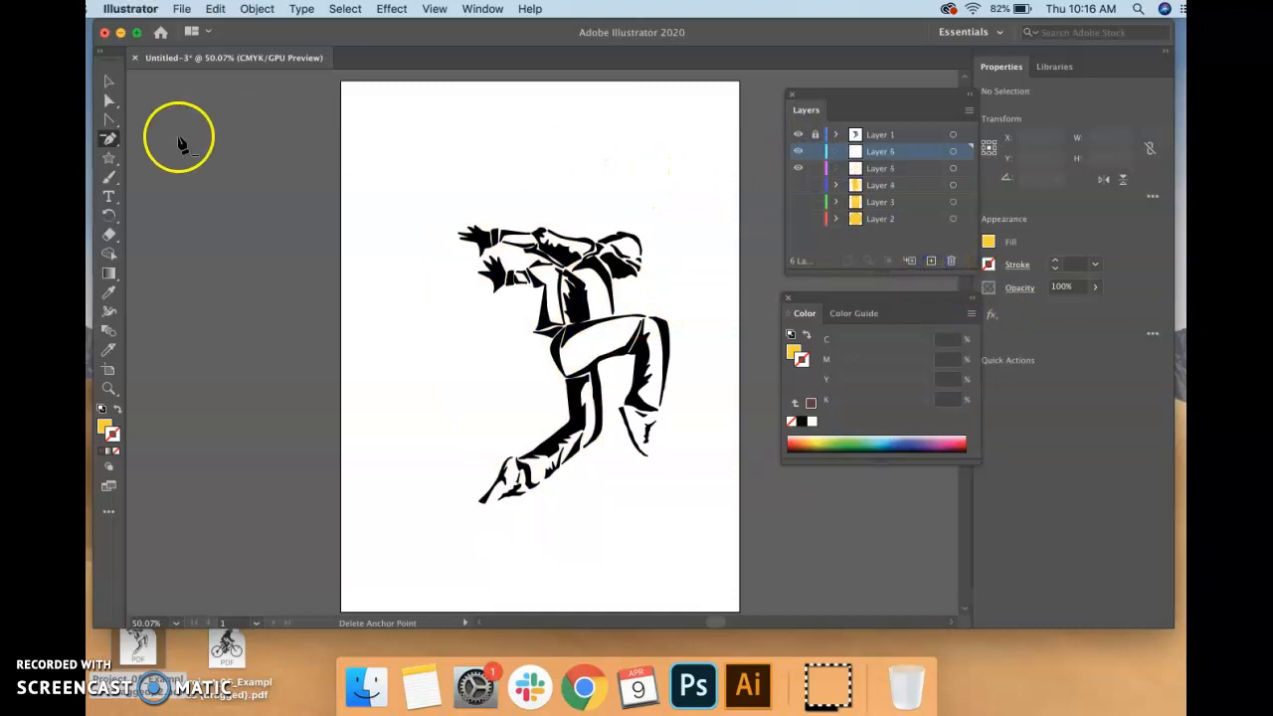
{"action": "left_click", "coordinate": [107, 147]}
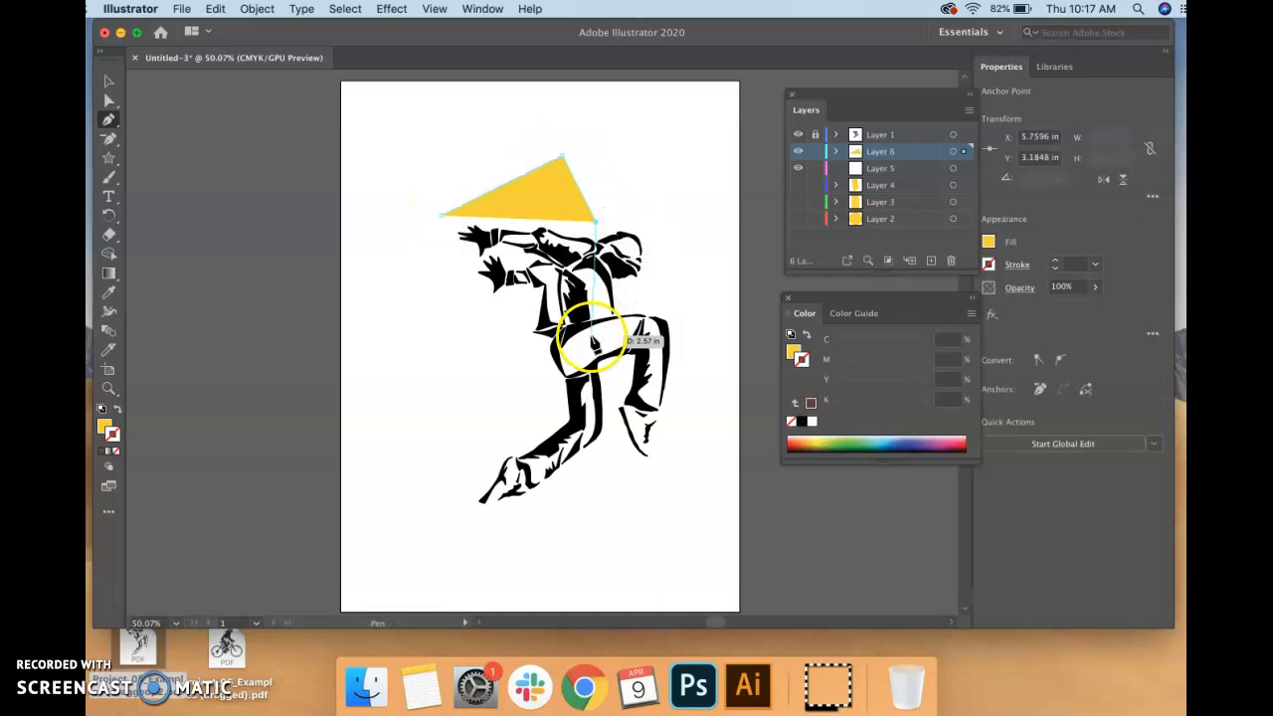
- Place pen points around the dancer's upper body to draw a yellow angular polygon
{"action": "left_click_drag", "start_coordinate": [593, 343], "coordinate": [677, 217]}
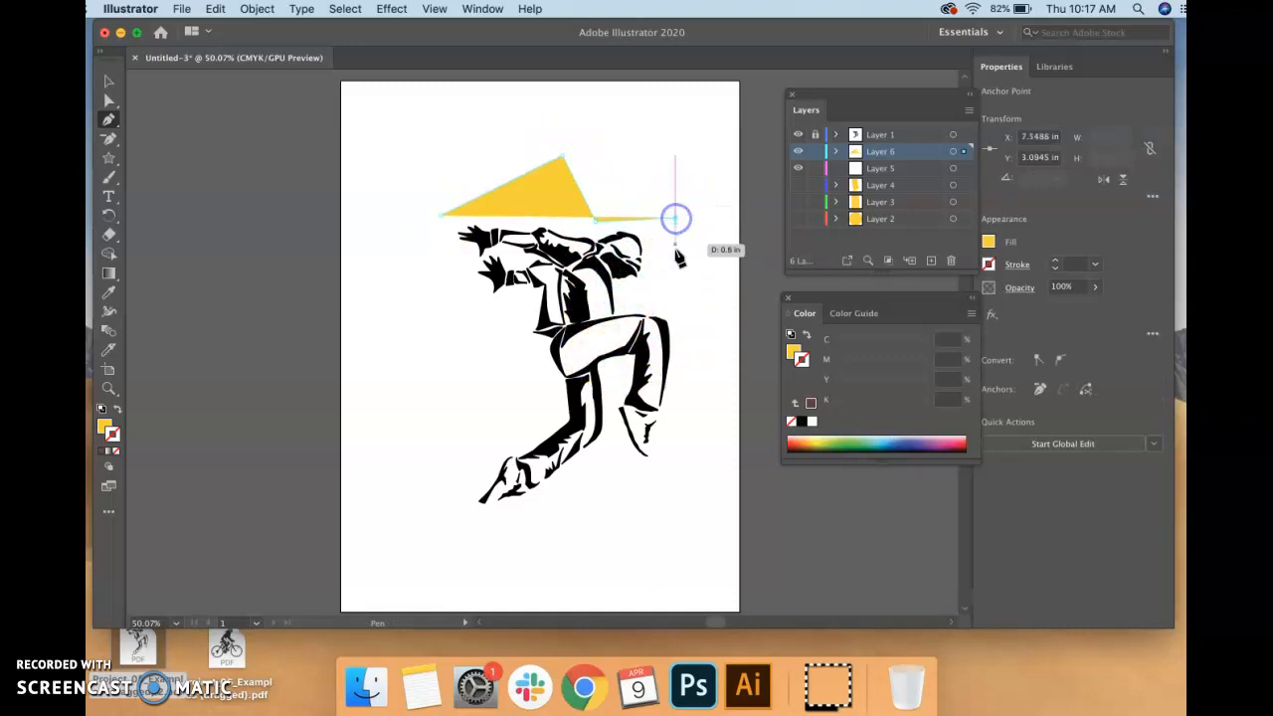
{"action": "left_click_drag", "start_coordinate": [676, 217], "coordinate": [626, 303]}
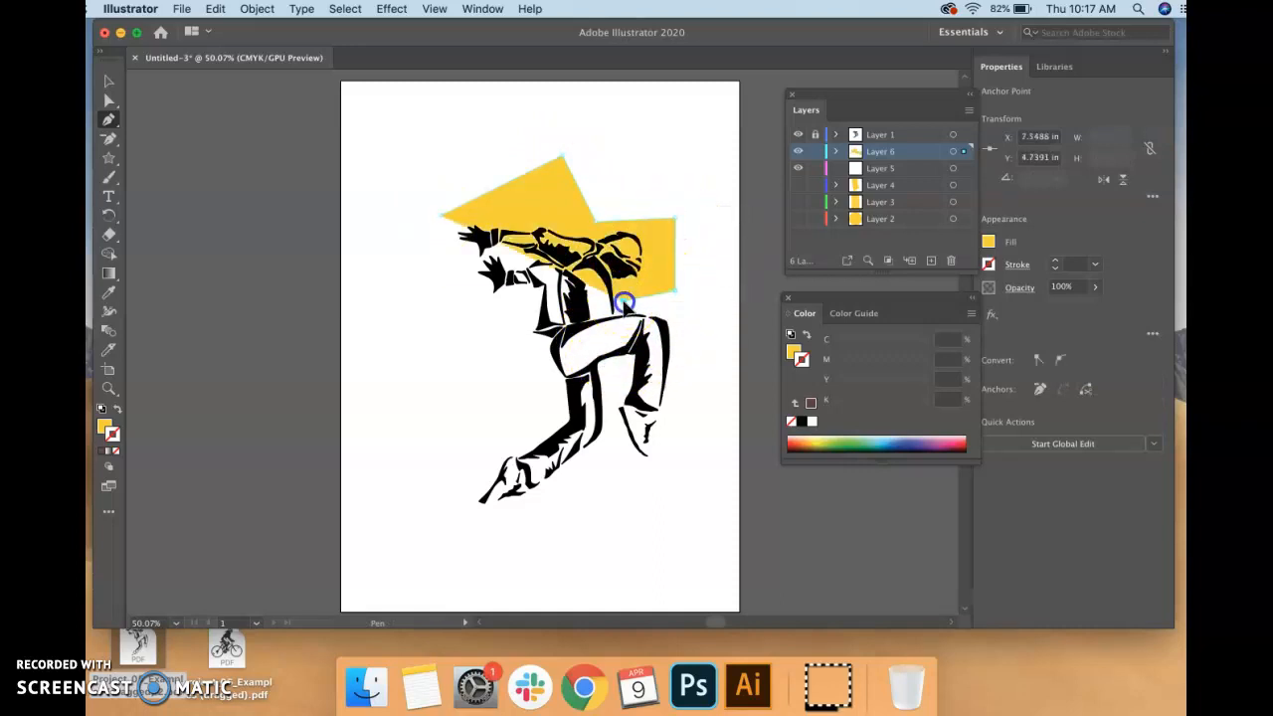
{"action": "left_click_drag", "start_coordinate": [625, 302], "coordinate": [446, 302]}
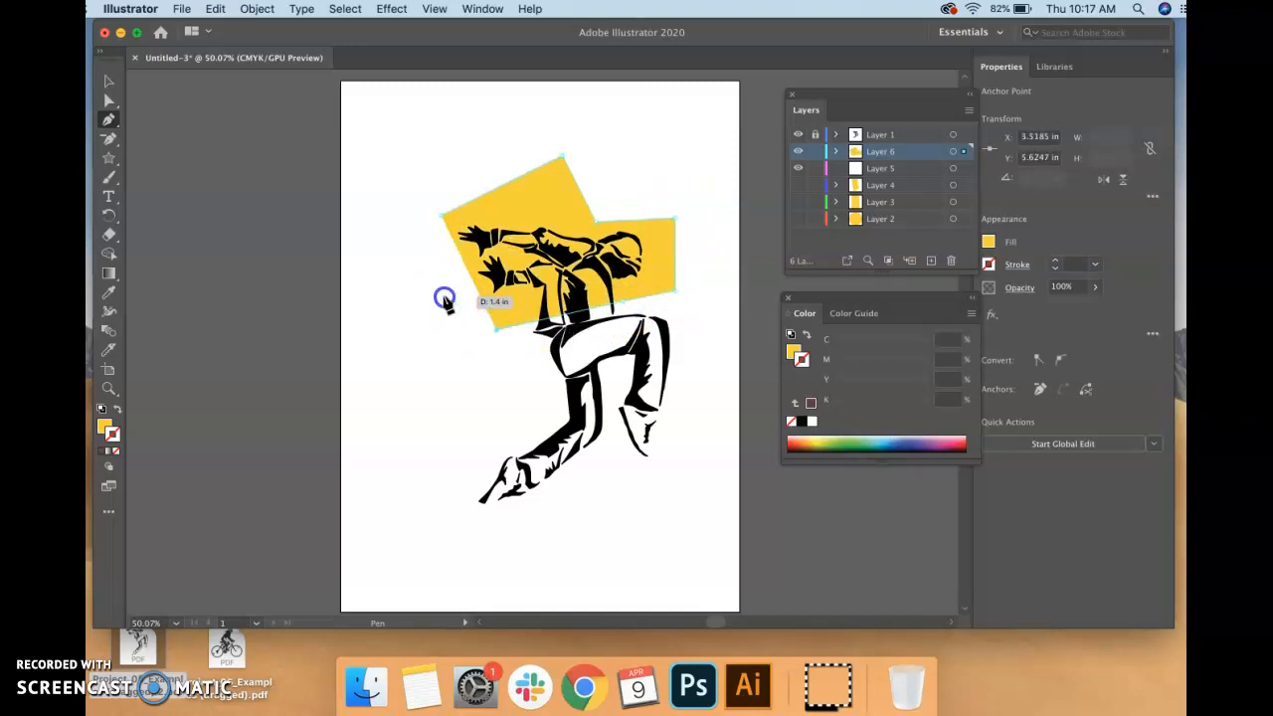
{"action": "left_click_drag", "start_coordinate": [445, 298], "coordinate": [418, 255]}
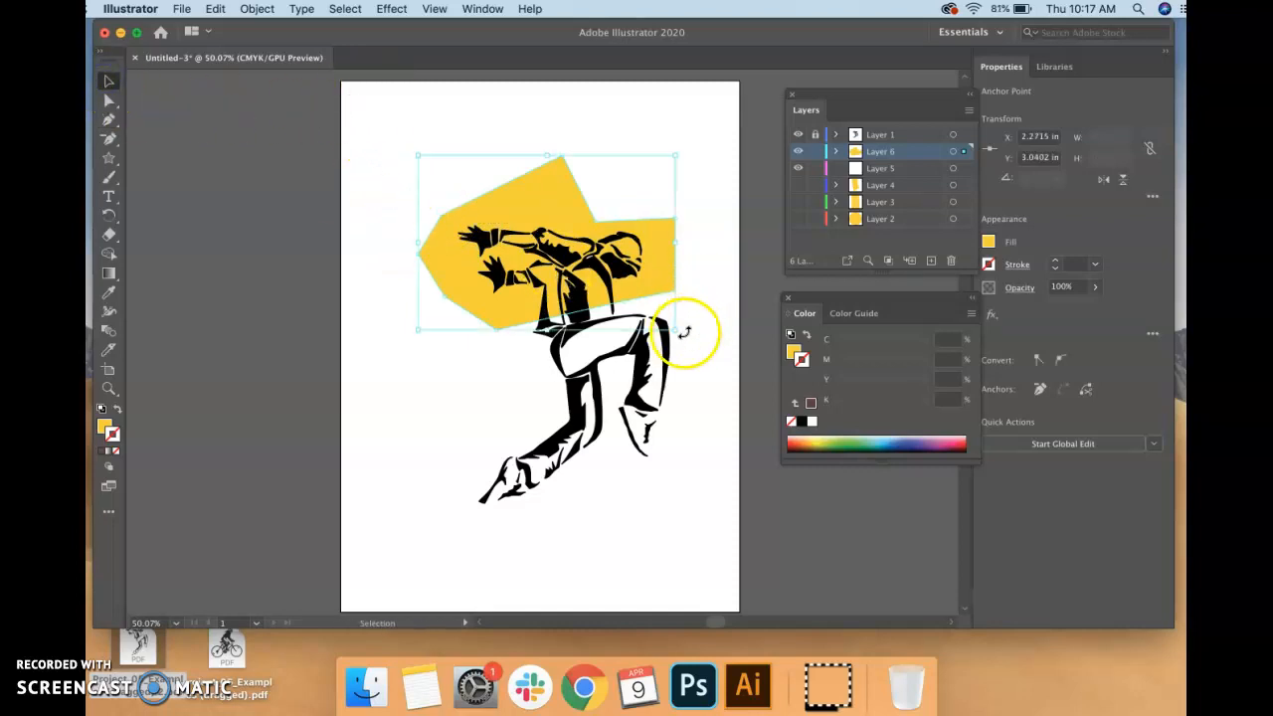
- Rotate the yellow shape about 46° with the Selection tool so it sits tilted behind the dancer
{"action": "left_click_drag", "start_coordinate": [684, 331], "coordinate": [513, 467]}
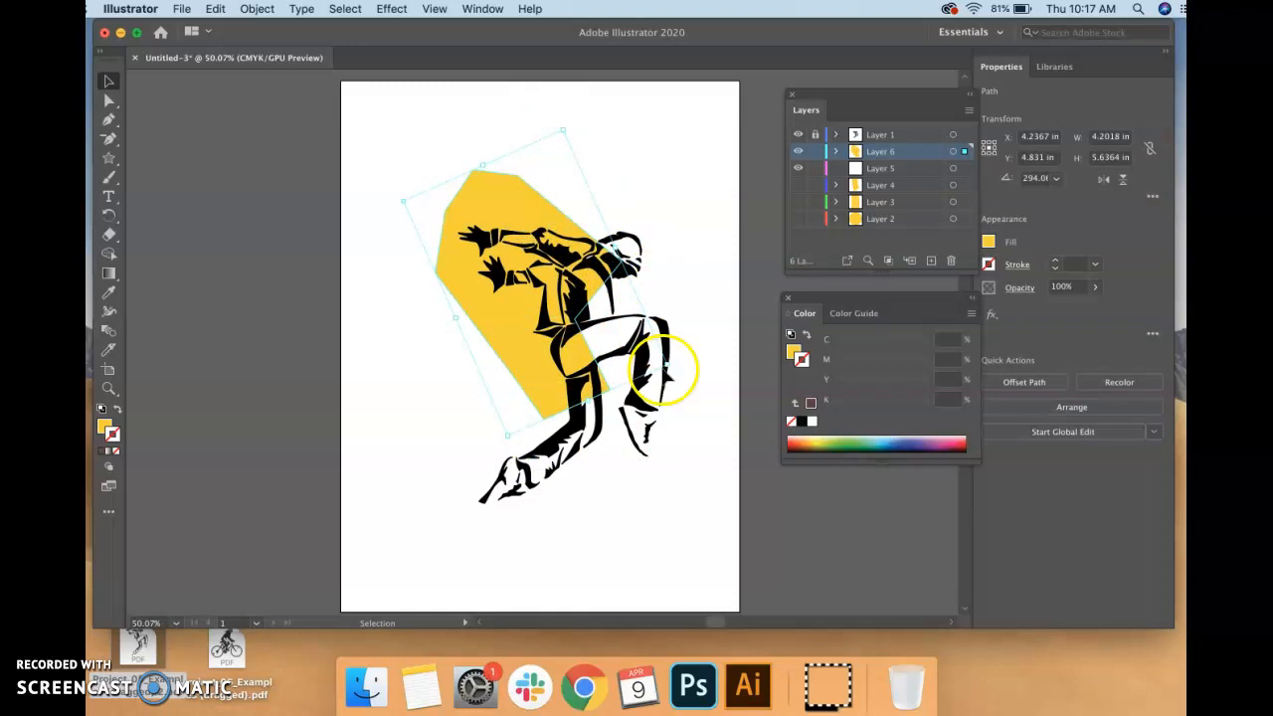
{"action": "left_click_drag", "start_coordinate": [666, 374], "coordinate": [684, 338]}
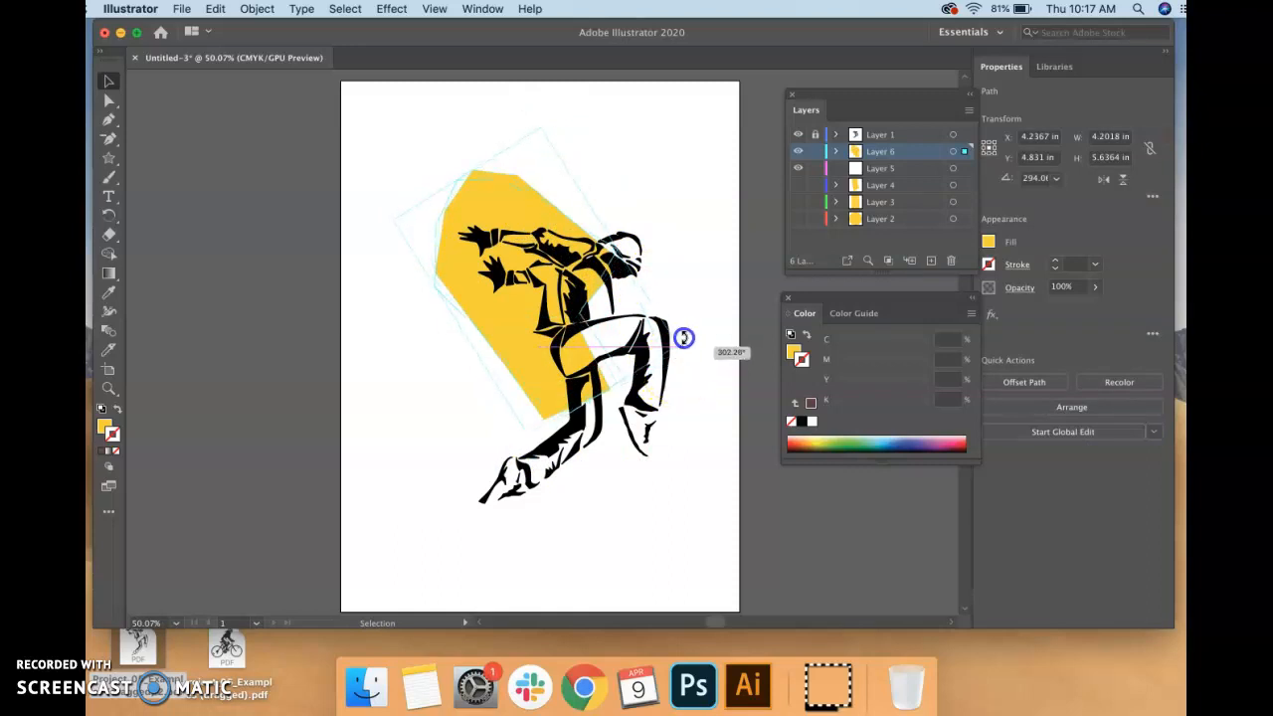
{"action": "left_click_drag", "start_coordinate": [685, 338], "coordinate": [561, 128]}
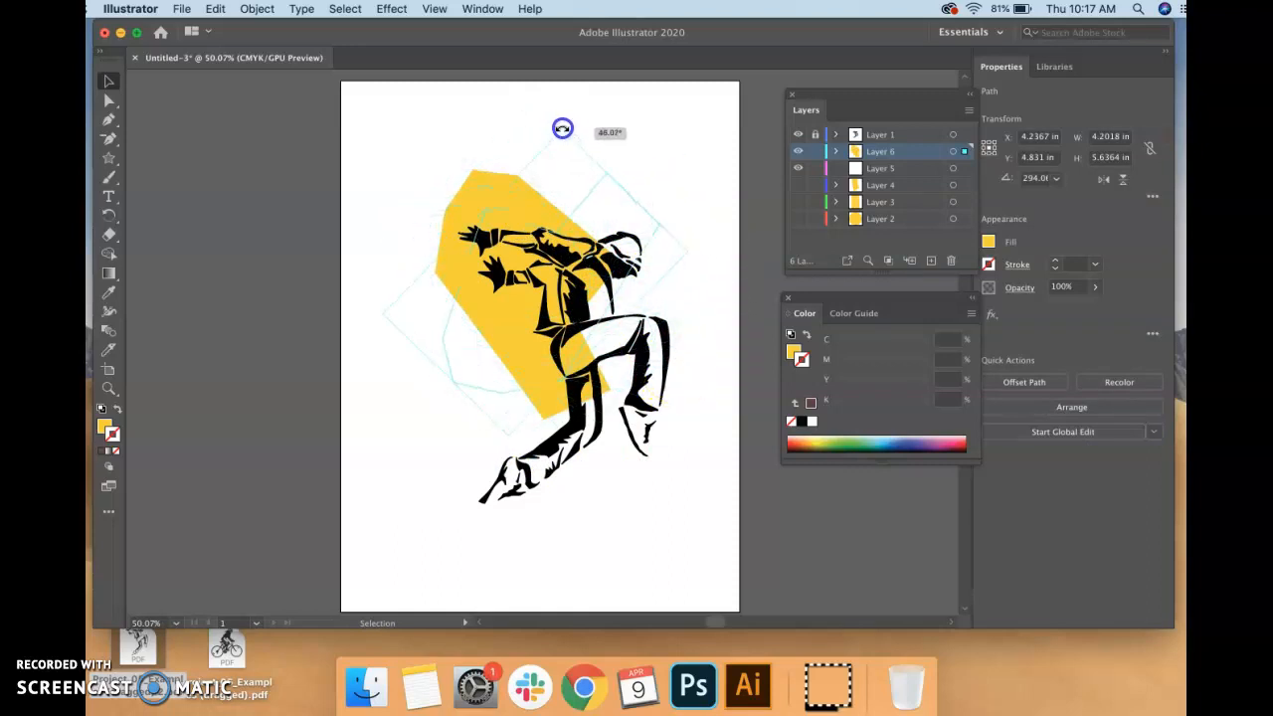
{"action": "left_click_drag", "start_coordinate": [560, 128], "coordinate": [601, 183]}
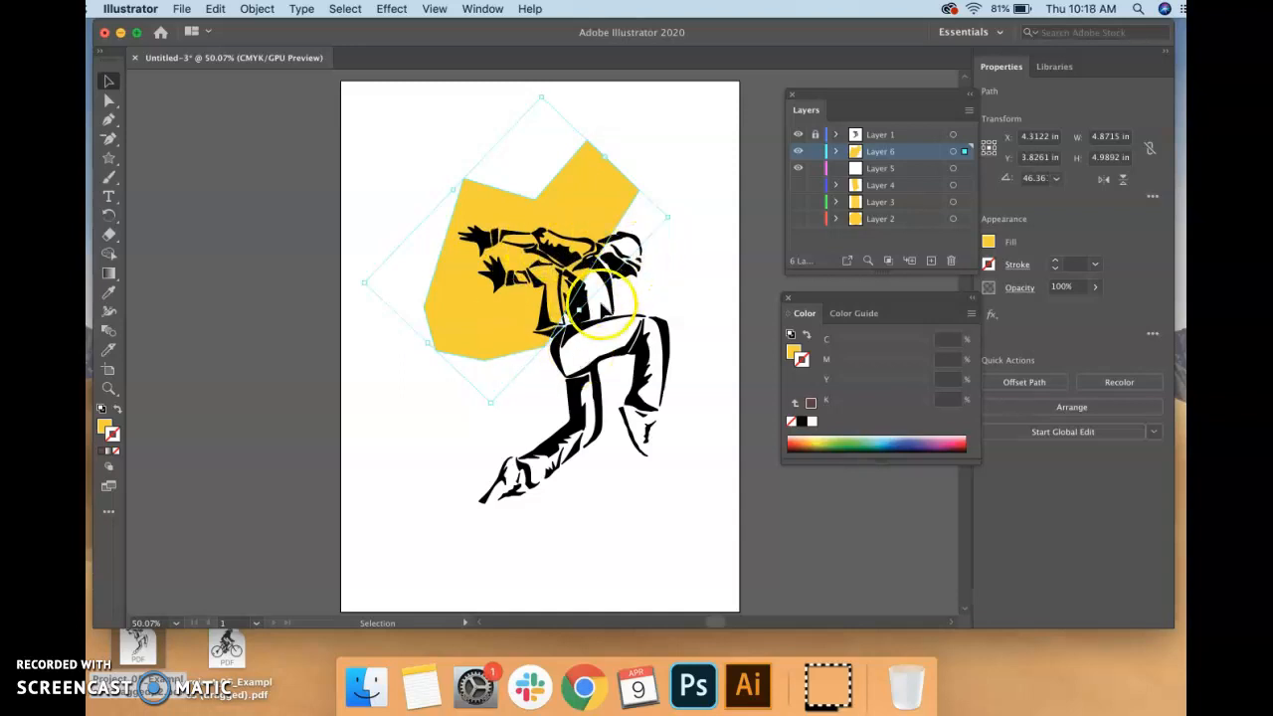
{"action": "mouse_move", "coordinate": [652, 428]}
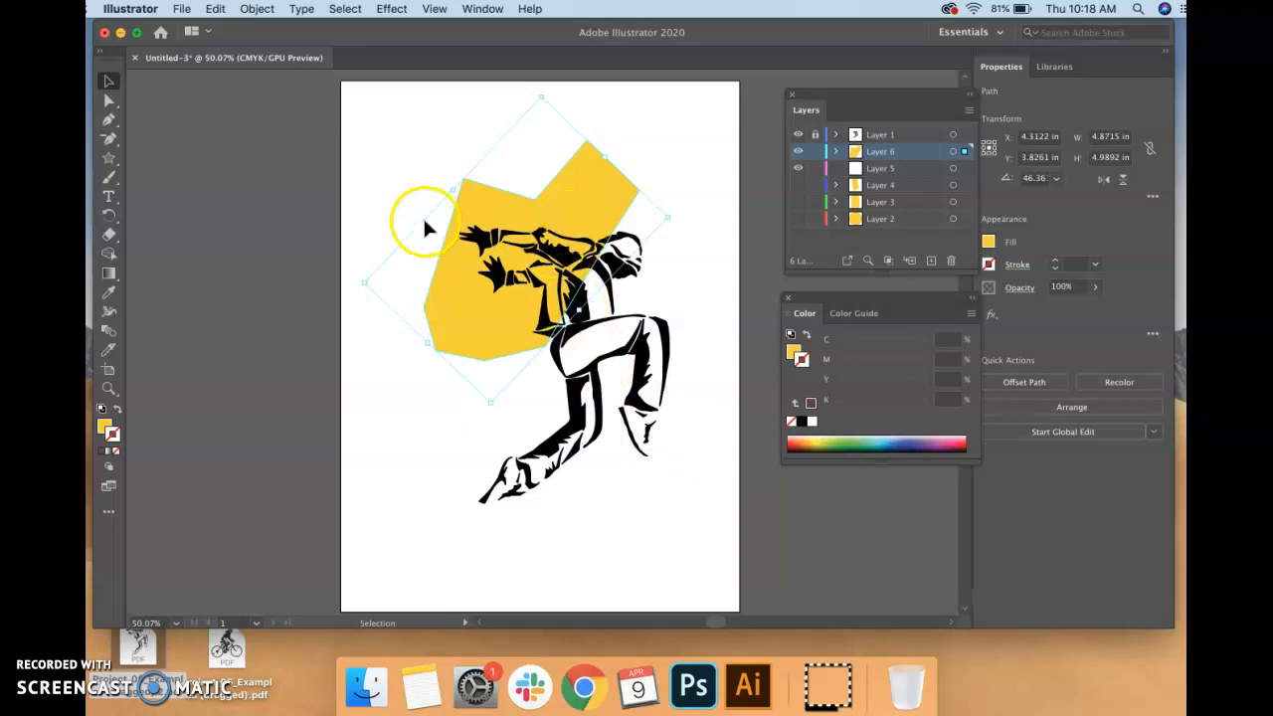
{"action": "mouse_move", "coordinate": [577, 308]}
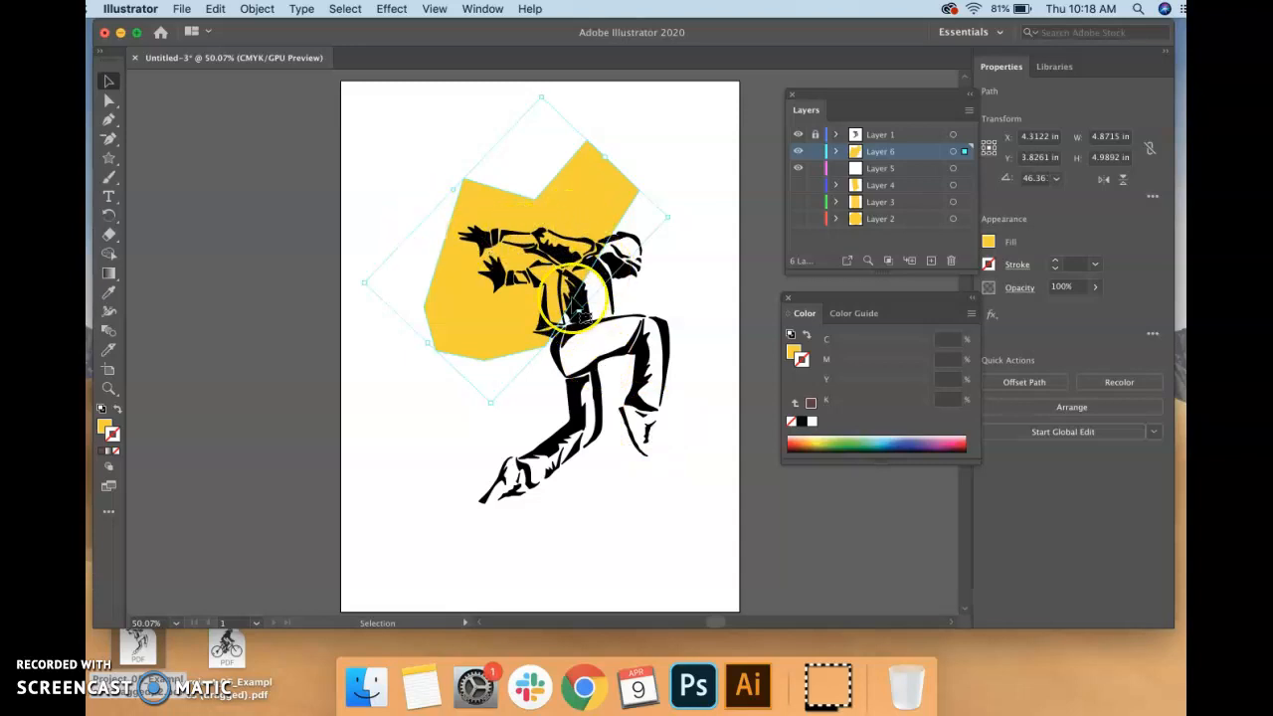
{"action": "mouse_move", "coordinate": [656, 428]}
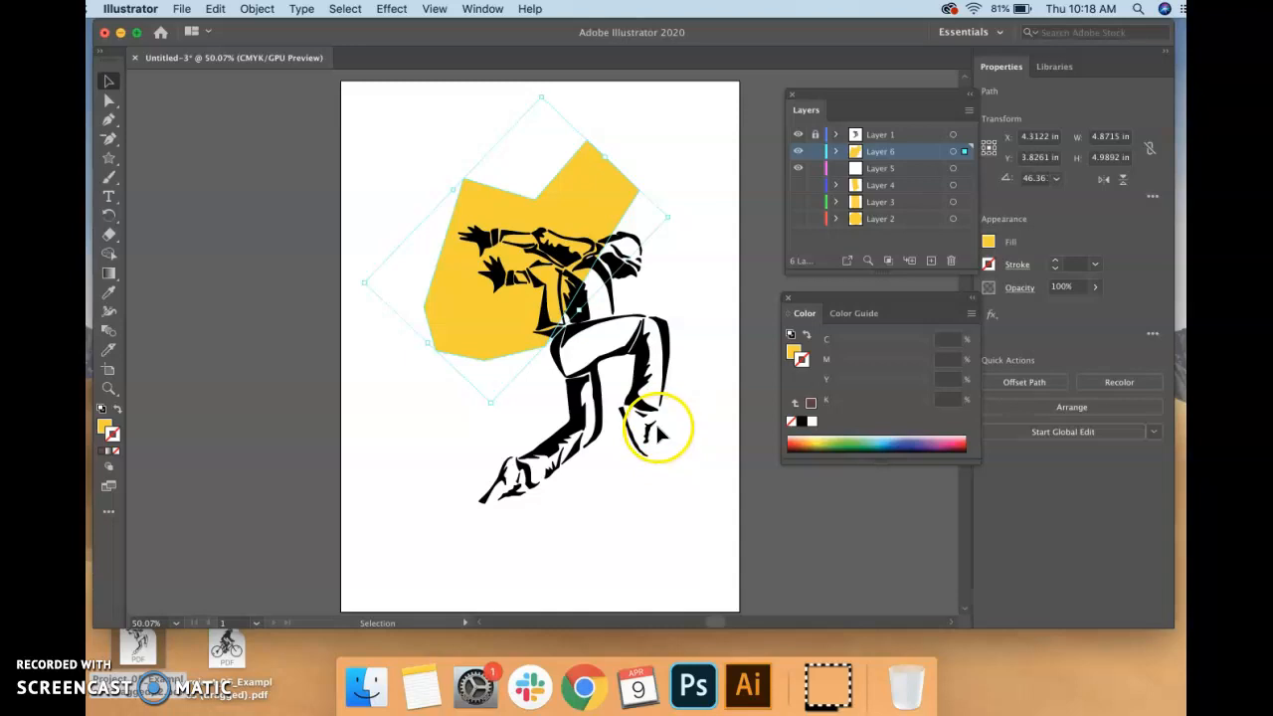
{"action": "mouse_move", "coordinate": [660, 422]}
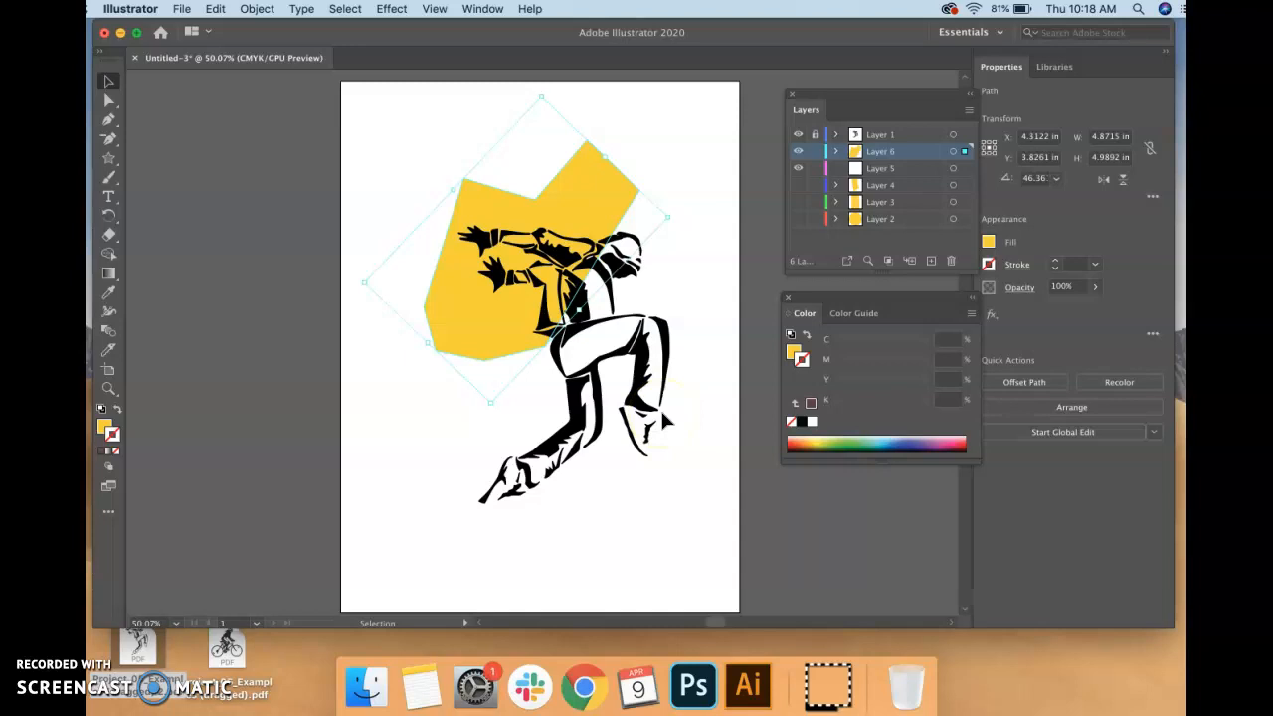
{"action": "left_click_drag", "start_coordinate": [607, 159], "coordinate": [577, 189]}
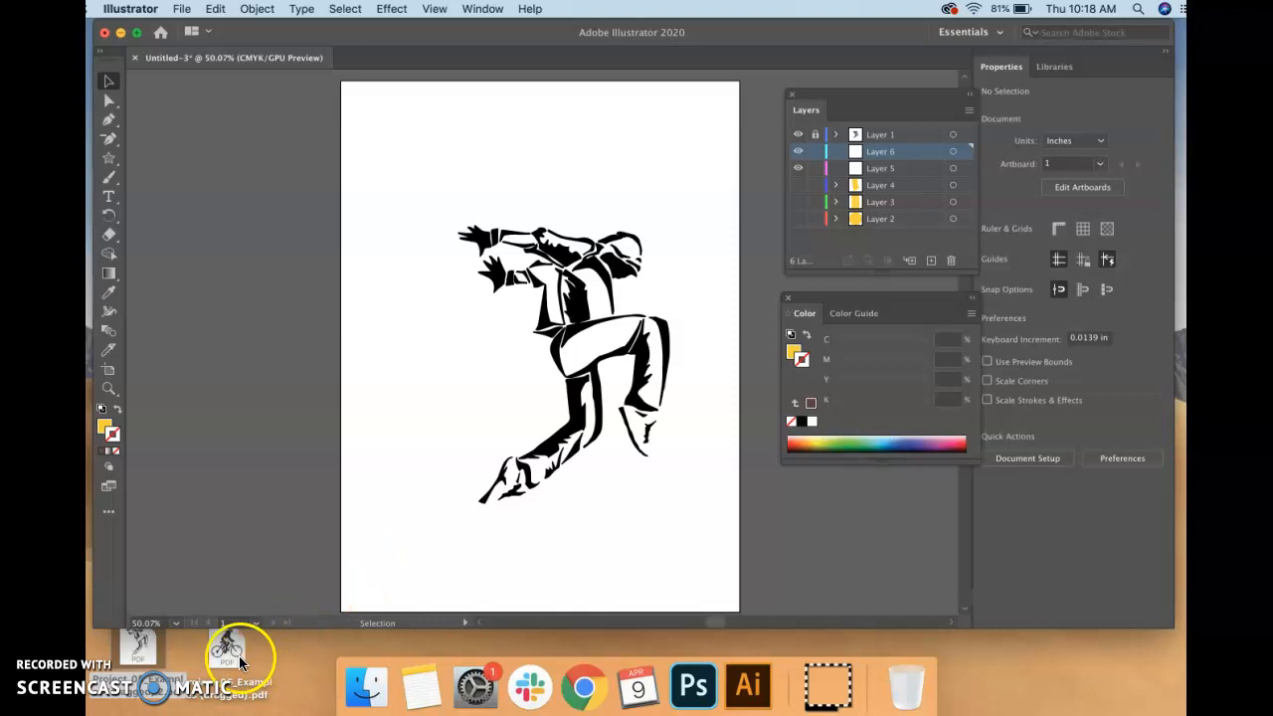
- Drag the cyclist file onto the artboard and hide the dancer layer
{"action": "left_click_drag", "start_coordinate": [239, 656], "coordinate": [435, 441]}
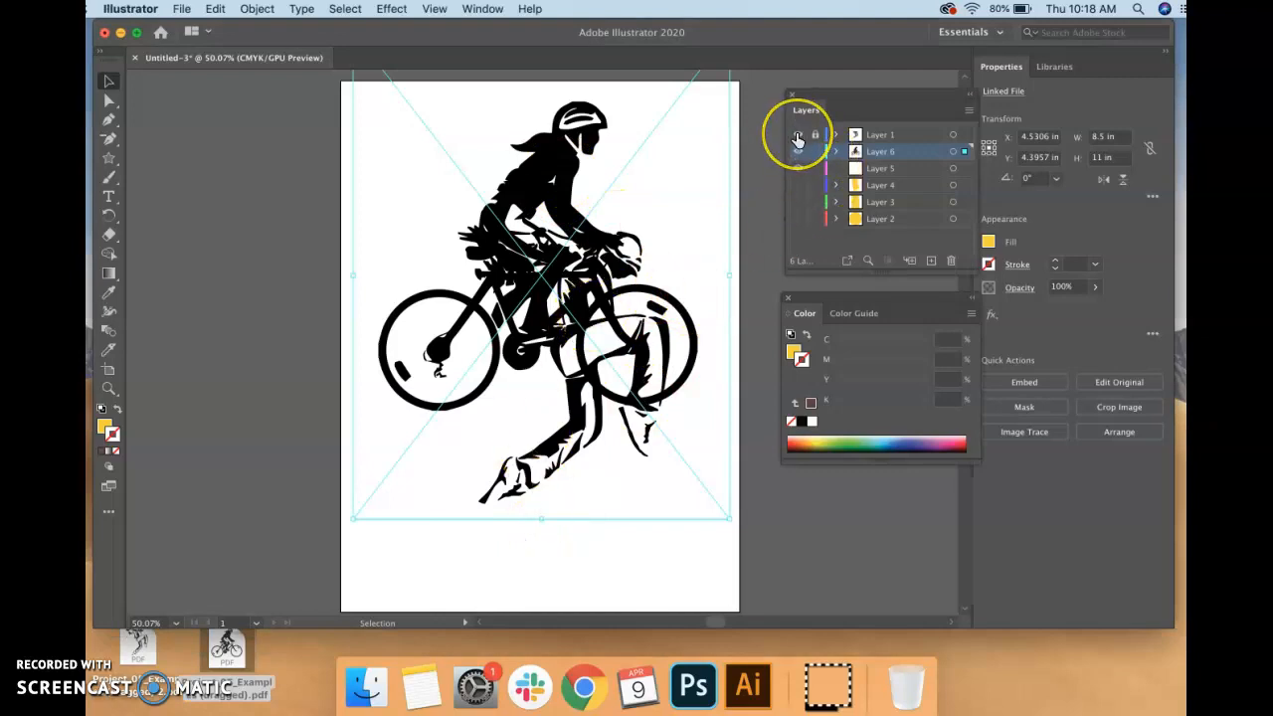
{"action": "left_click", "coordinate": [796, 135]}
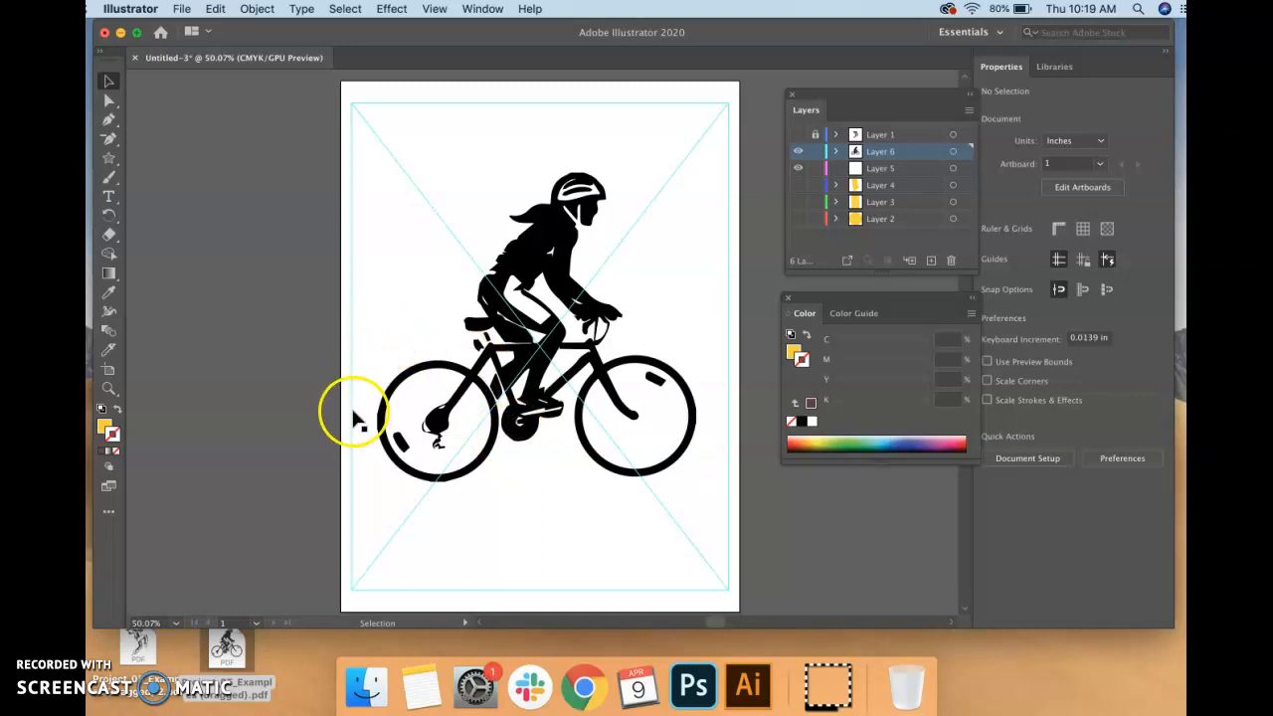
{"action": "mouse_move", "coordinate": [475, 497]}
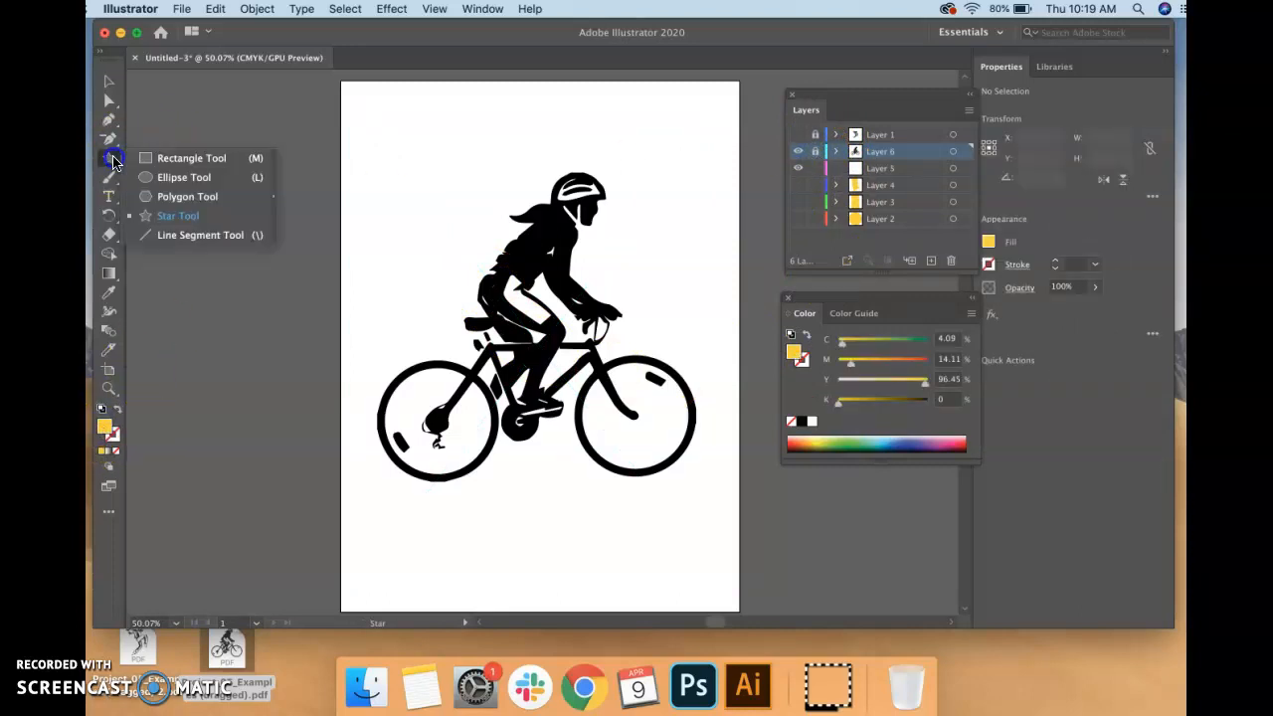
- Draw a yellow circle with the Ellipse tool on a new layer over the cyclist
{"action": "left_click", "coordinate": [183, 177]}
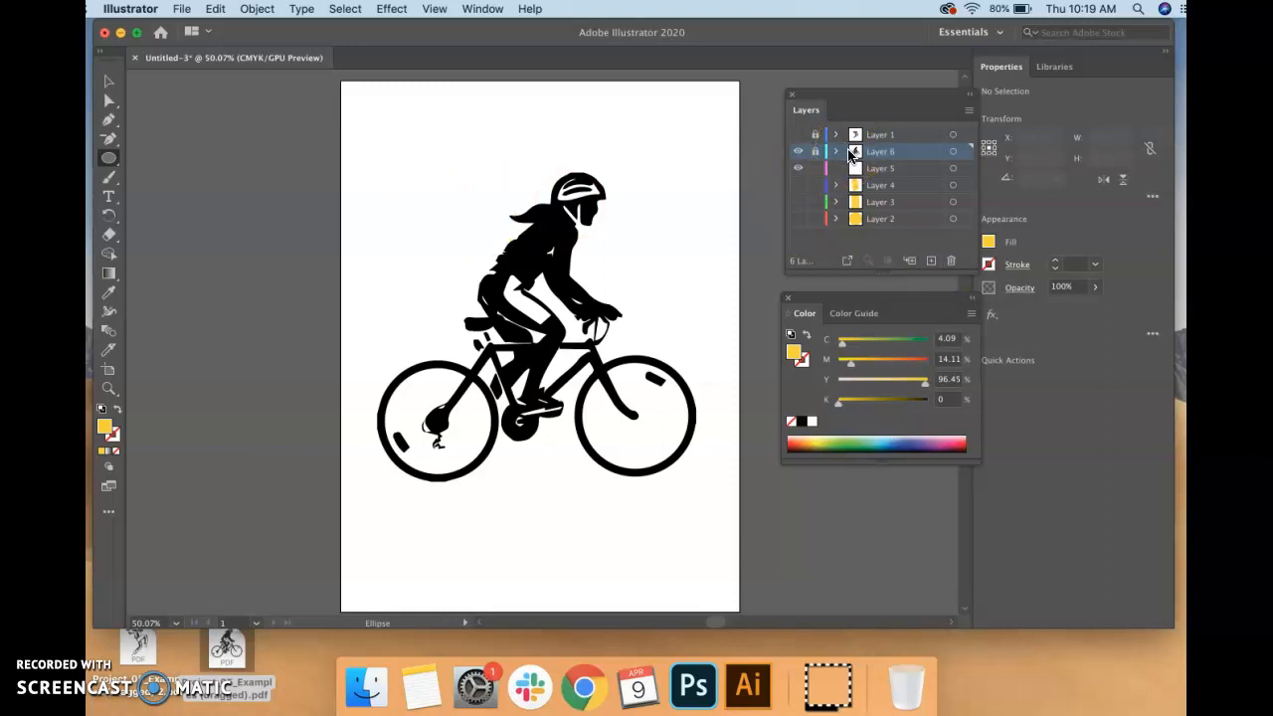
{"action": "left_click", "coordinate": [931, 261]}
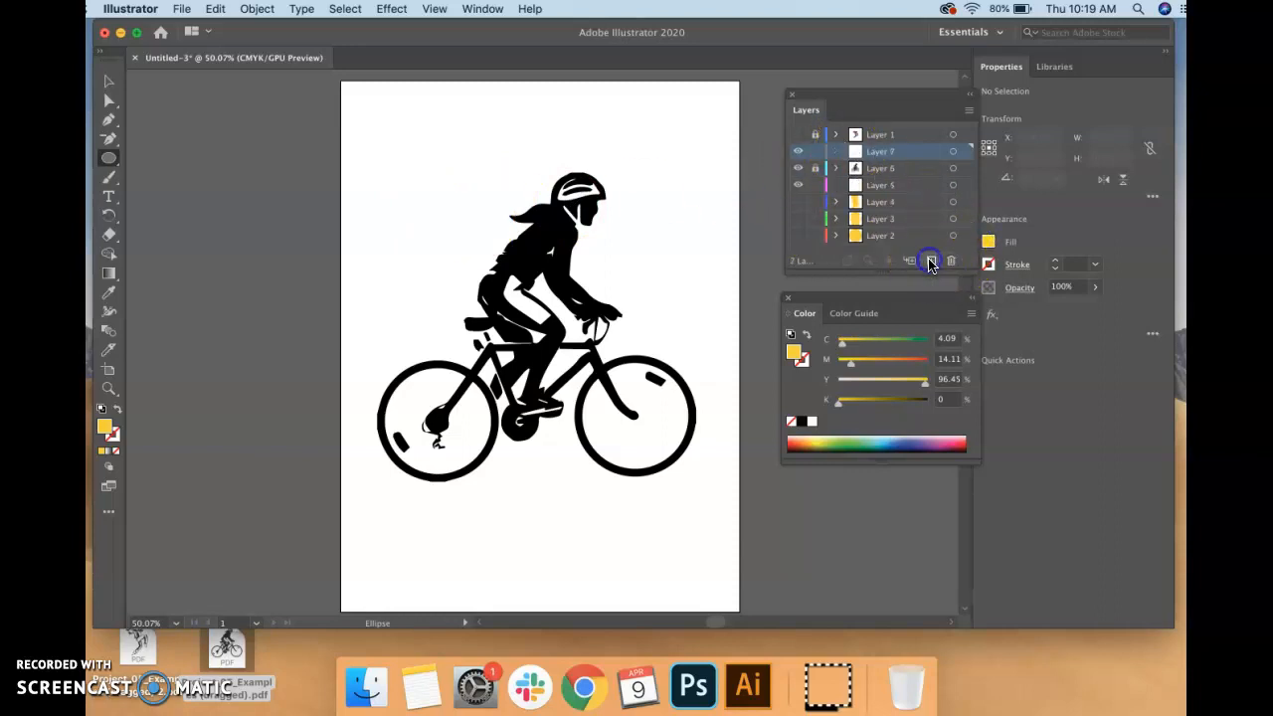
{"action": "left_click_drag", "start_coordinate": [507, 149], "coordinate": [612, 426]}
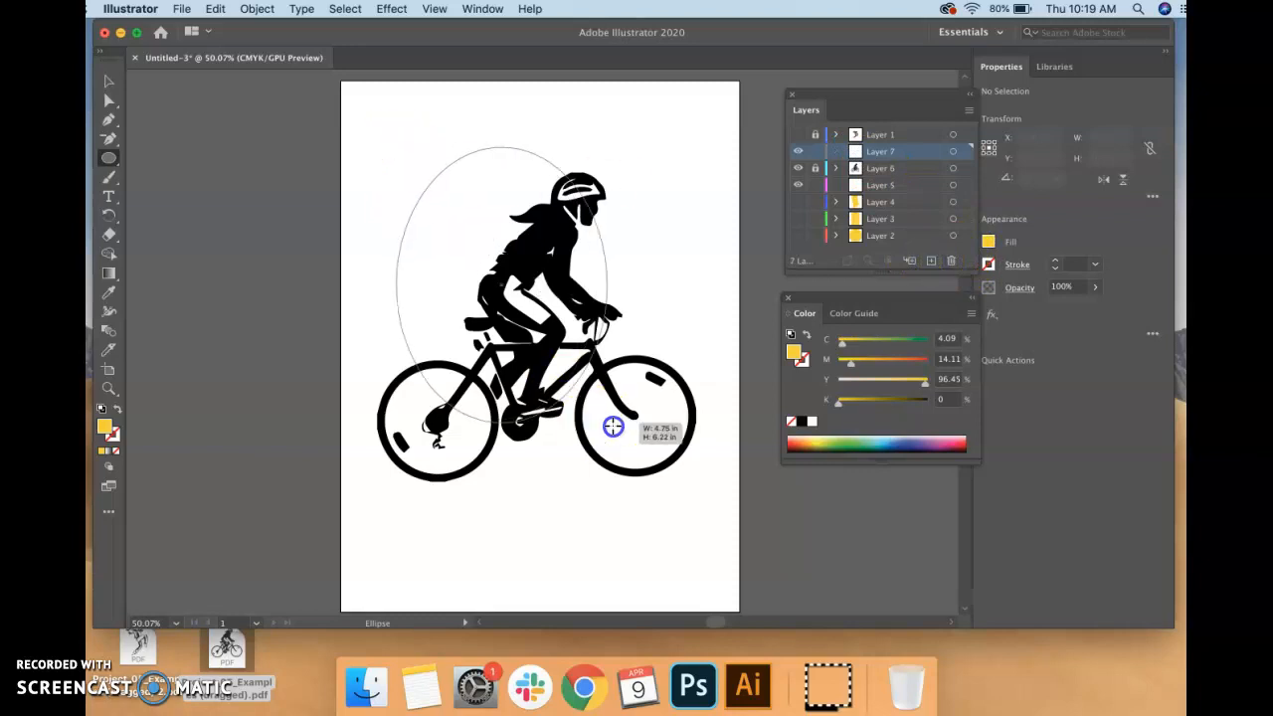
{"action": "left_click_drag", "start_coordinate": [613, 425], "coordinate": [686, 449]}
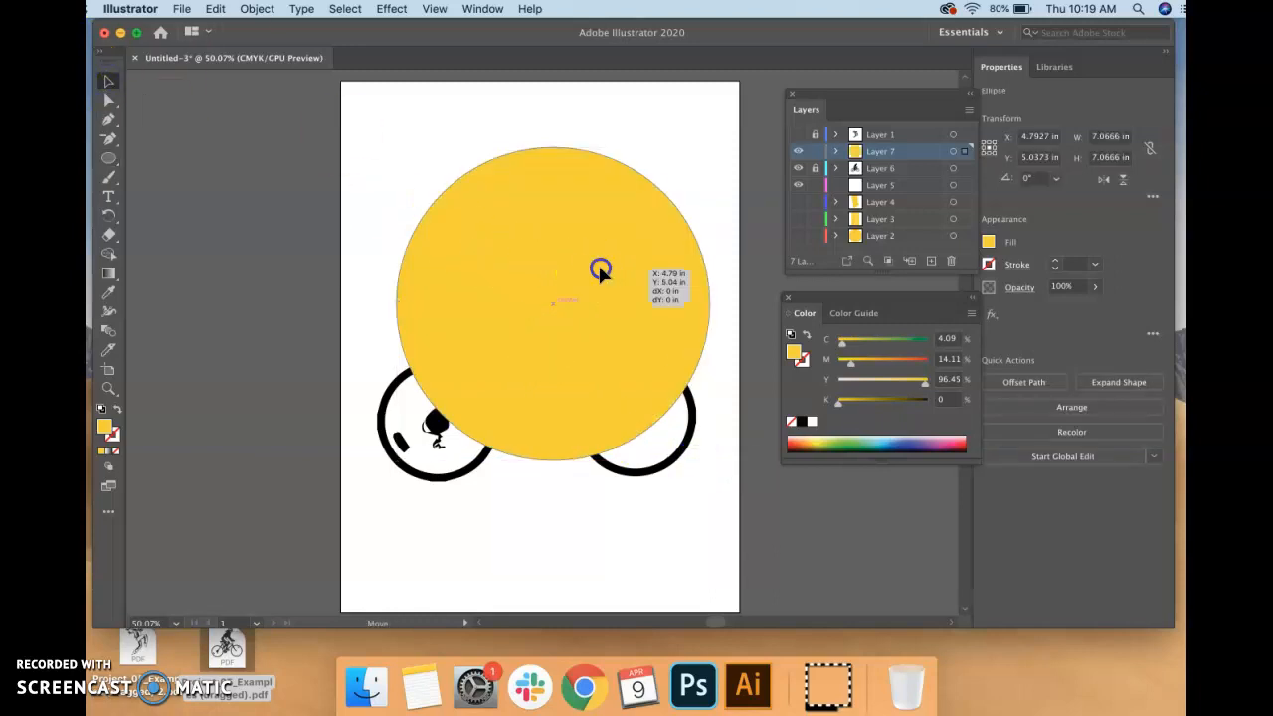
- Nudge and resize the circle behind the cyclist
{"action": "left_click_drag", "start_coordinate": [600, 271], "coordinate": [601, 278]}
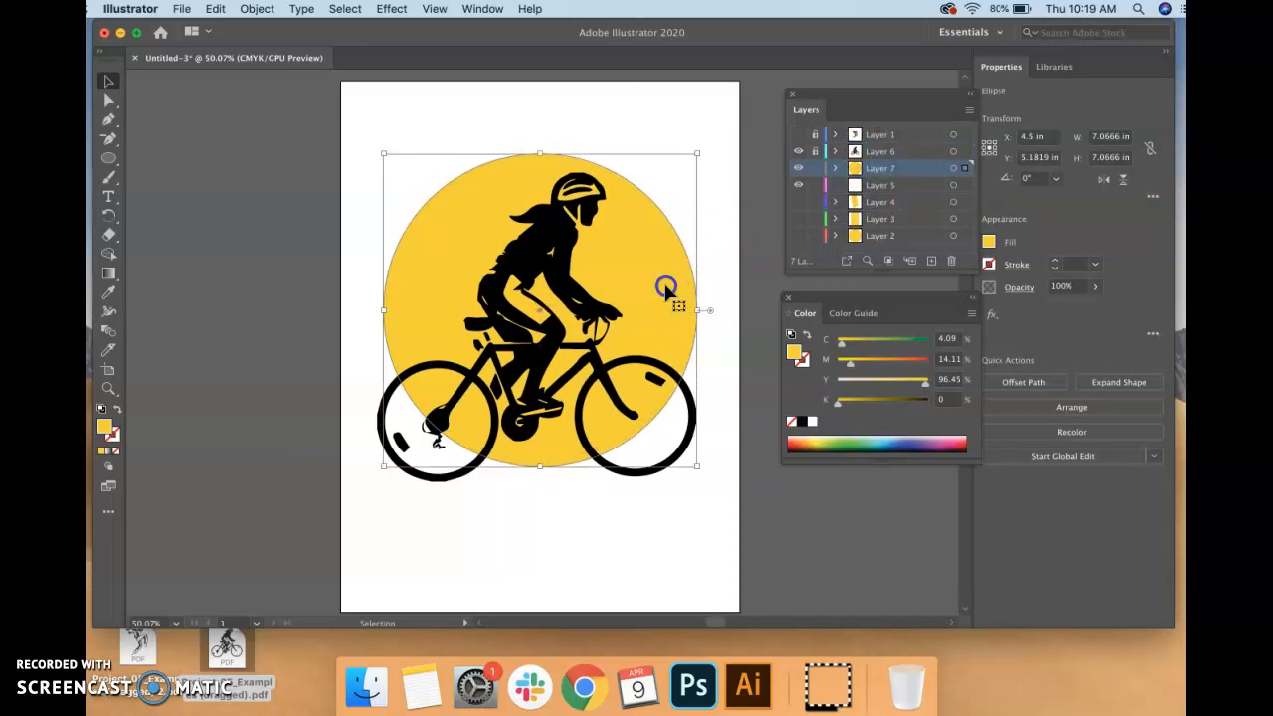
{"action": "left_click_drag", "start_coordinate": [666, 288], "coordinate": [674, 288]}
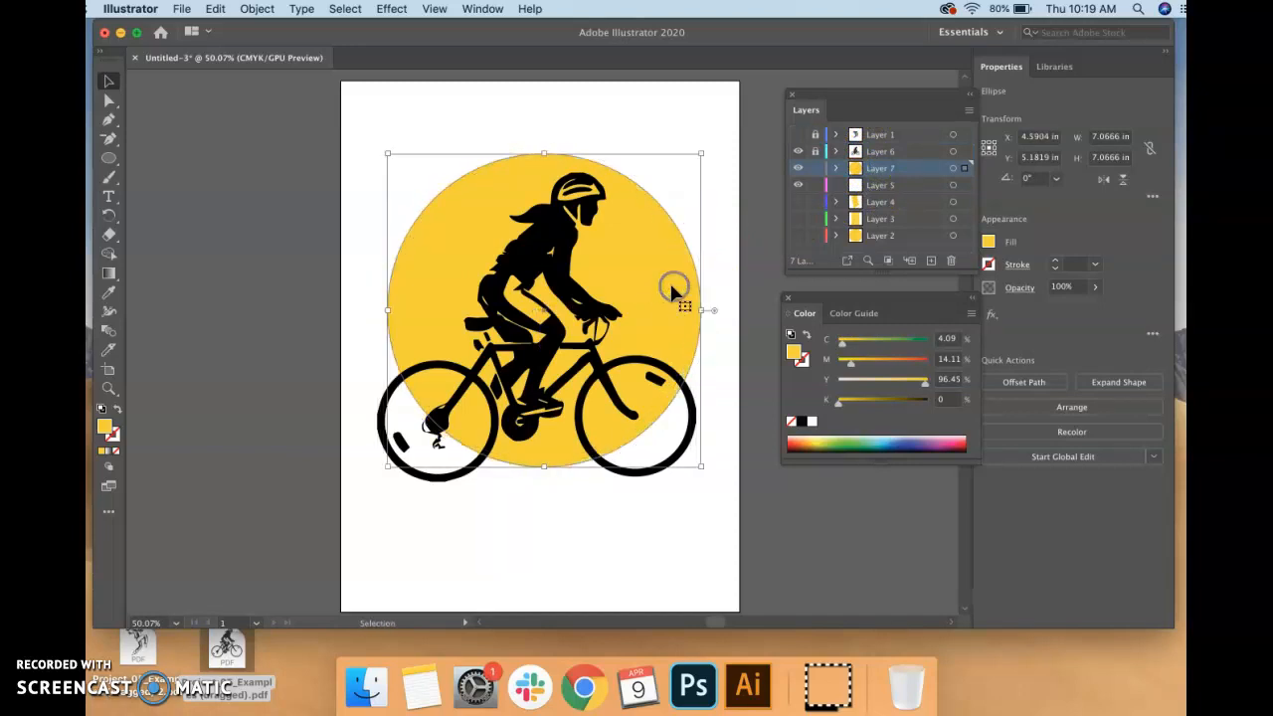
{"action": "left_click_drag", "start_coordinate": [676, 288], "coordinate": [652, 294]}
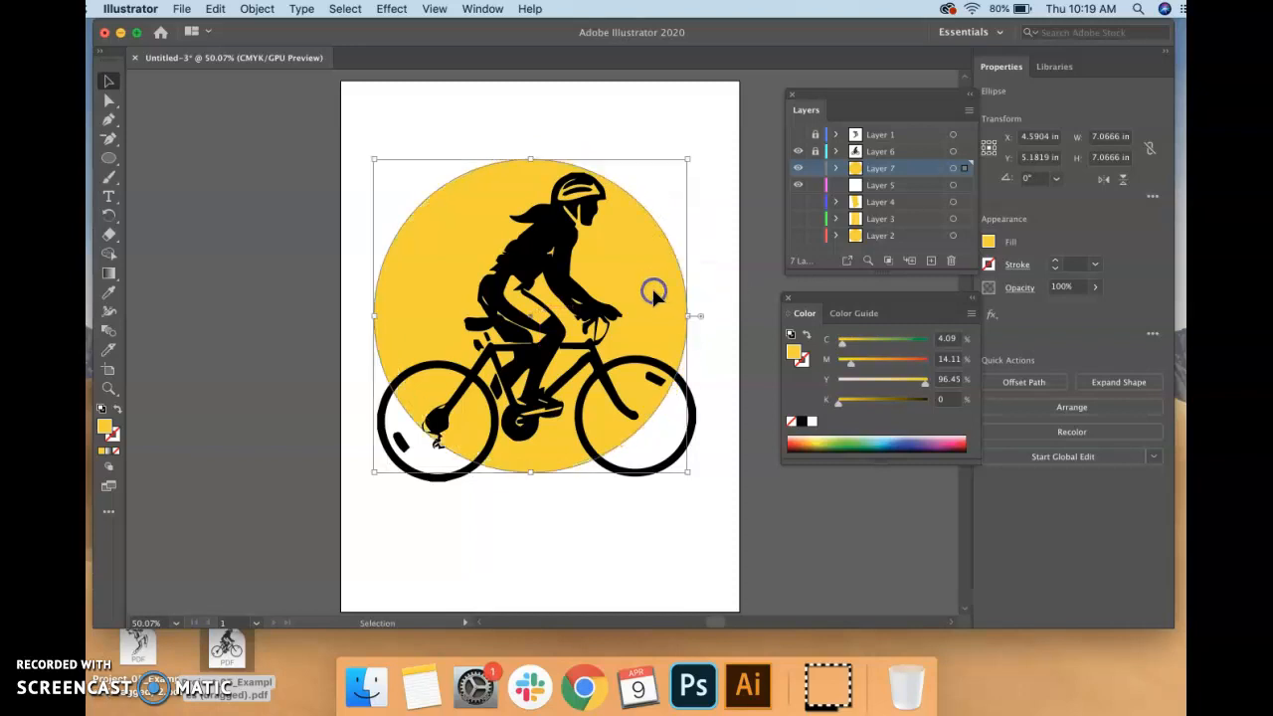
{"action": "left_click_drag", "start_coordinate": [654, 294], "coordinate": [712, 316]}
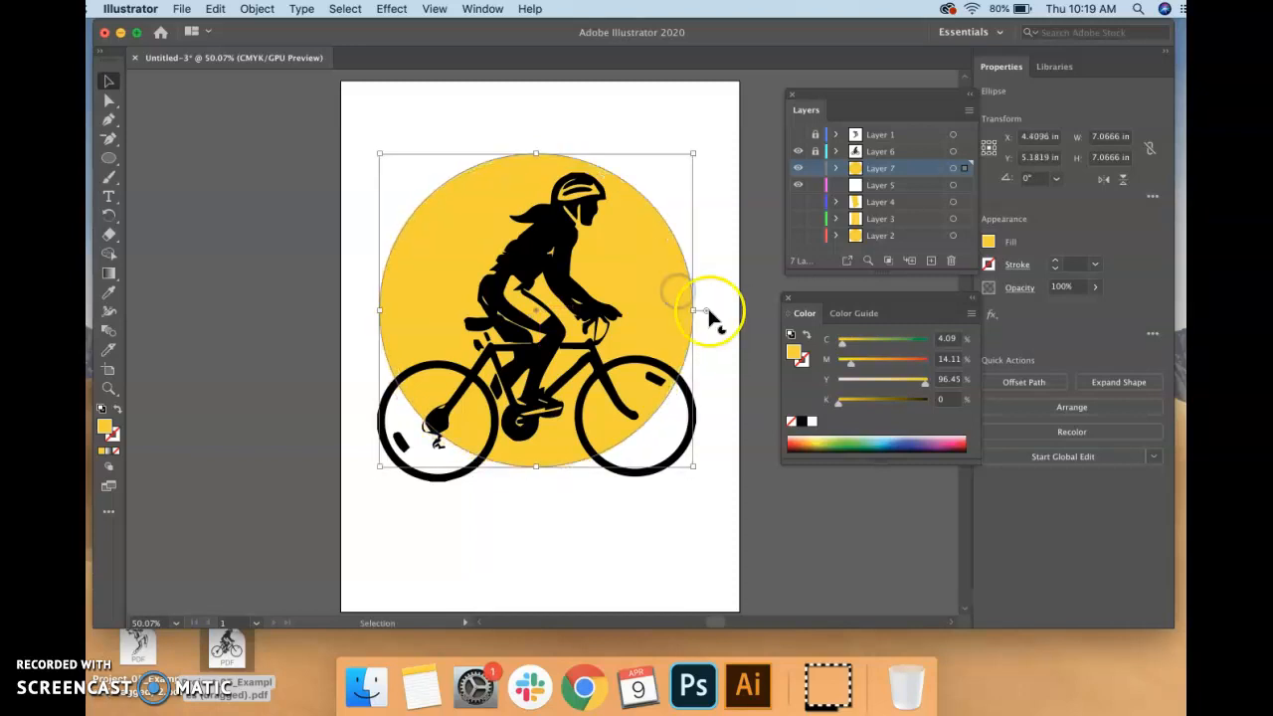
{"action": "left_click", "coordinate": [696, 308]}
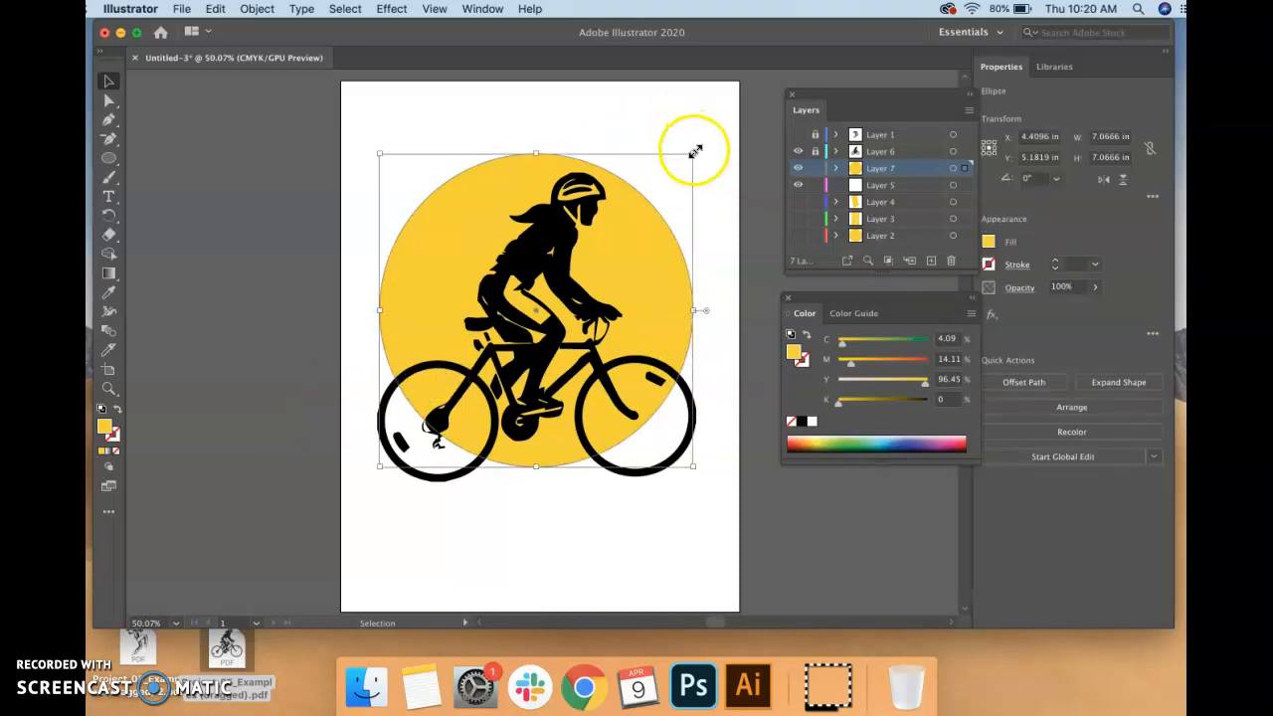
- Shrink the circle and reposition it behind the cyclist's upper body
{"action": "left_click_drag", "start_coordinate": [694, 149], "coordinate": [573, 275]}
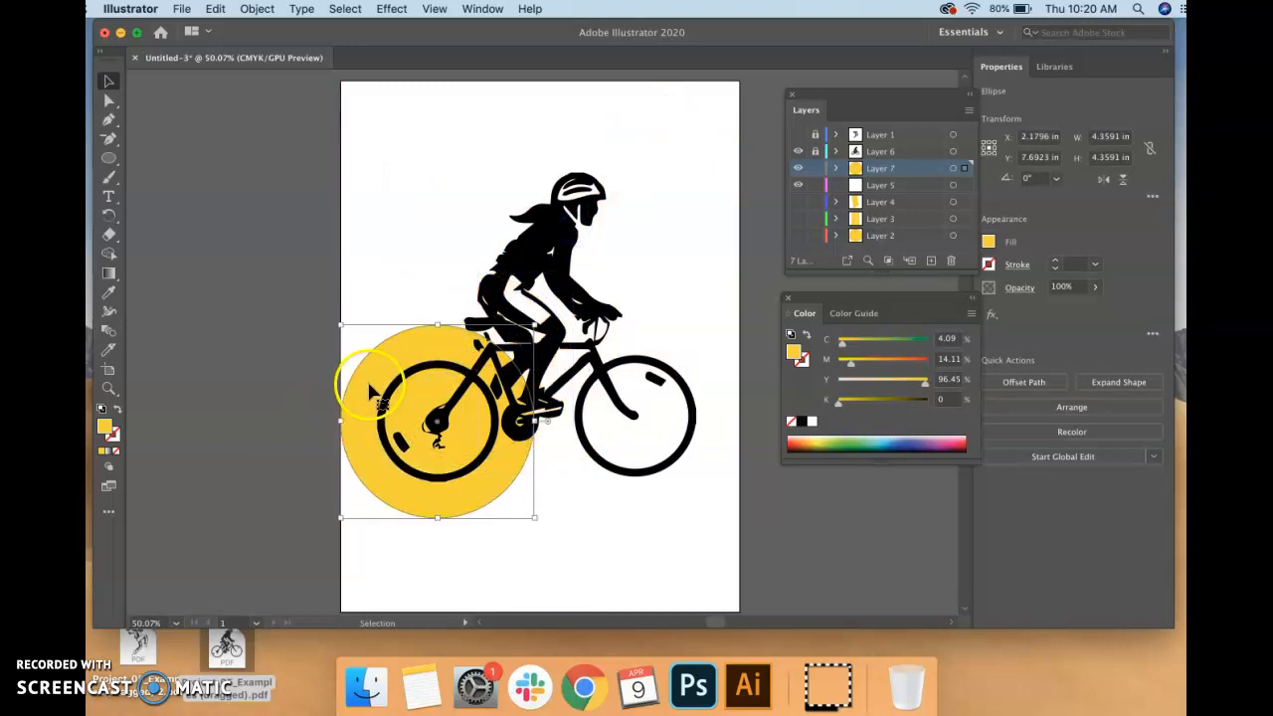
{"action": "left_click_drag", "start_coordinate": [374, 387], "coordinate": [557, 467]}
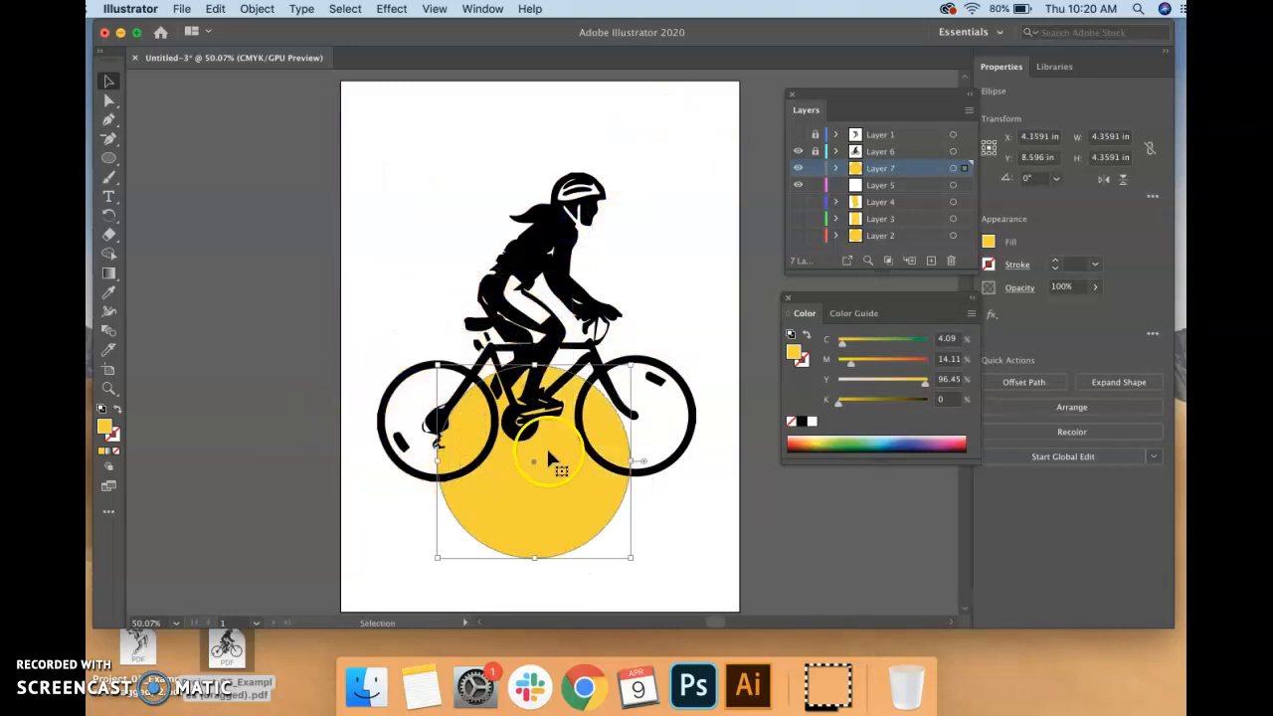
{"action": "left_click_drag", "start_coordinate": [533, 457], "coordinate": [553, 278]}
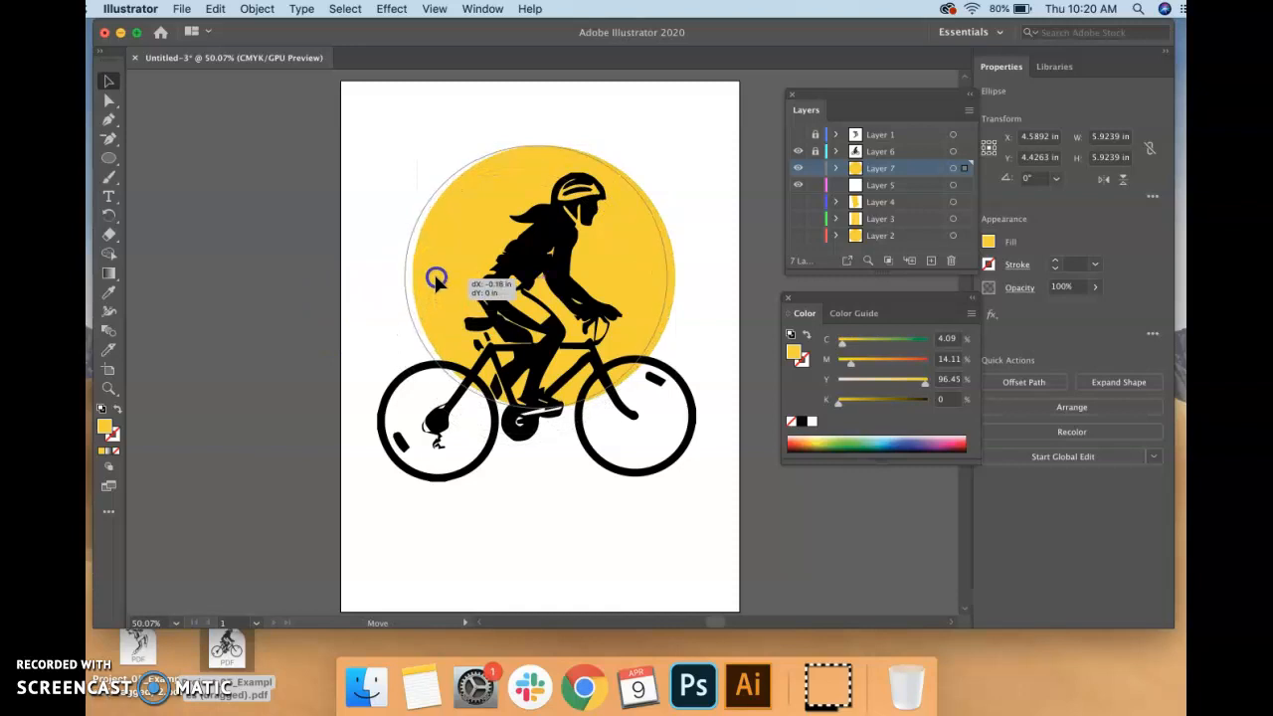
{"action": "left_click_drag", "start_coordinate": [437, 278], "coordinate": [435, 263]}
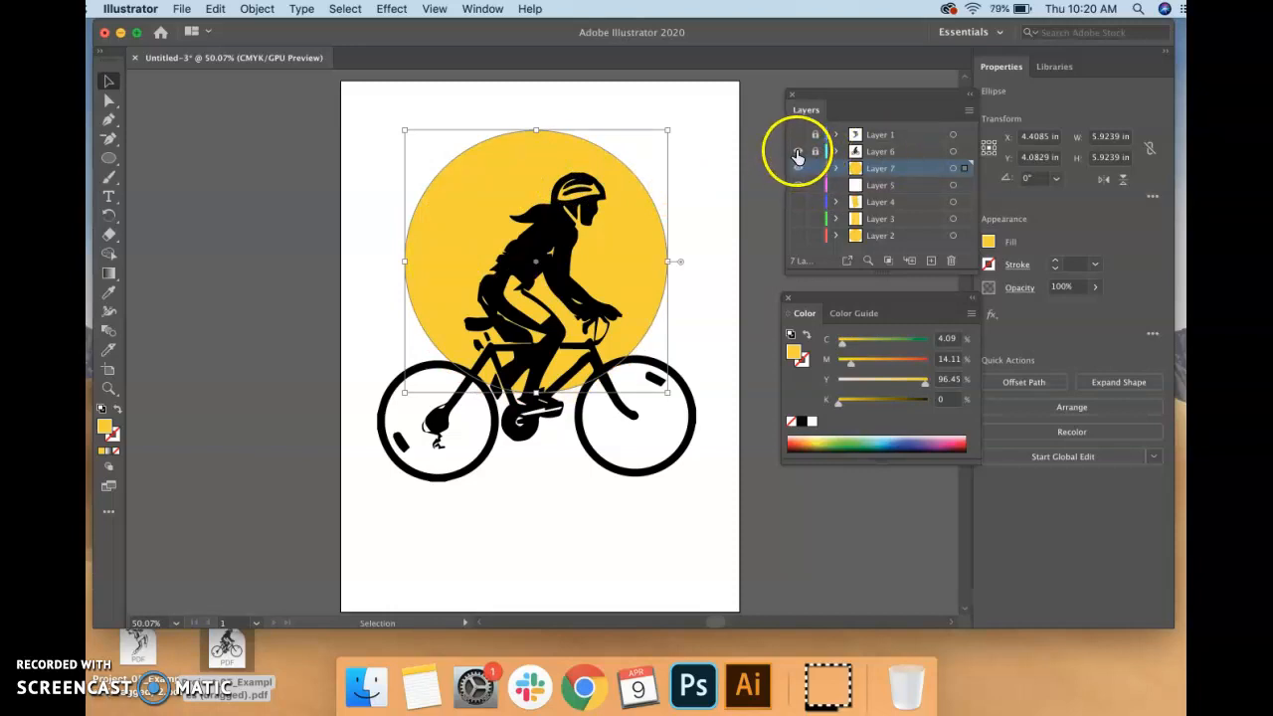
- Toggle layer visibility so the cyclist is hidden and the dancer shows over the yellow circle
{"action": "left_click", "coordinate": [797, 135]}
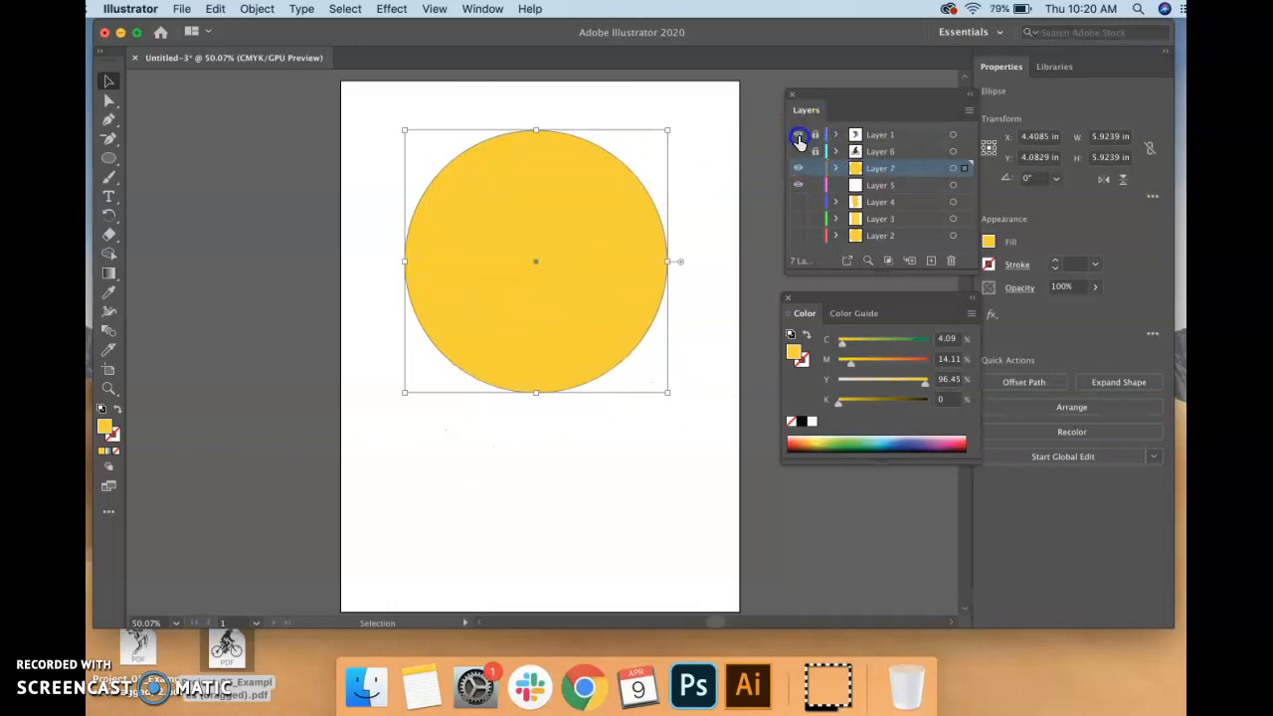
{"action": "left_click", "coordinate": [797, 139]}
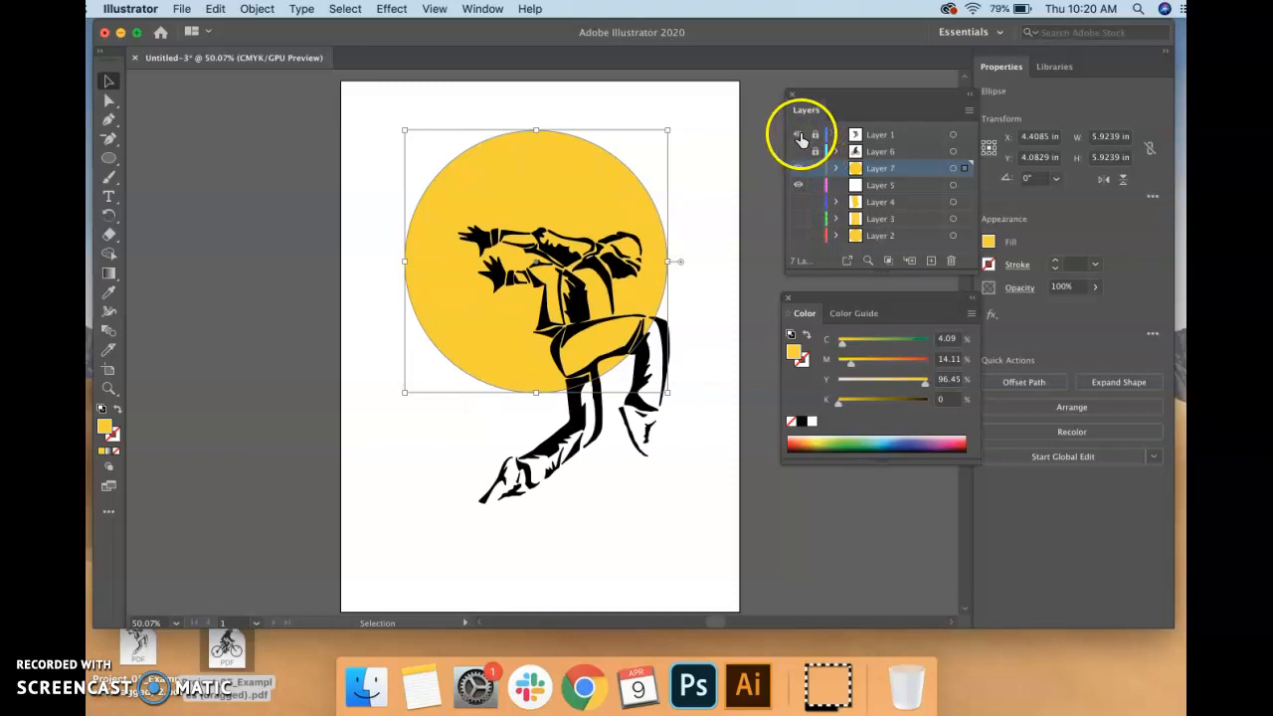
{"action": "left_click", "coordinate": [795, 135]}
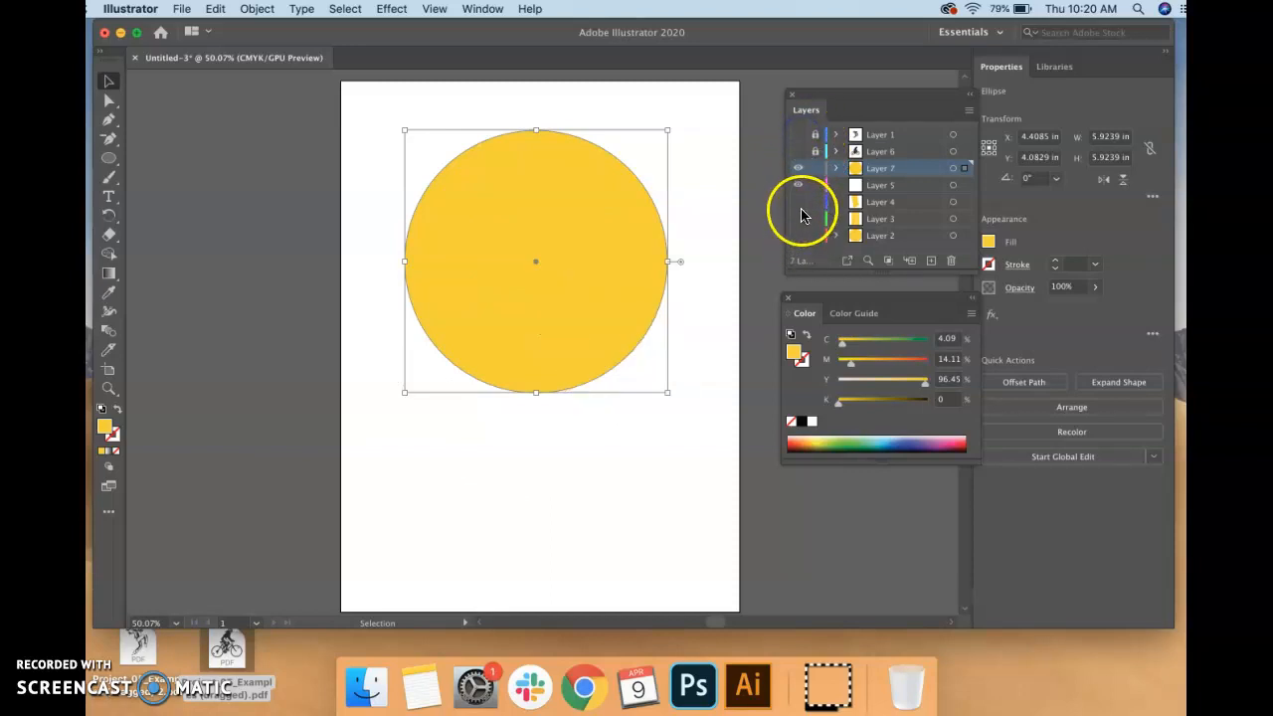
{"action": "left_click", "coordinate": [797, 135]}
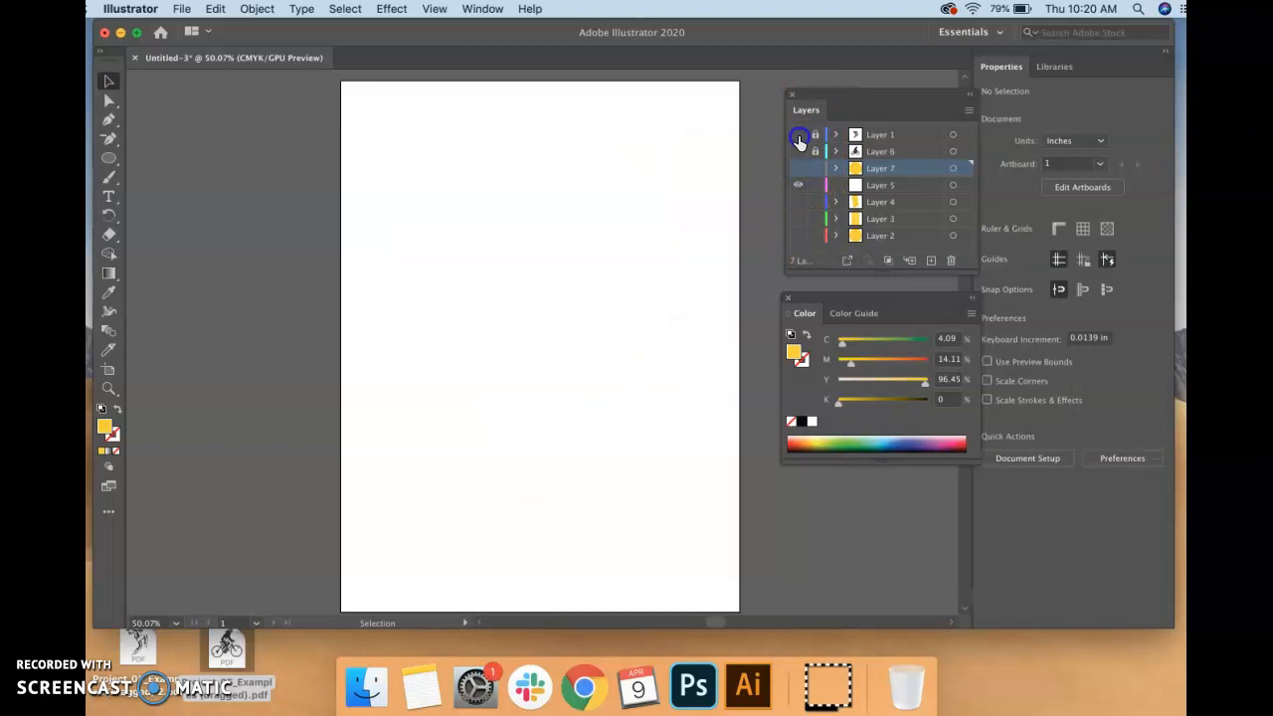
{"action": "left_click", "coordinate": [795, 135]}
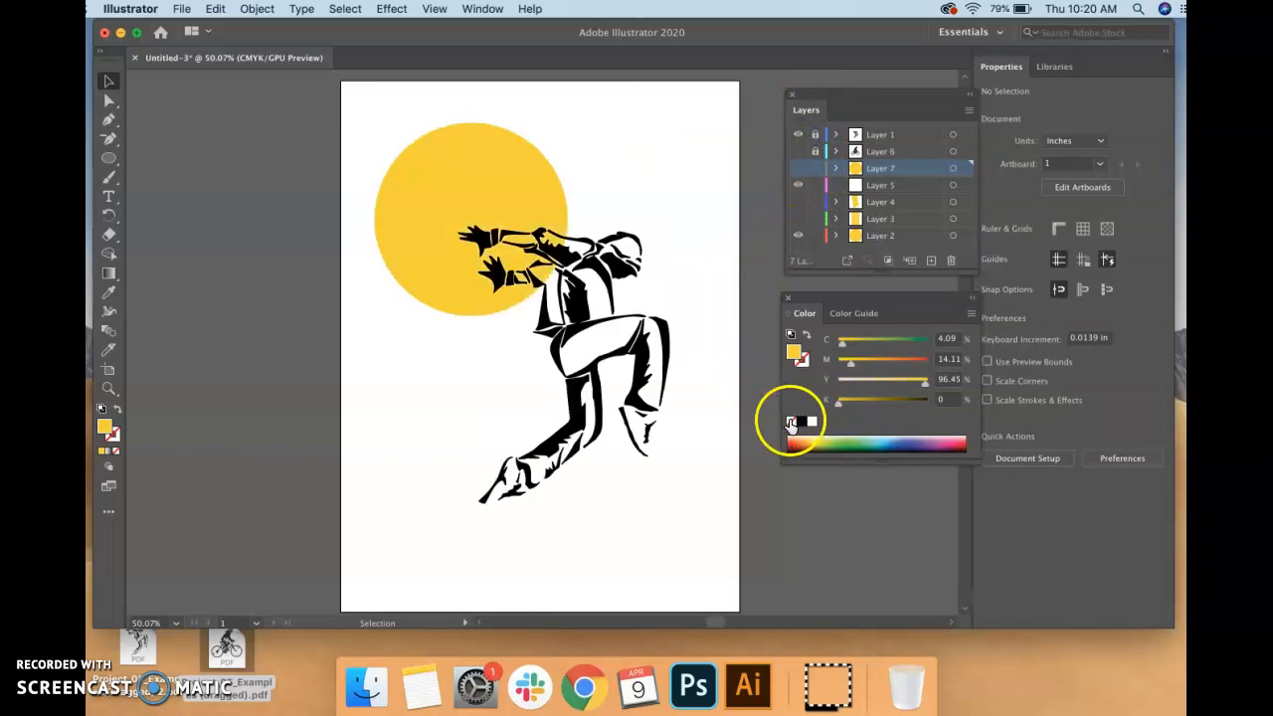
{"action": "left_click", "coordinate": [811, 421]}
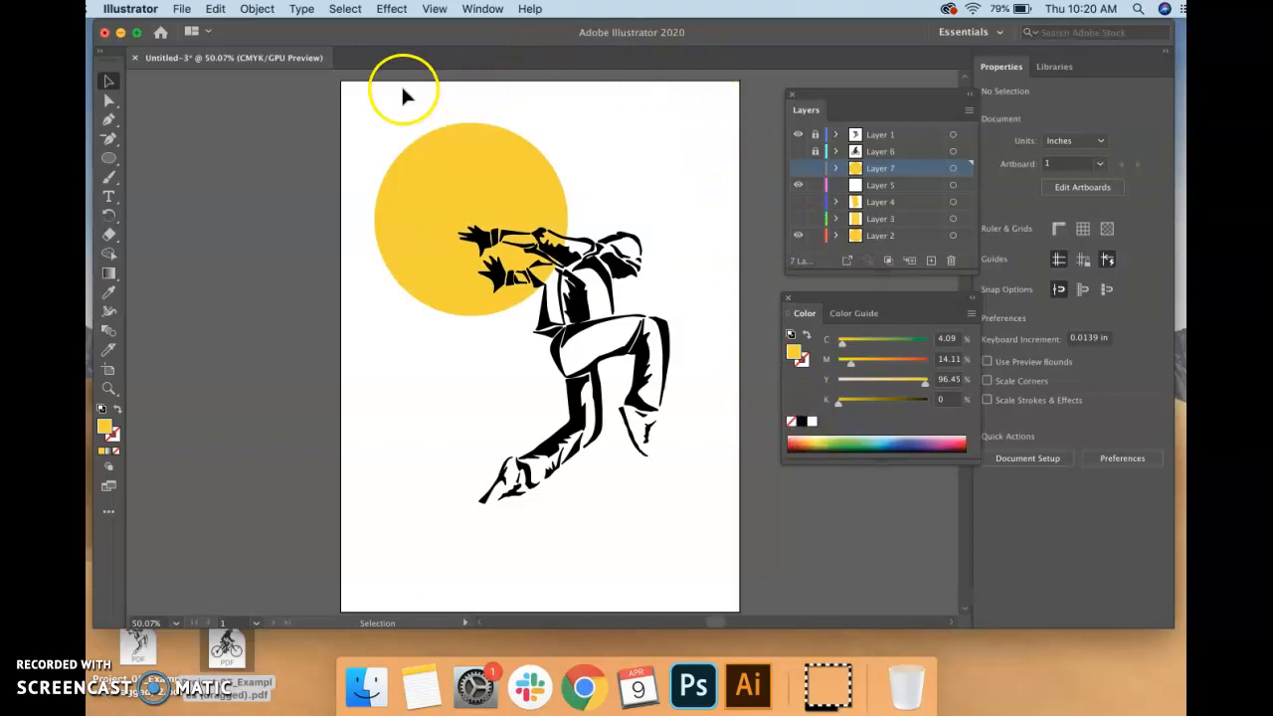
{"action": "mouse_move", "coordinate": [752, 609]}
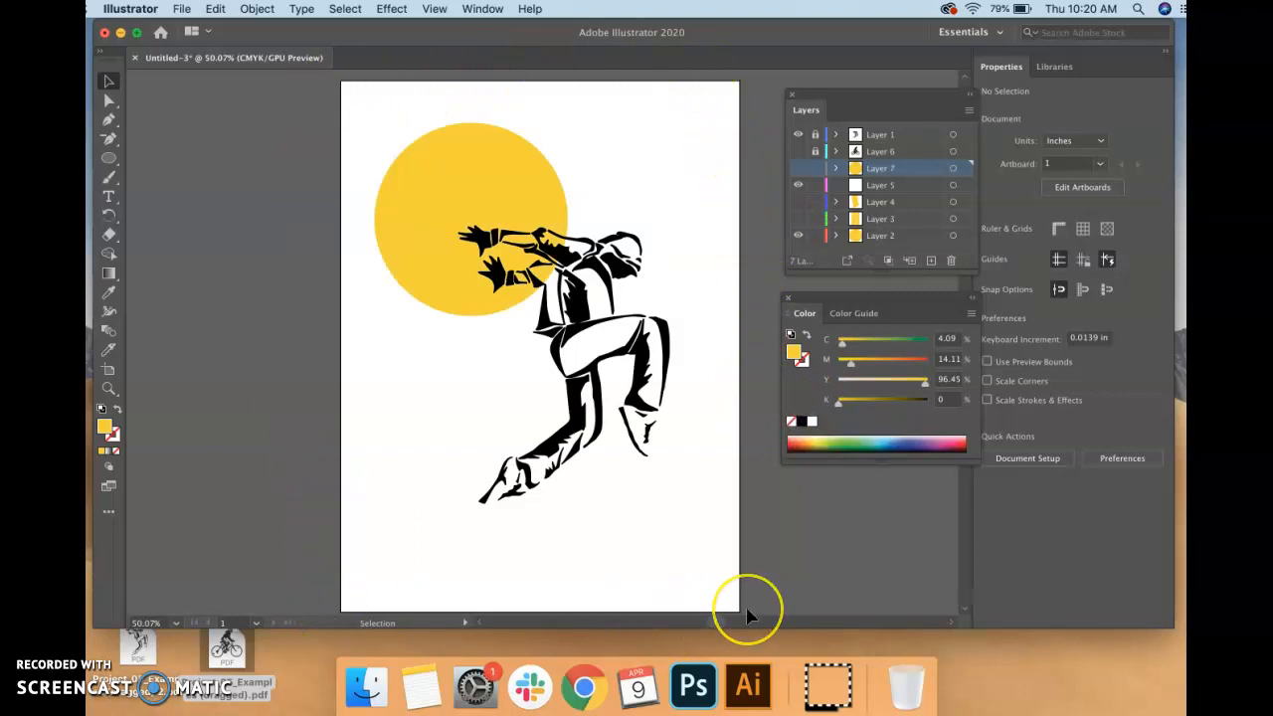
{"action": "mouse_move", "coordinate": [652, 255]}
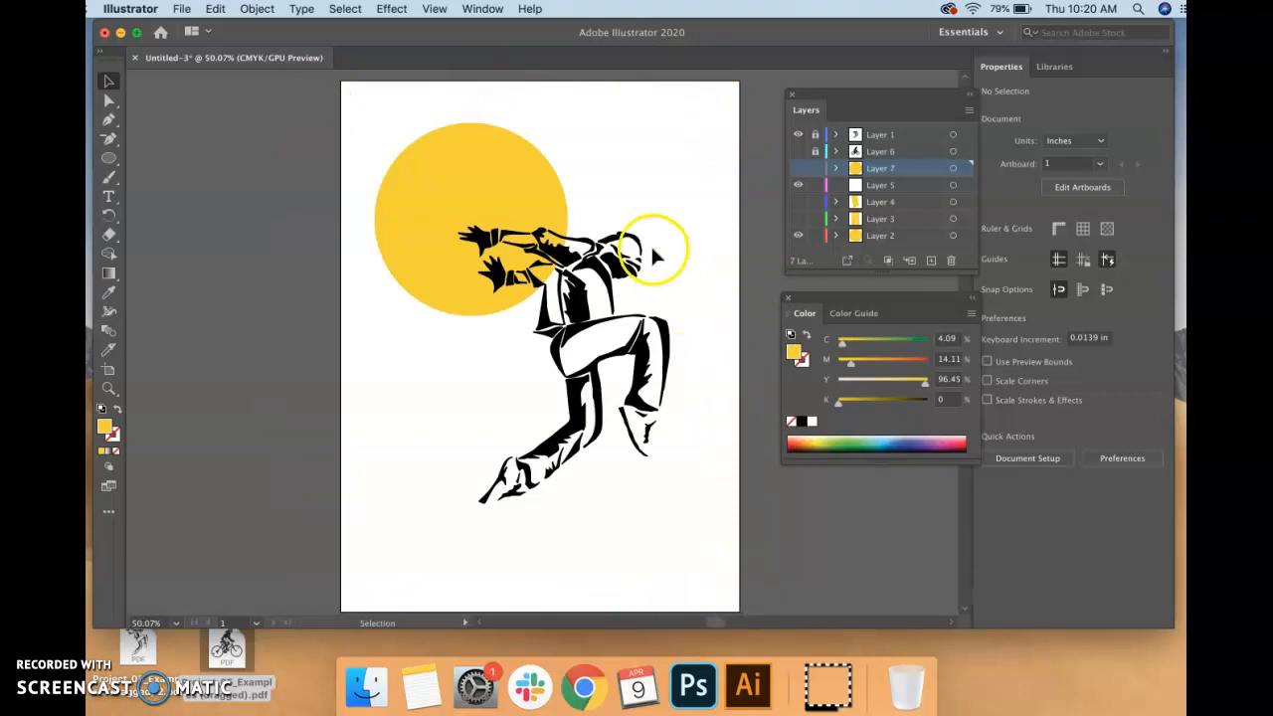
{"action": "mouse_move", "coordinate": [585, 442]}
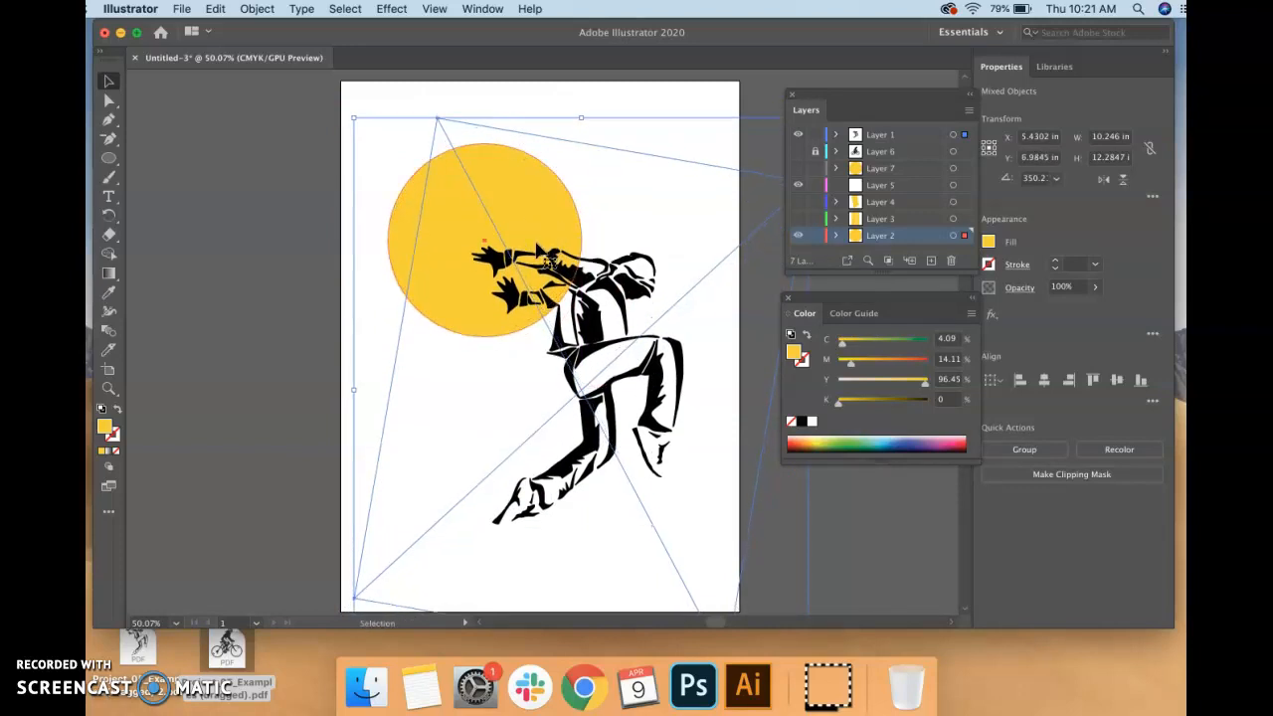
{"action": "mouse_move", "coordinate": [288, 289]}
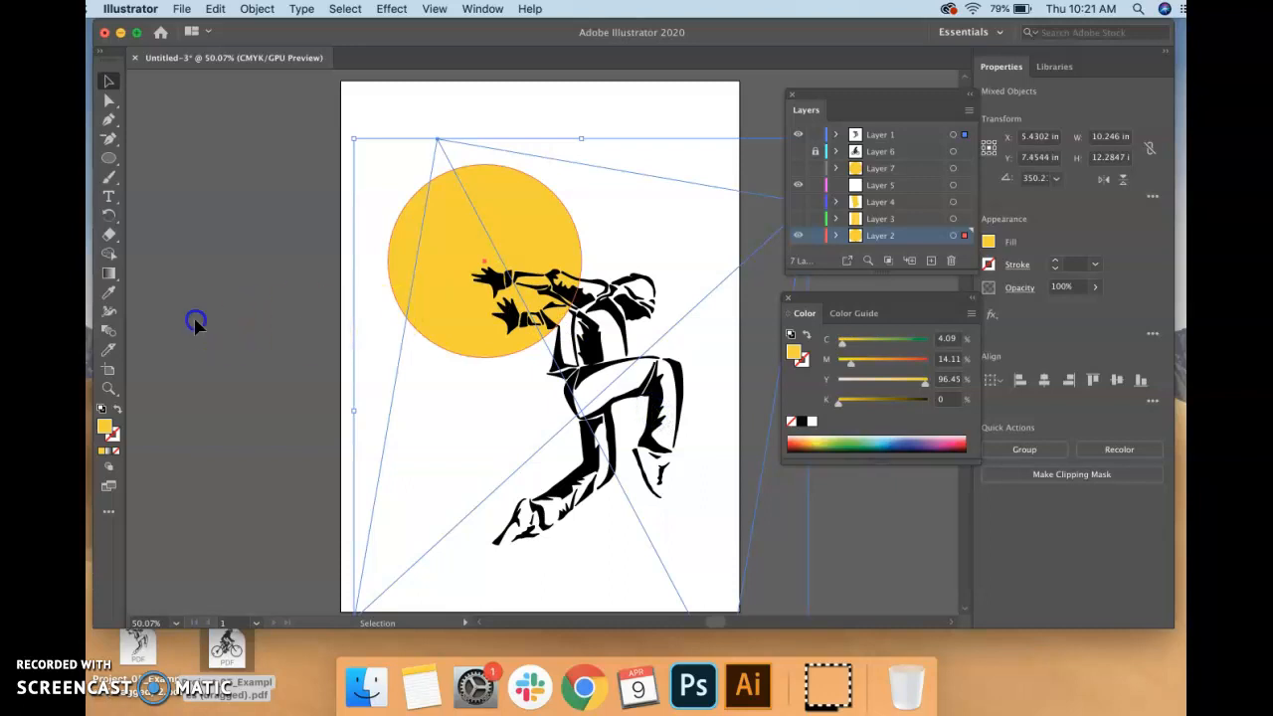
- Deselect everything on the canvas to review the dancer-over-circle composition
{"action": "left_click", "coordinate": [195, 320]}
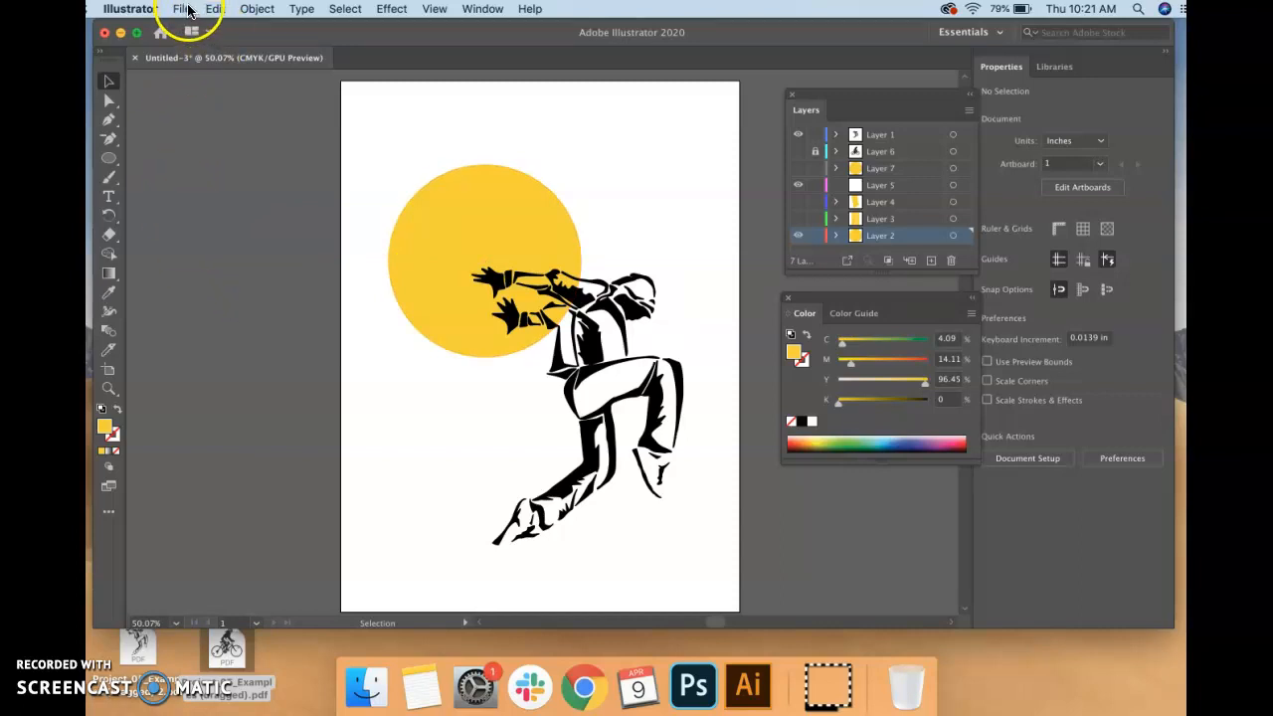
- Export As JPEG to the Desktop with the name starting 'Project &'
{"action": "left_click", "coordinate": [181, 8]}
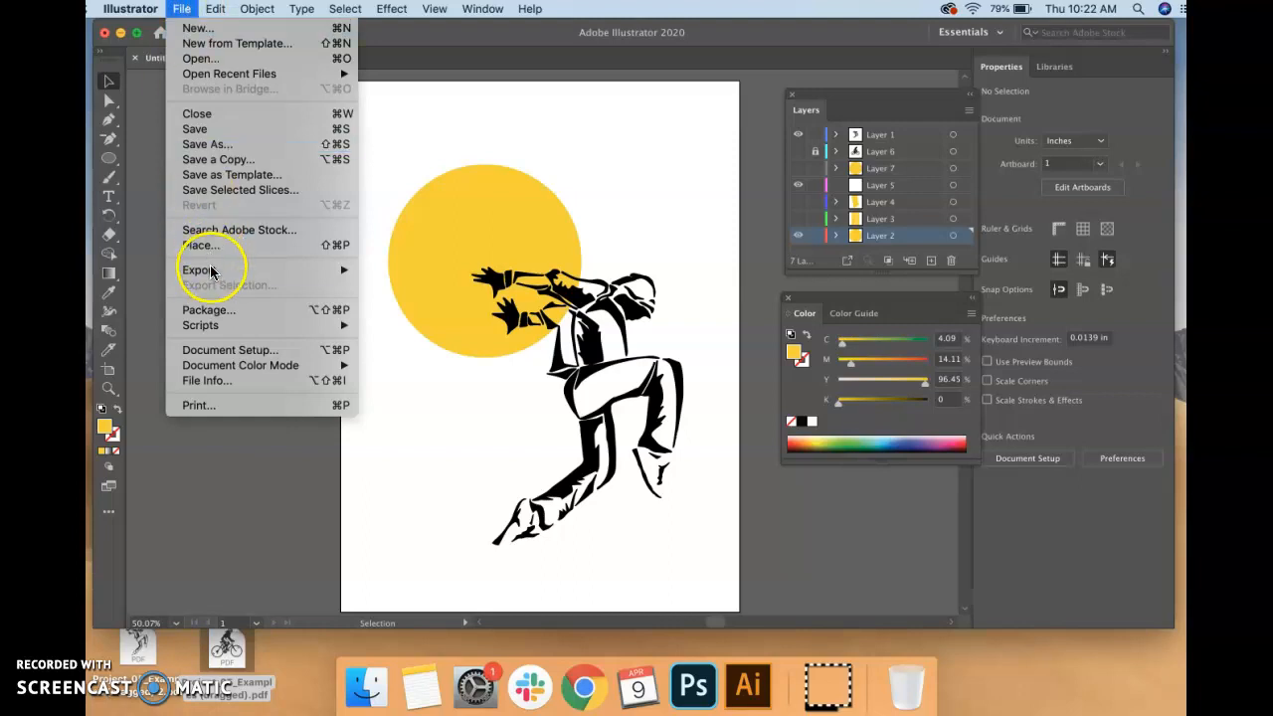
{"action": "mouse_move", "coordinate": [199, 271]}
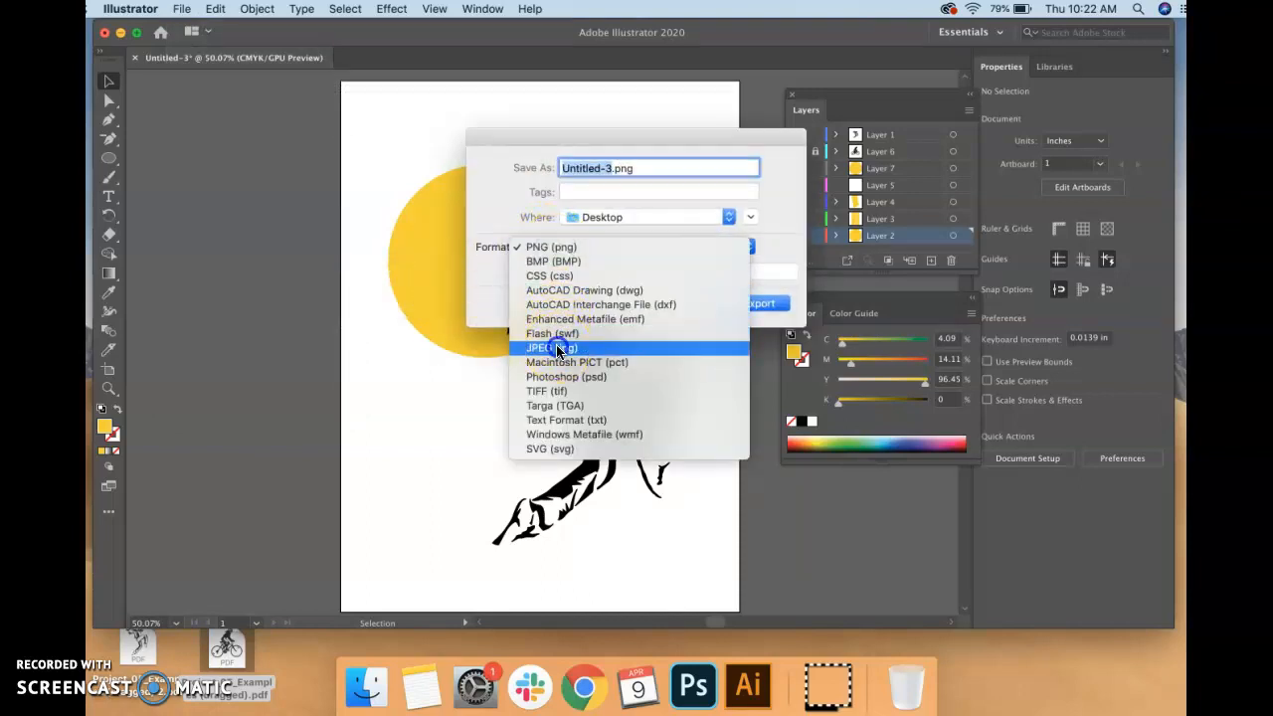
{"action": "left_click", "coordinate": [551, 346]}
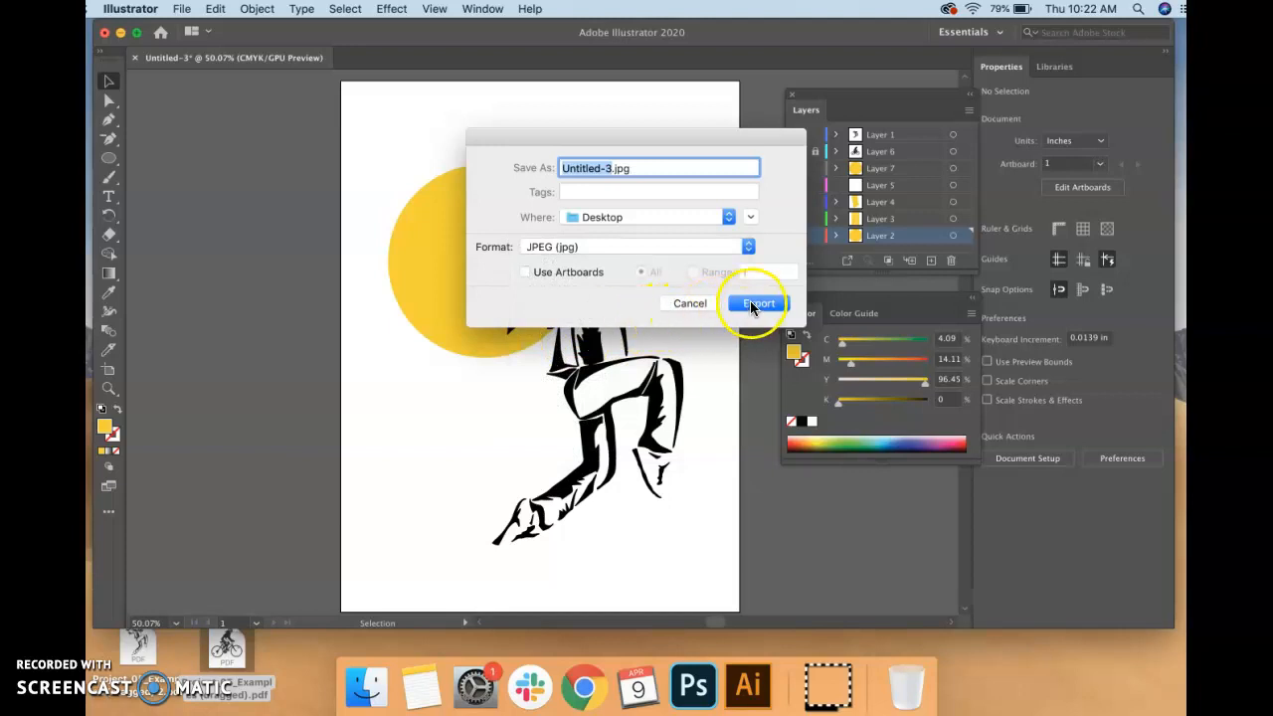
{"action": "type", "text": "Project"}
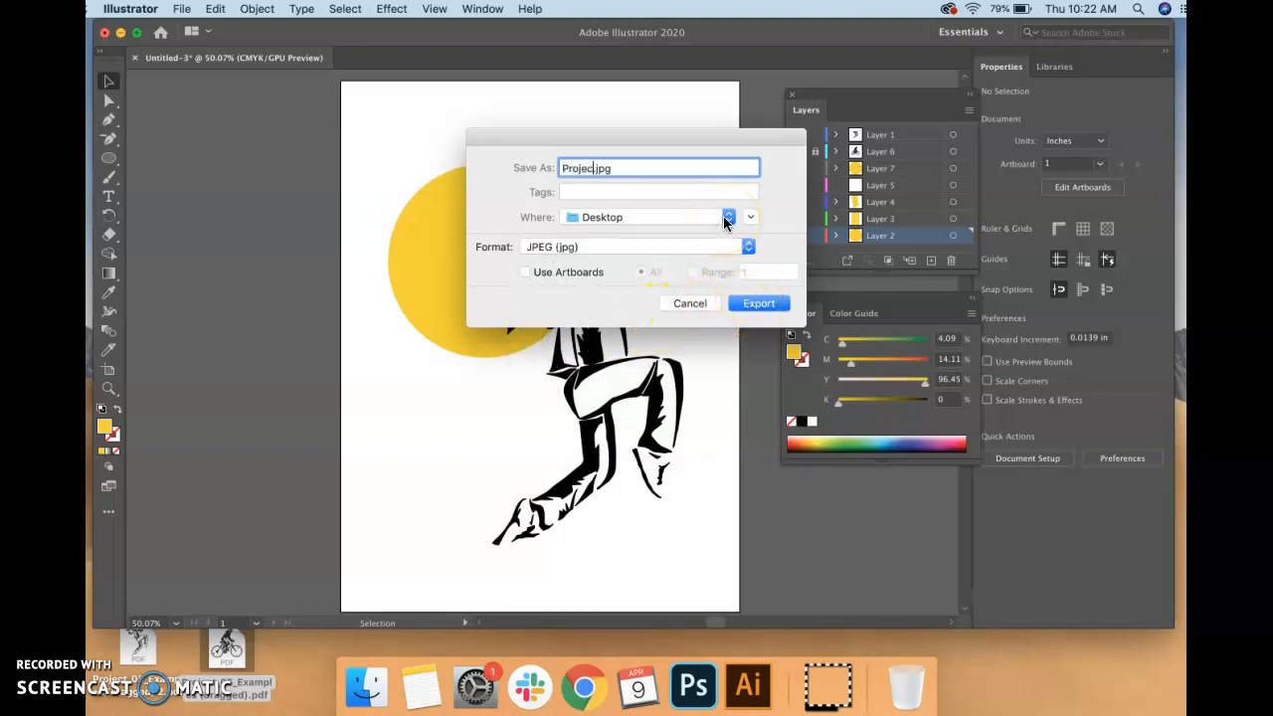
{"action": "type", "text": "&"}
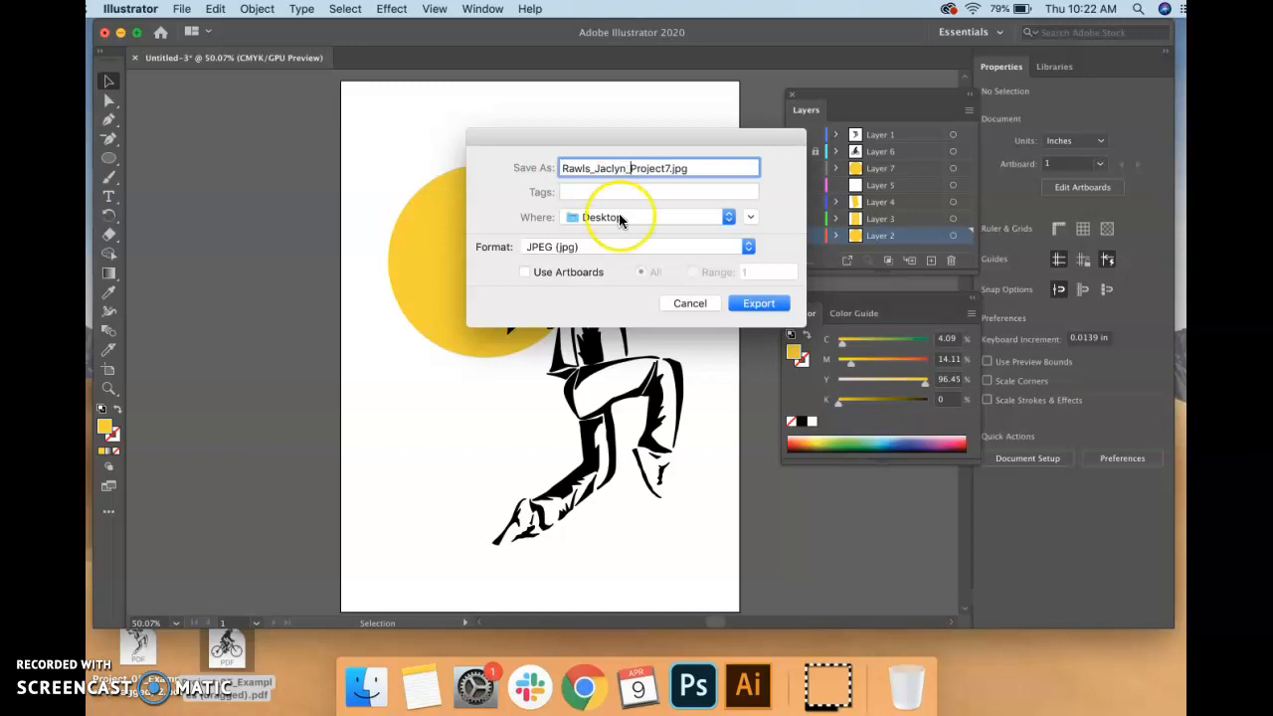
{"action": "left_click", "coordinate": [758, 302]}
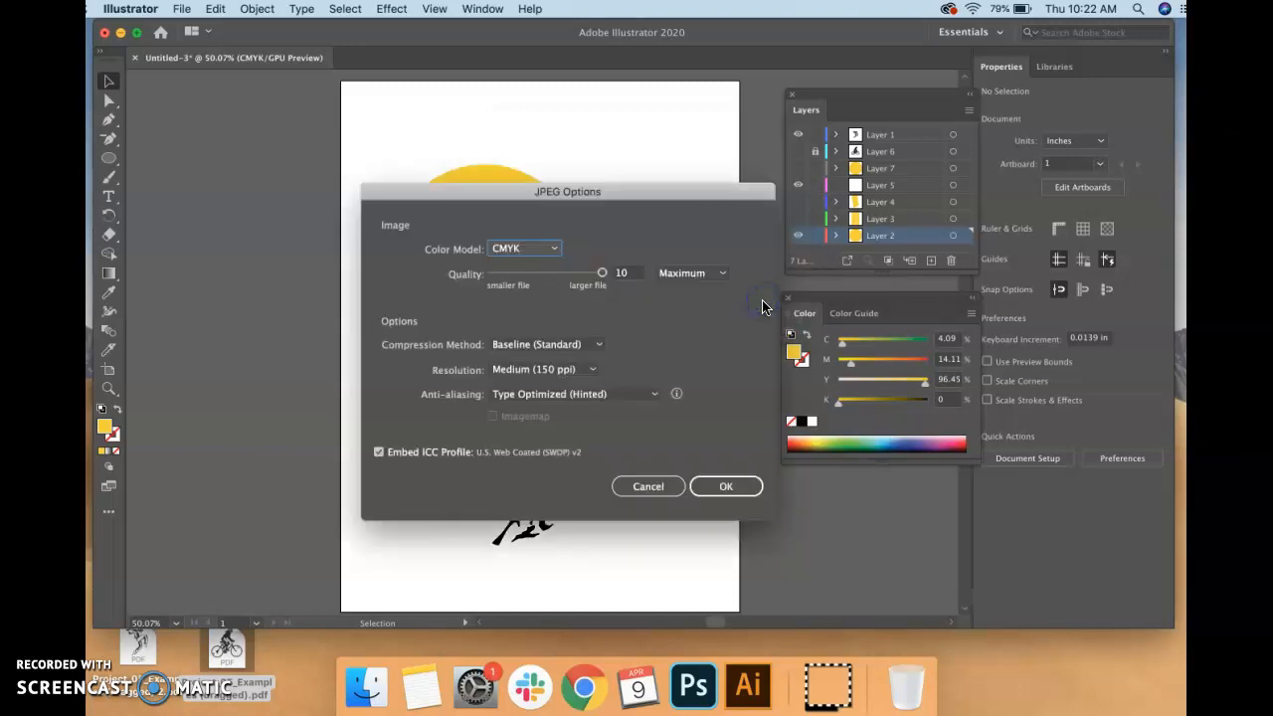
{"action": "mouse_move", "coordinate": [740, 302]}
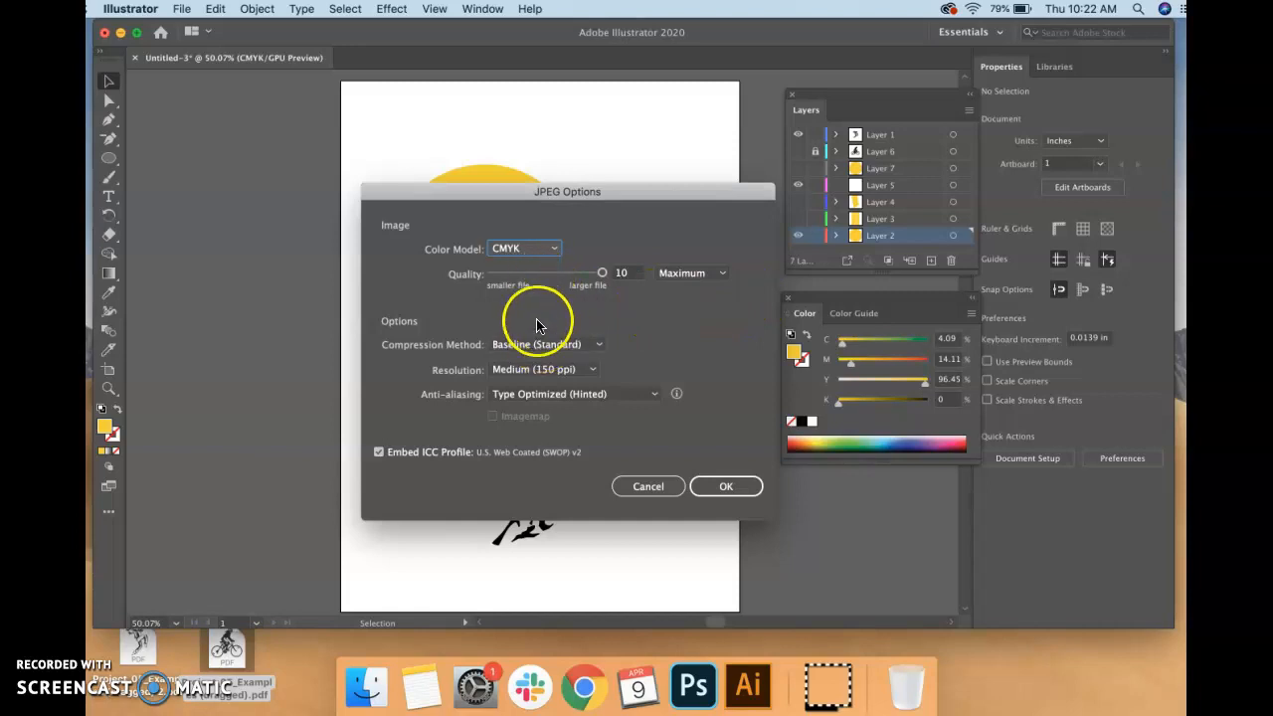
- Set the JPEG colour model to RGB, write the file and close its preview
{"action": "left_click", "coordinate": [526, 247]}
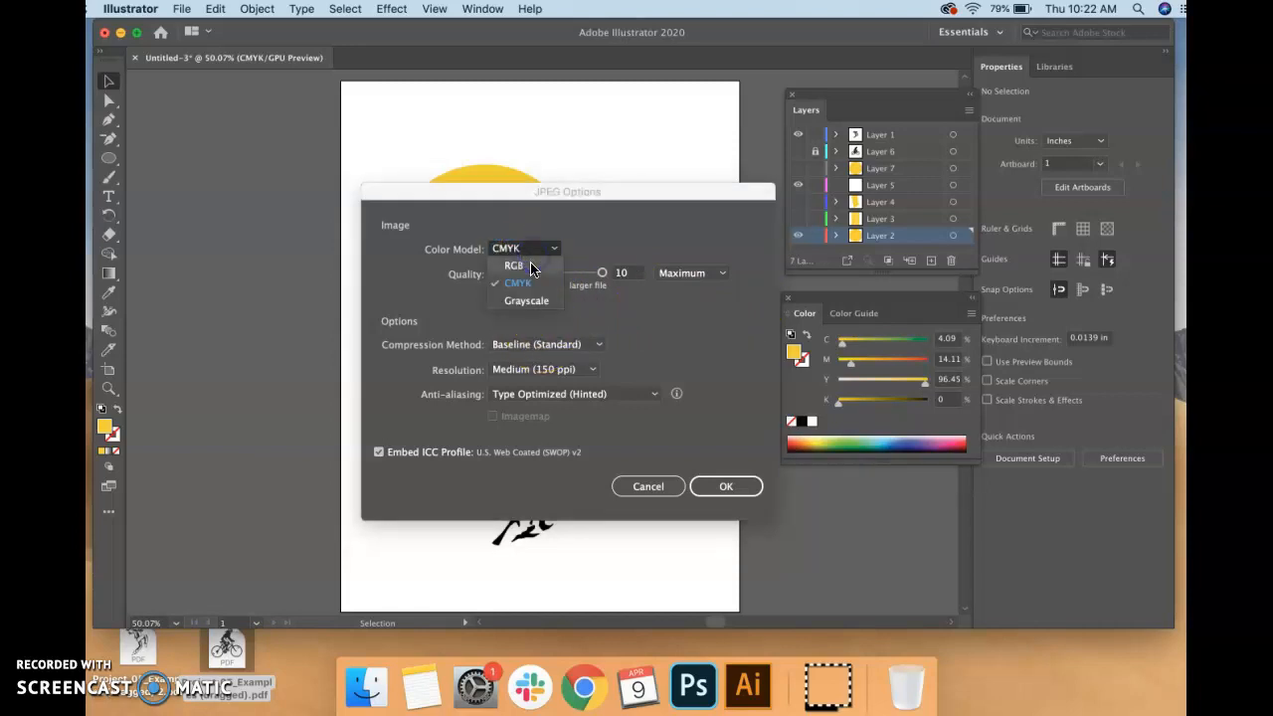
{"action": "left_click", "coordinate": [513, 265]}
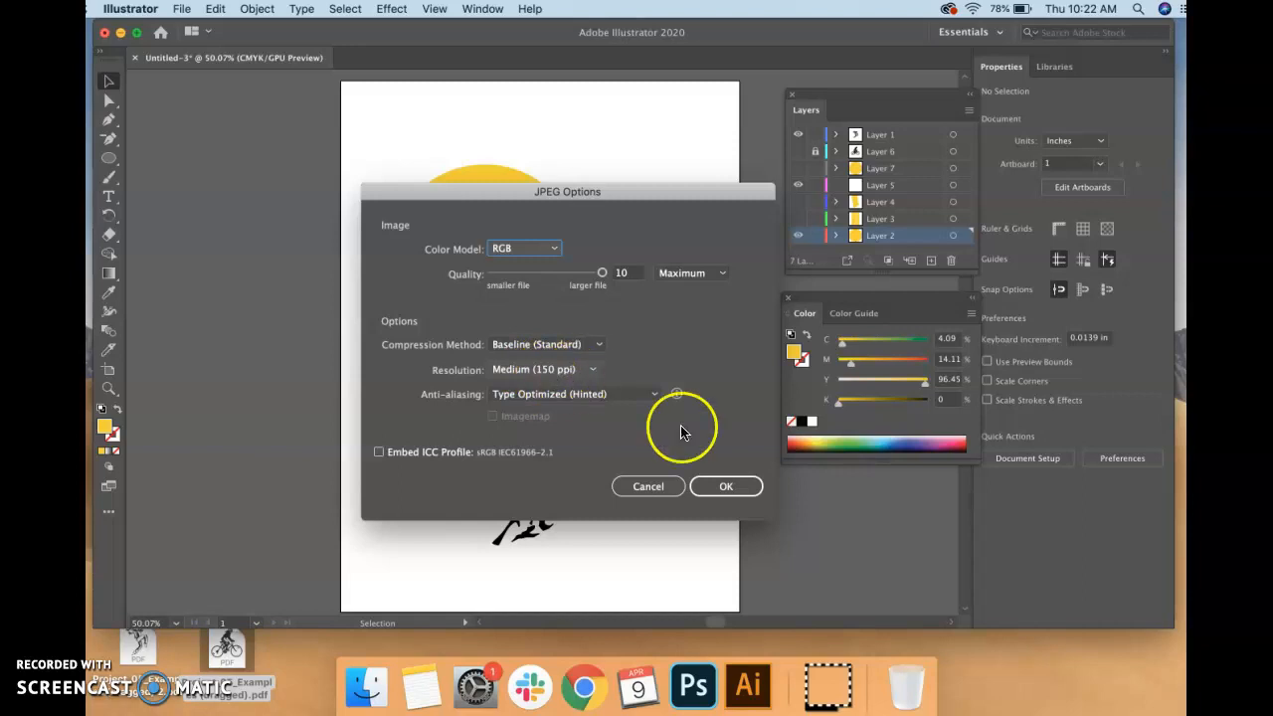
{"action": "left_click", "coordinate": [726, 485]}
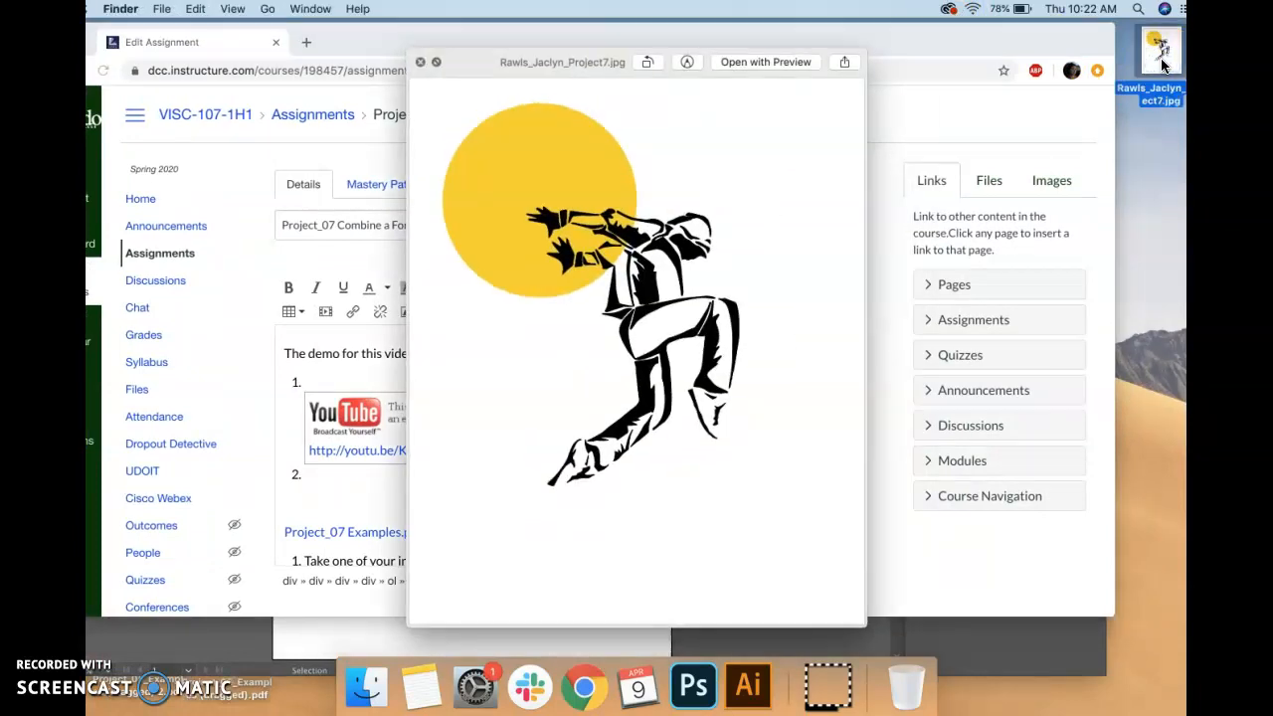
{"action": "left_click", "coordinate": [420, 61]}
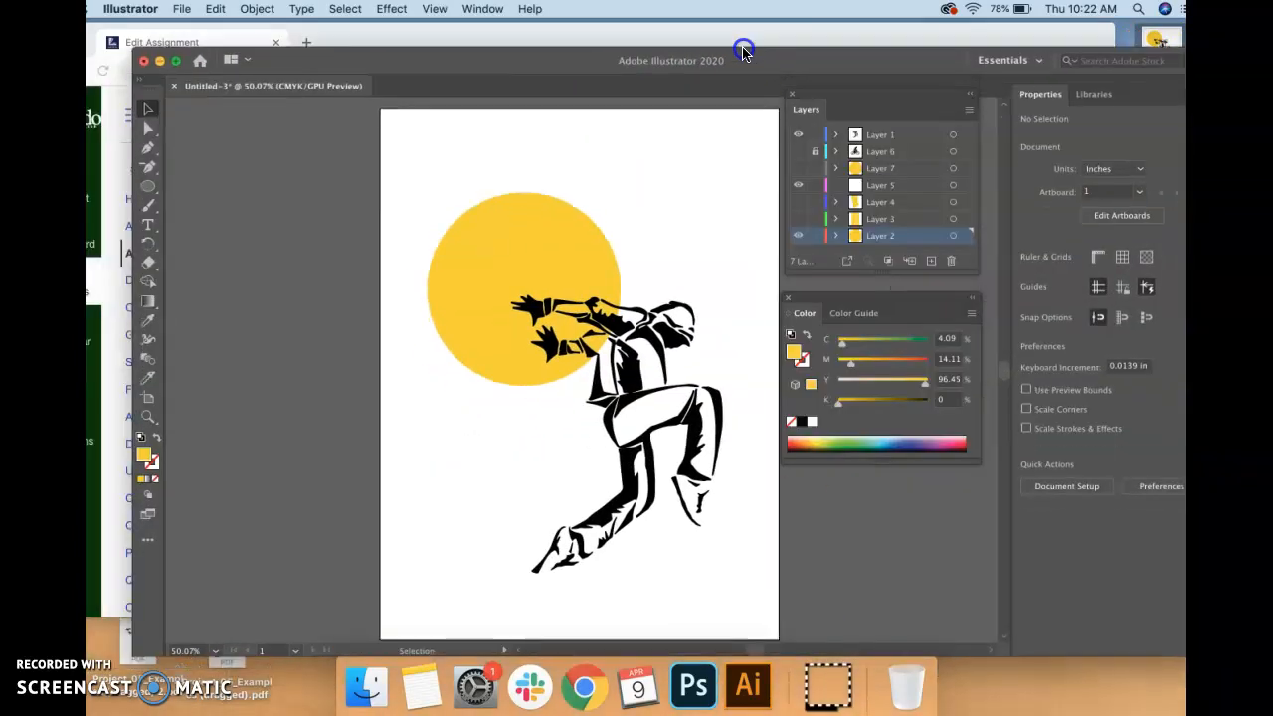
- Save the artwork to the Desktop as Rawls_Jaclyn_Project .ai, accepting the Illustrator Options defaults
{"action": "left_click", "coordinate": [183, 7]}
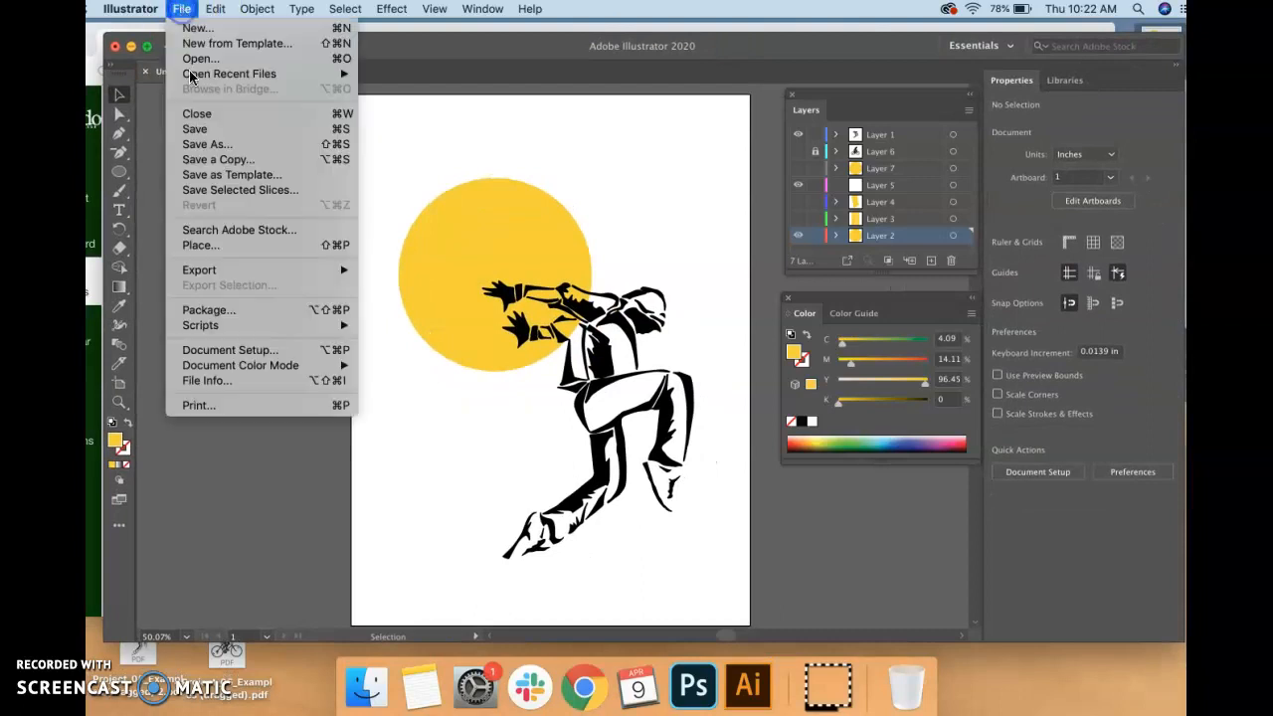
{"action": "left_click", "coordinate": [206, 143]}
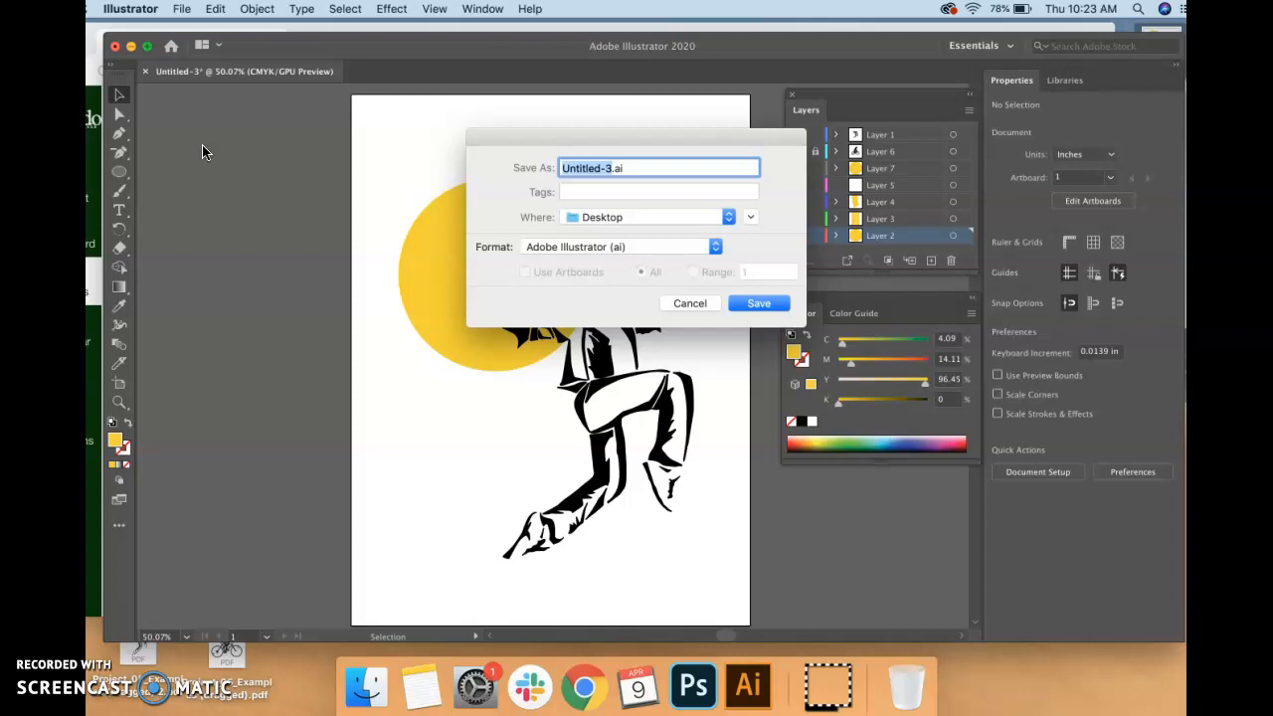
{"action": "type", "text": "Rawls.ai"}
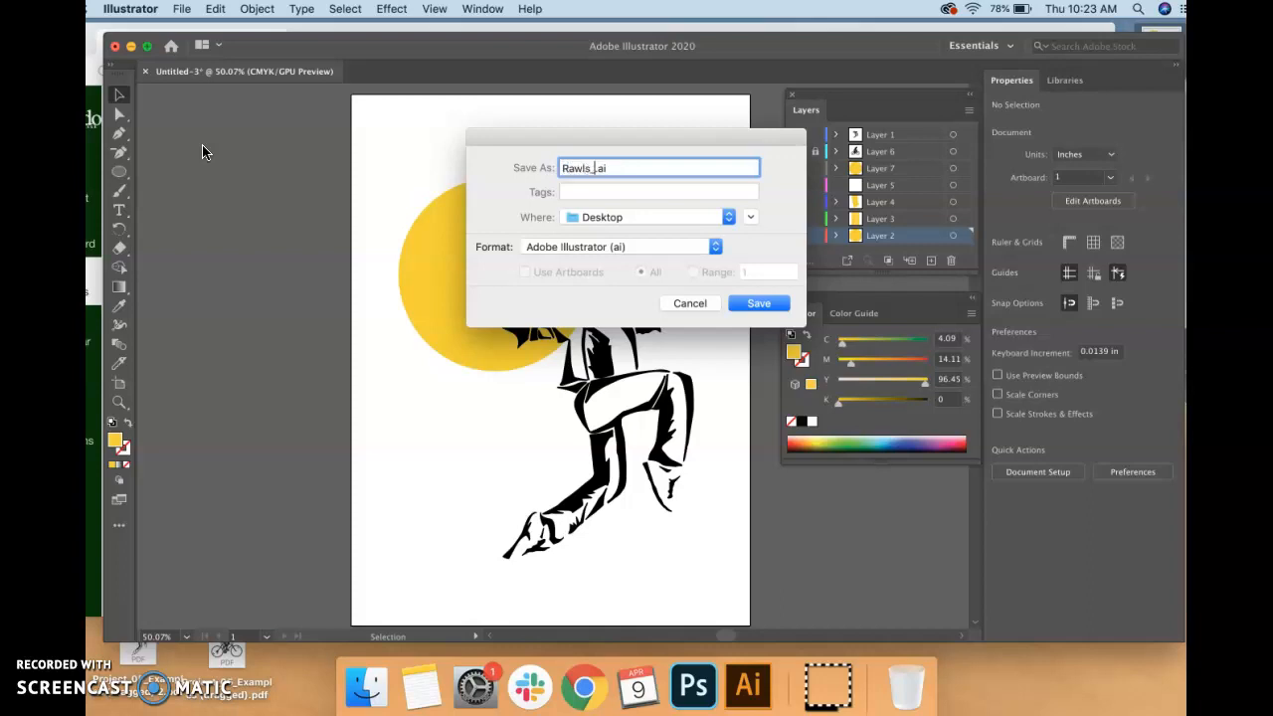
{"action": "type", "text": "Jaclyn_"}
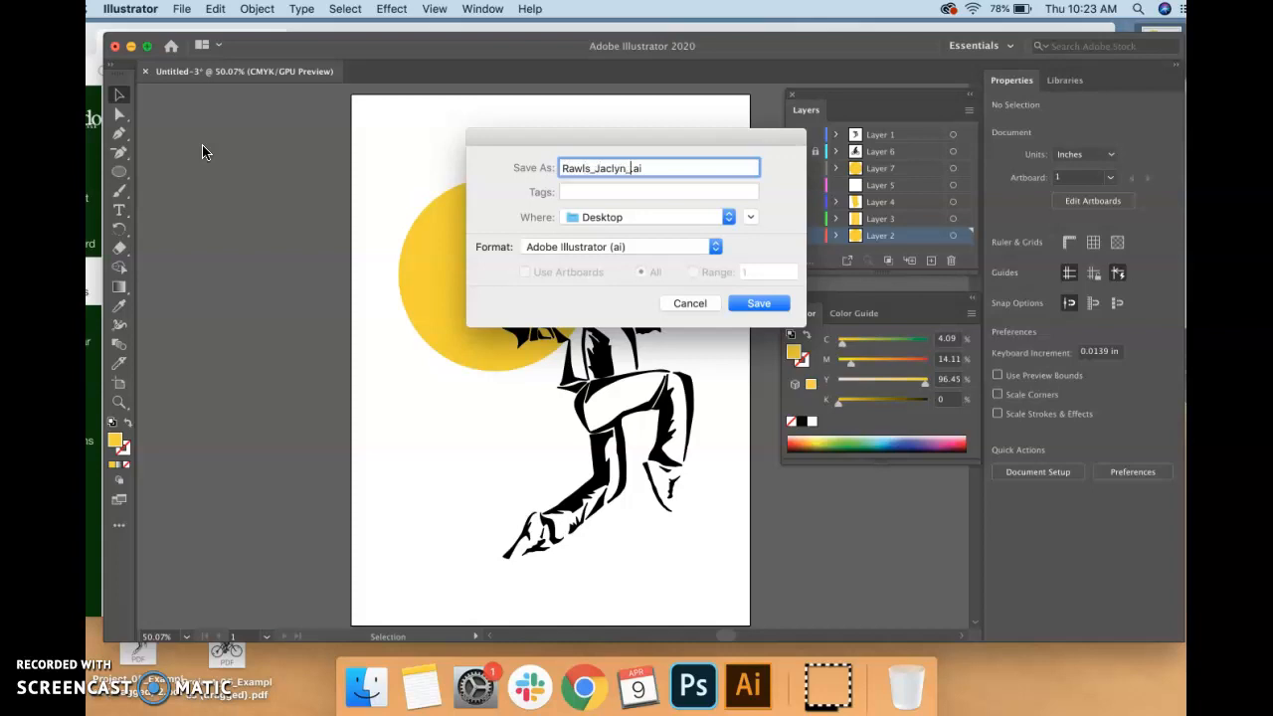
{"action": "type", "text": "Project2"}
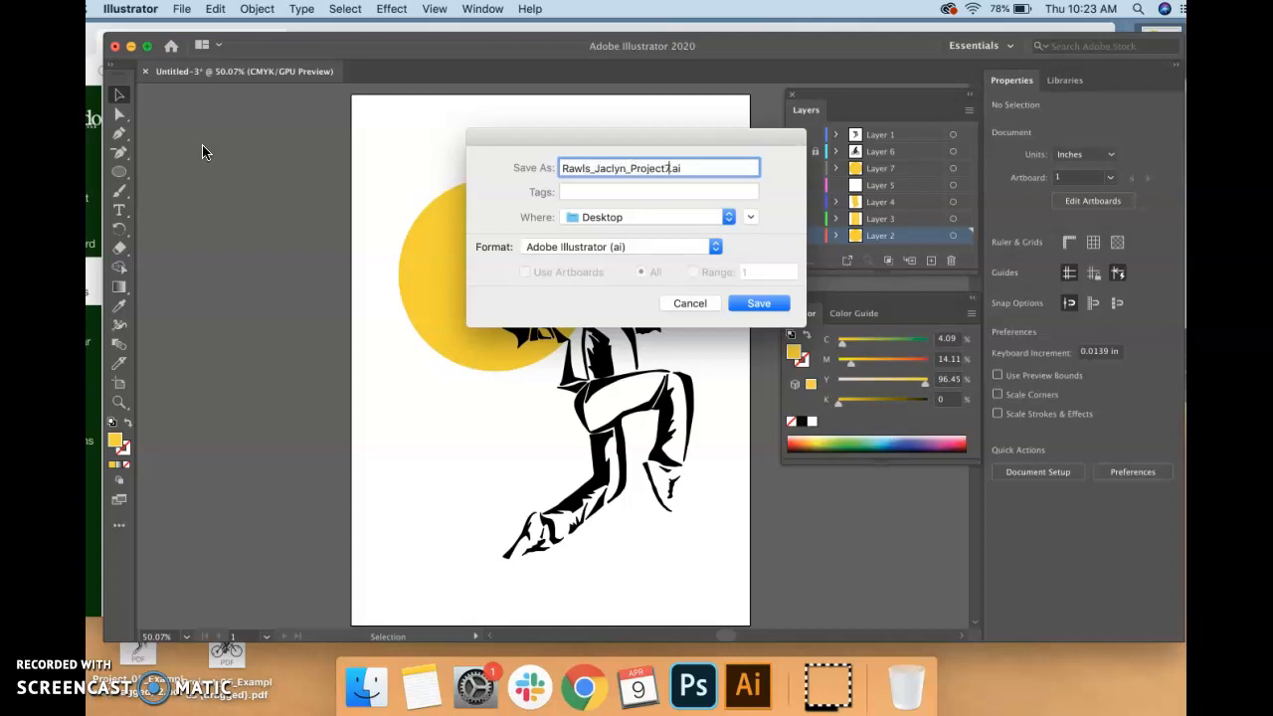
{"action": "left_click", "coordinate": [758, 303]}
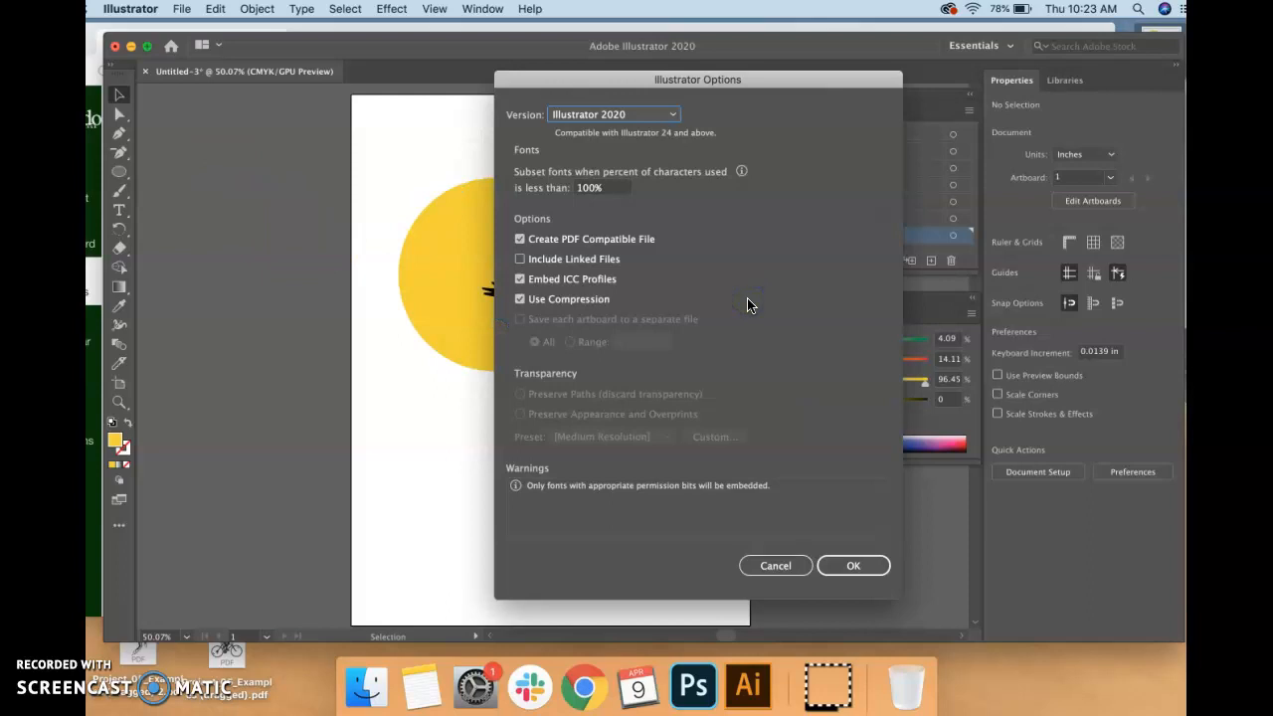
{"action": "left_click", "coordinate": [851, 565]}
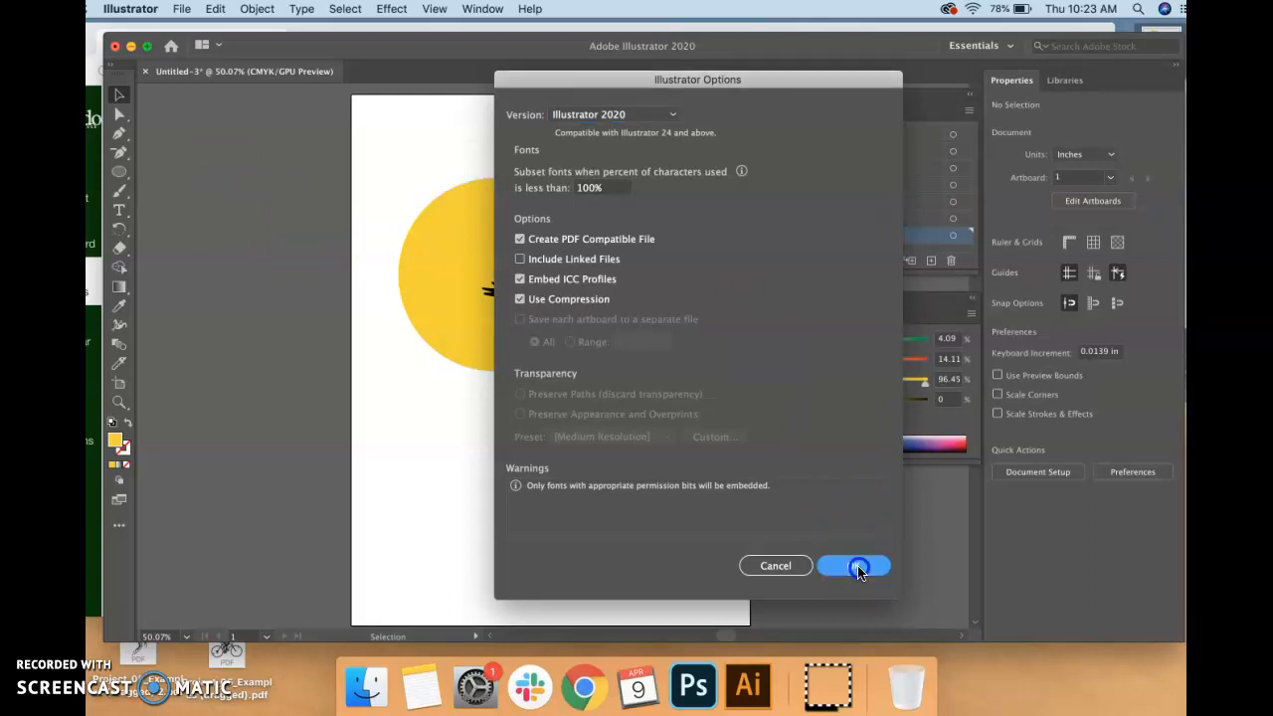
{"action": "left_click", "coordinate": [853, 564]}
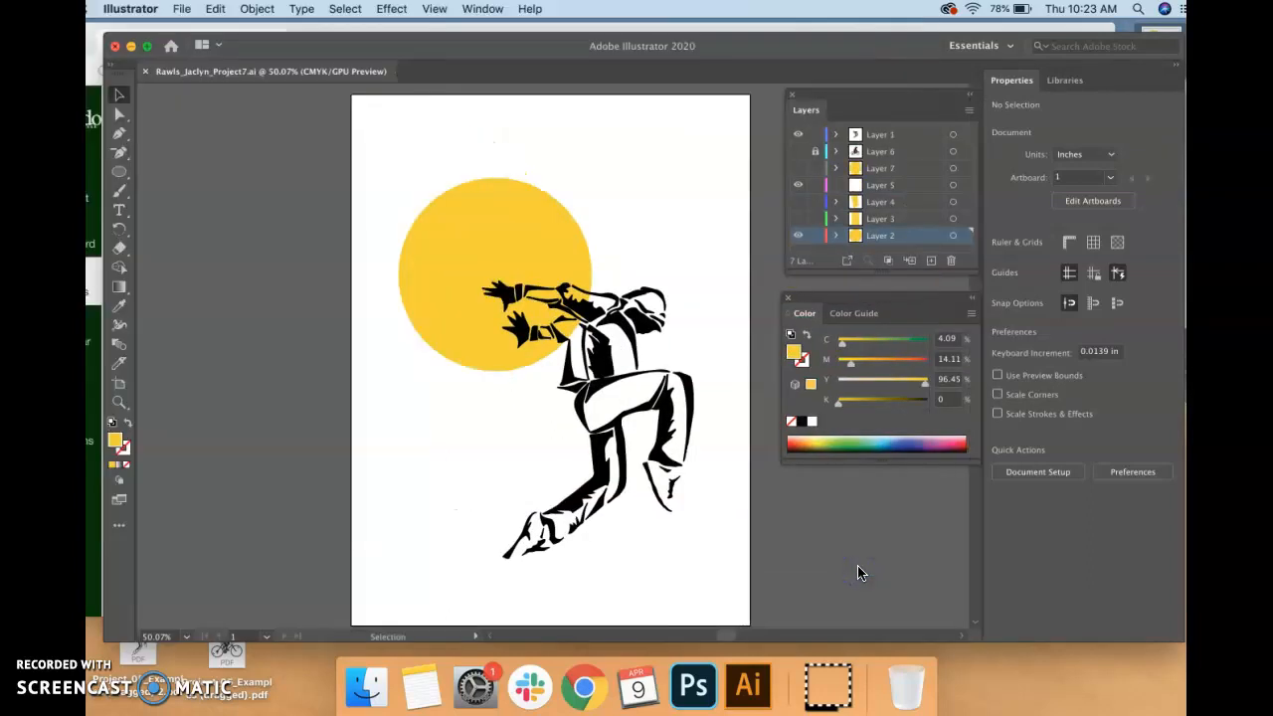